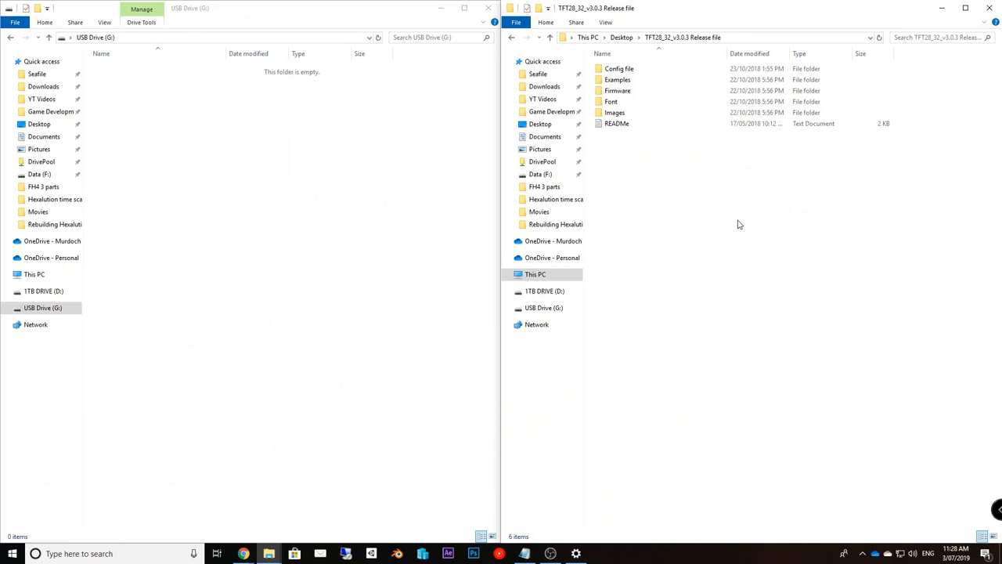
pyautogui.moveTo(802, 242)
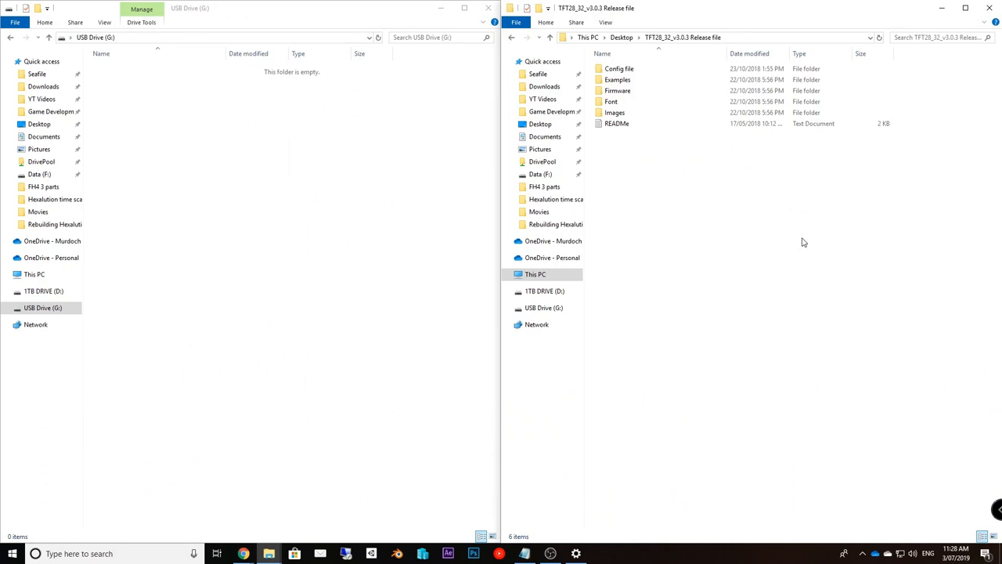
pyautogui.moveTo(784, 236)
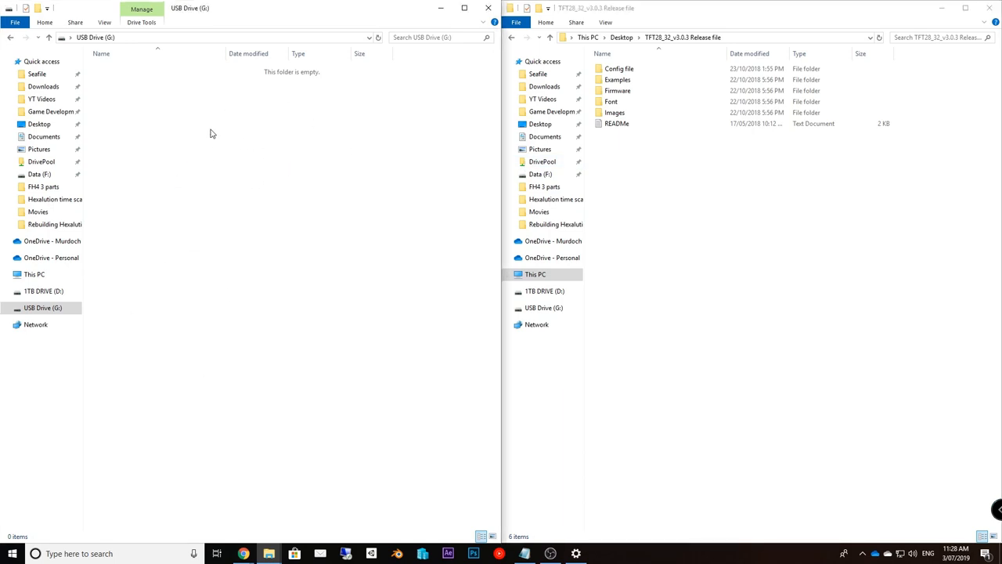
pyautogui.moveTo(401, 377)
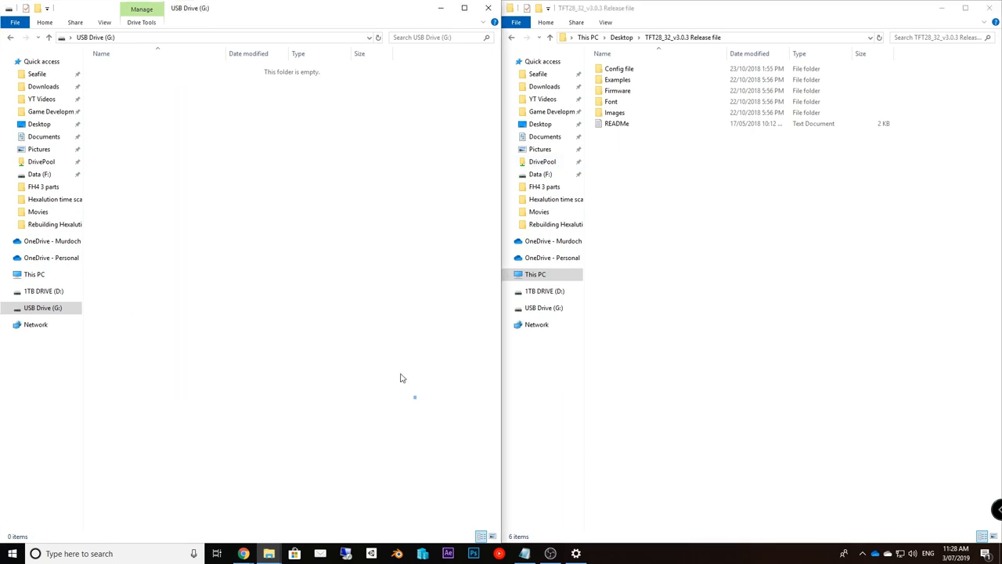
pyautogui.moveTo(275, 200)
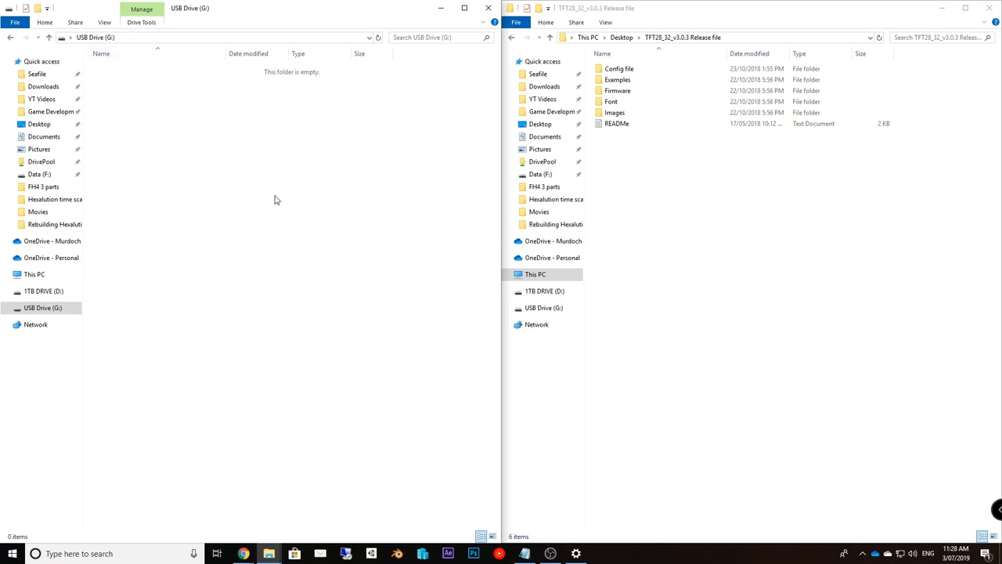
pyautogui.moveTo(720, 210)
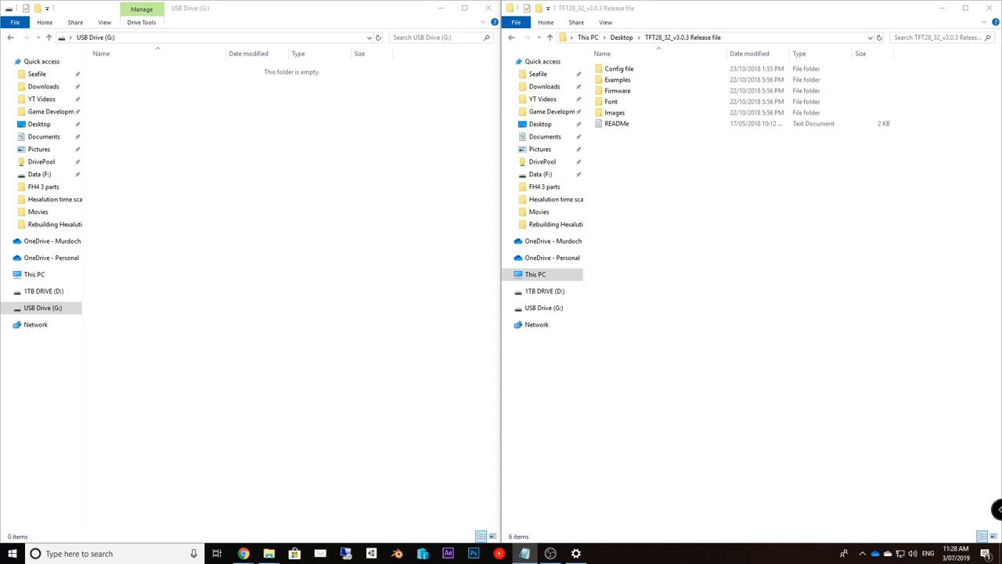
pyautogui.moveTo(802, 300)
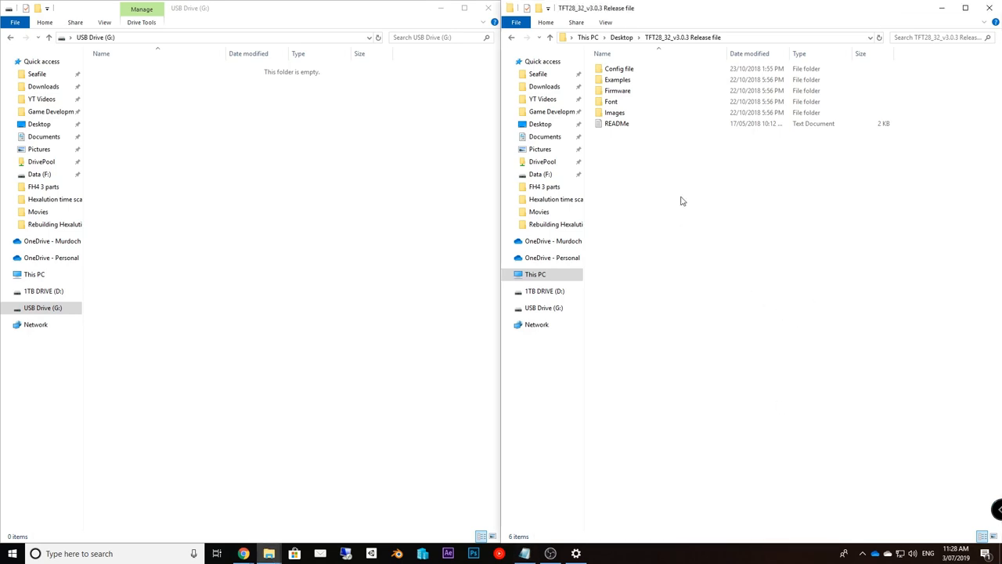
# Open Images and look through the Blue style mks_pic image folder
pyautogui.click(618, 79)
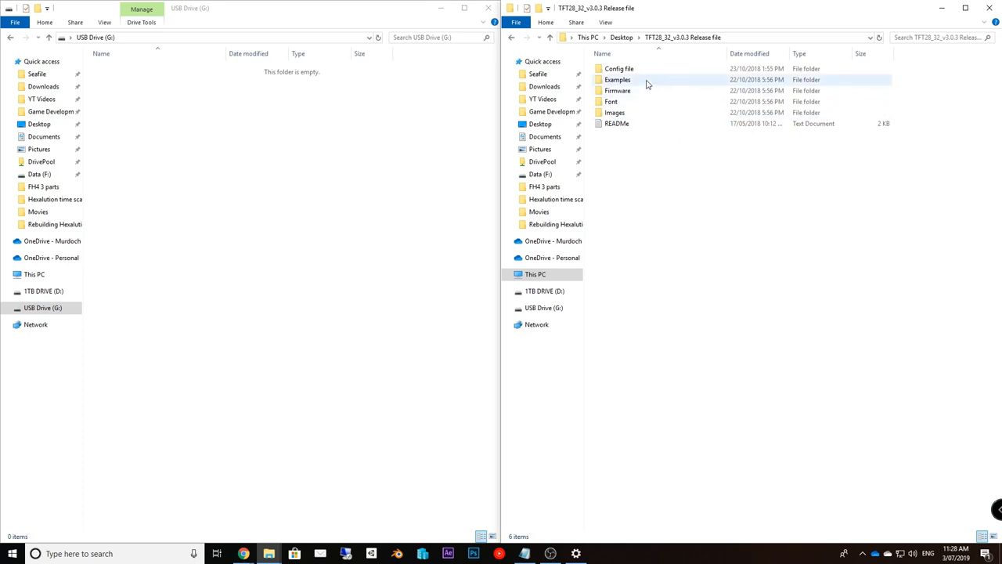
pyautogui.moveTo(618, 79)
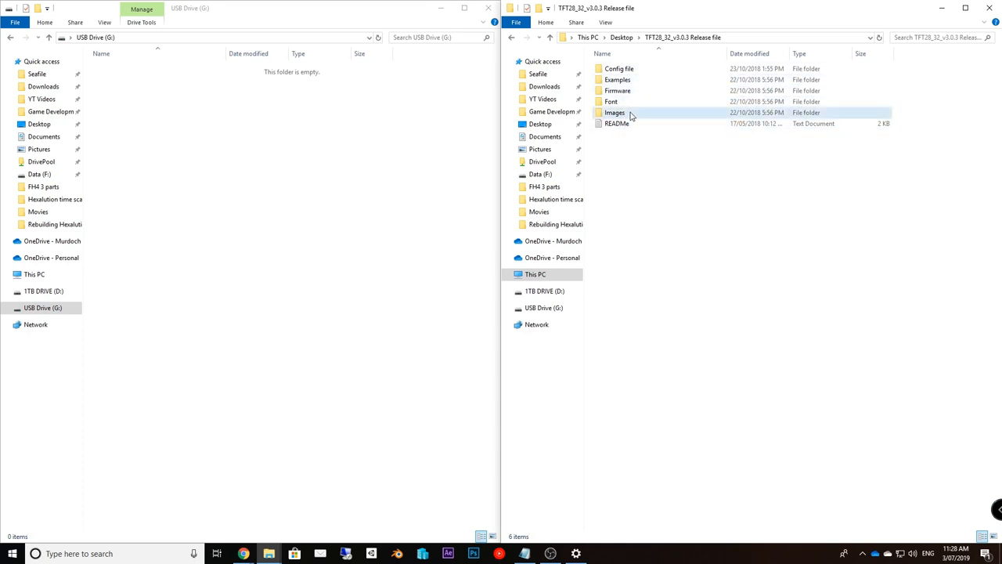
pyautogui.doubleClick(616, 112)
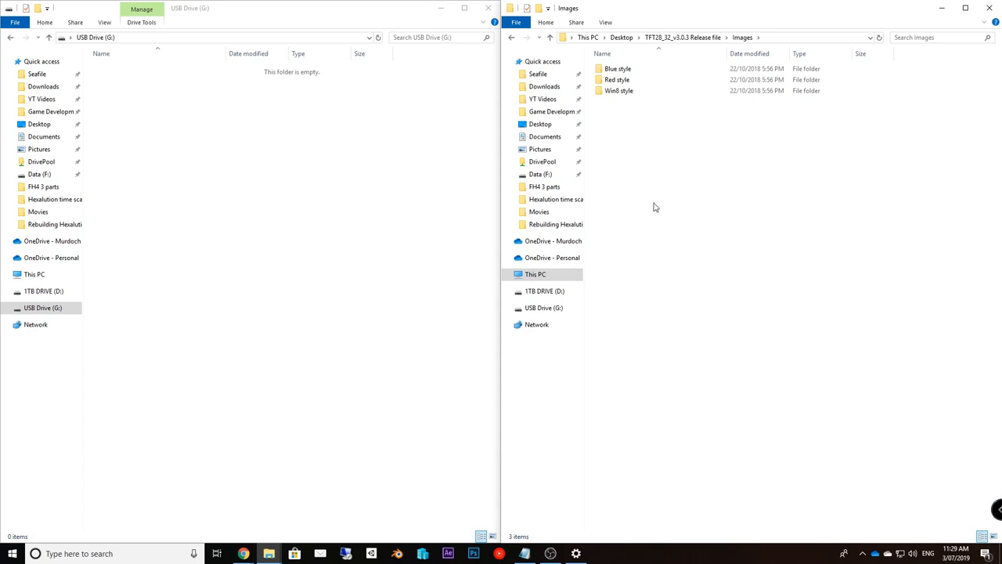
pyautogui.moveTo(625, 136)
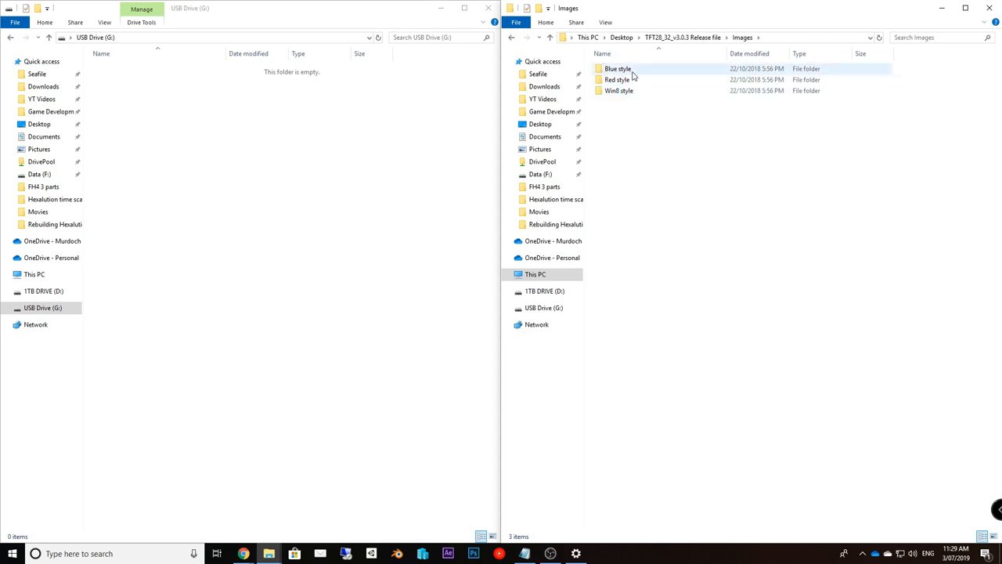
pyautogui.click(617, 79)
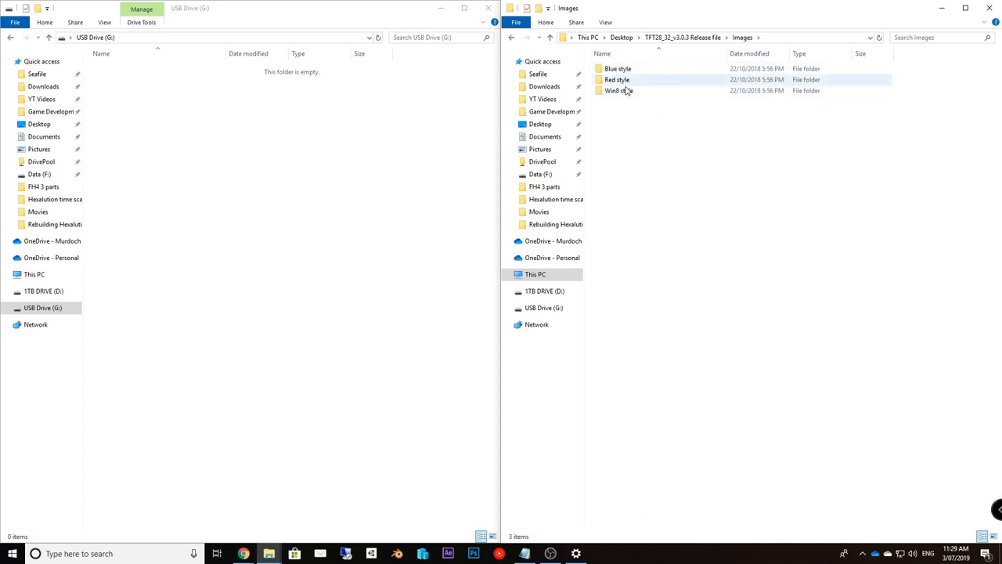
pyautogui.doubleClick(618, 68)
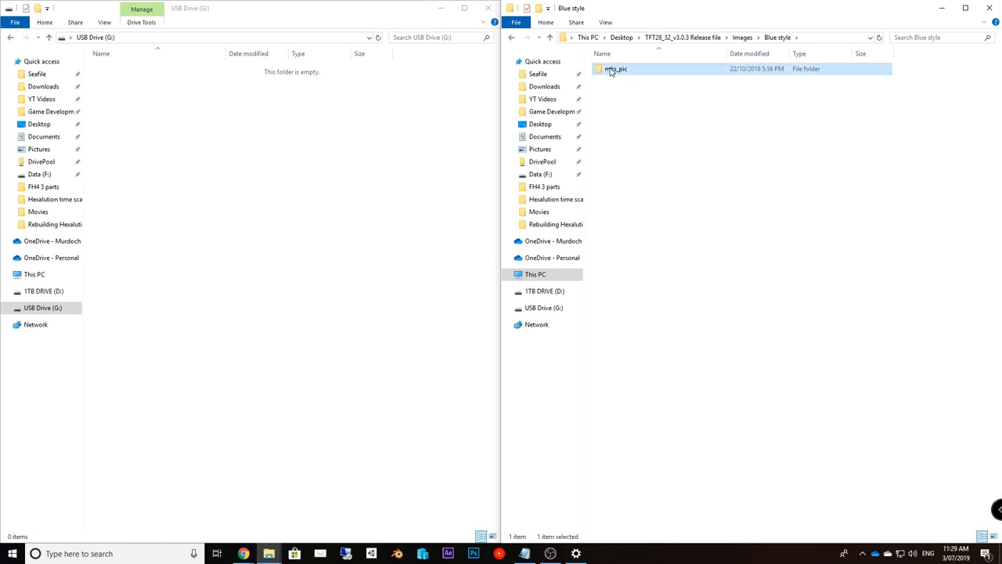
pyautogui.doubleClick(616, 69)
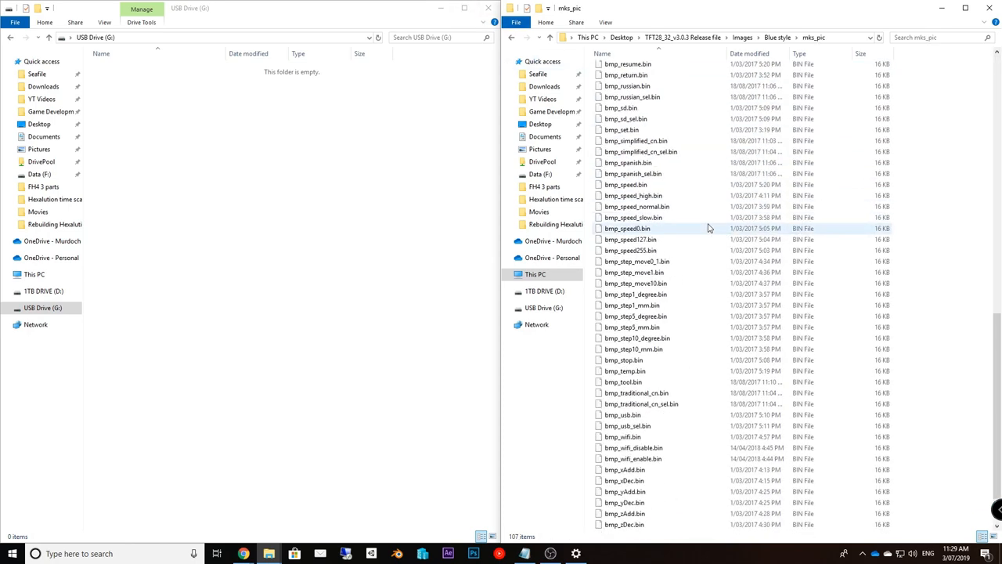
pyautogui.scroll(-3)
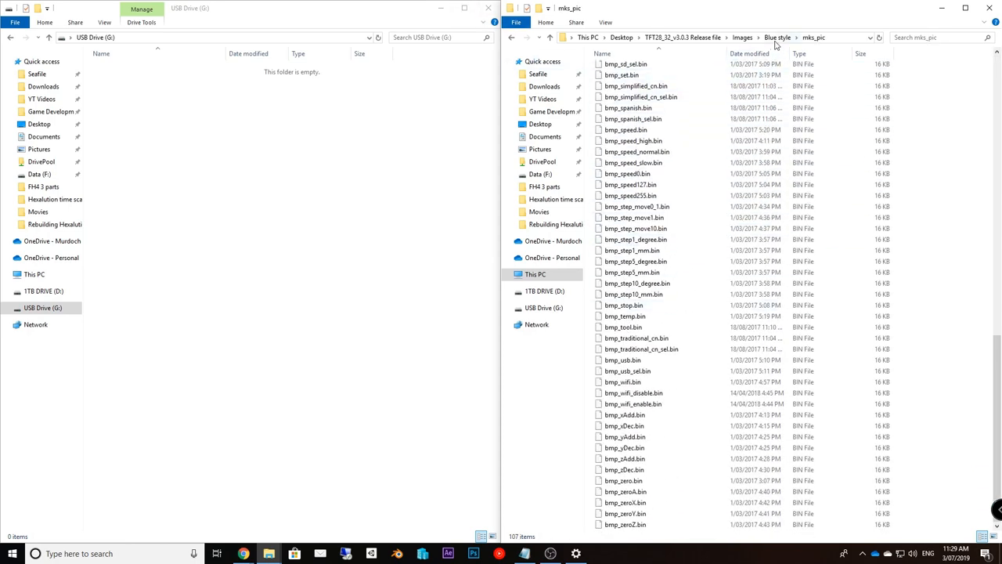
# Browse the Win8 style English mks_pic folder, then return to Images
pyautogui.click(742, 37)
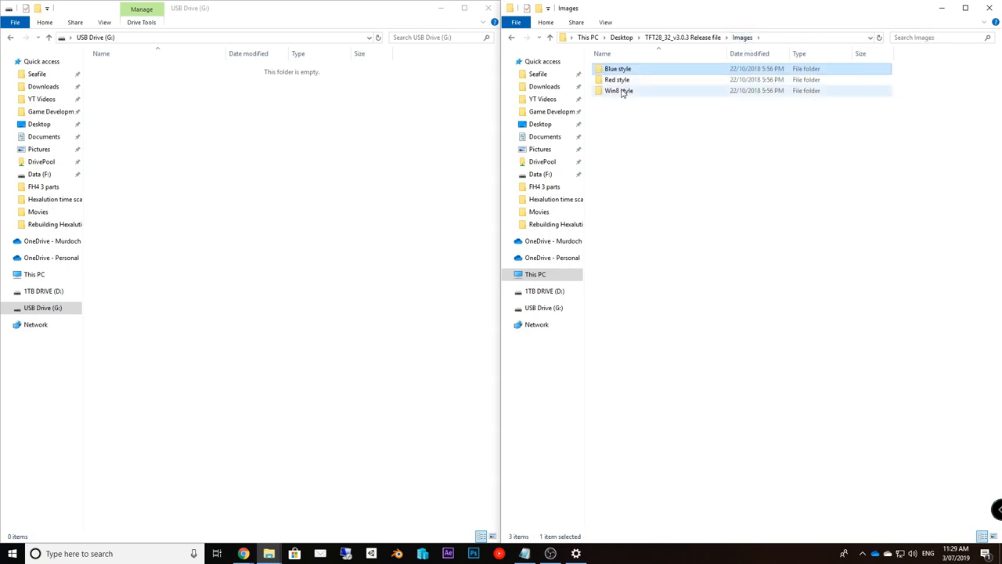
pyautogui.doubleClick(617, 90)
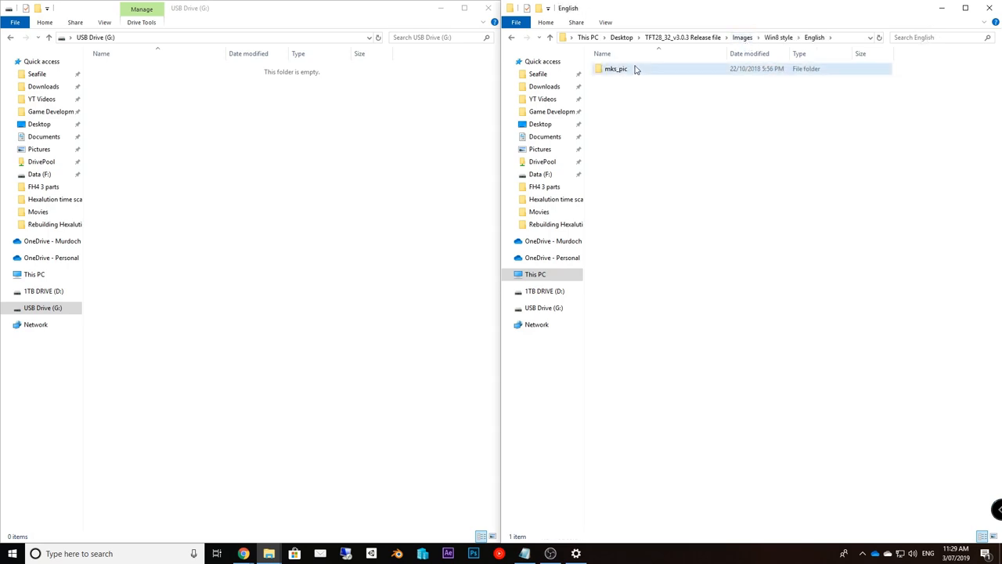
pyautogui.doubleClick(615, 69)
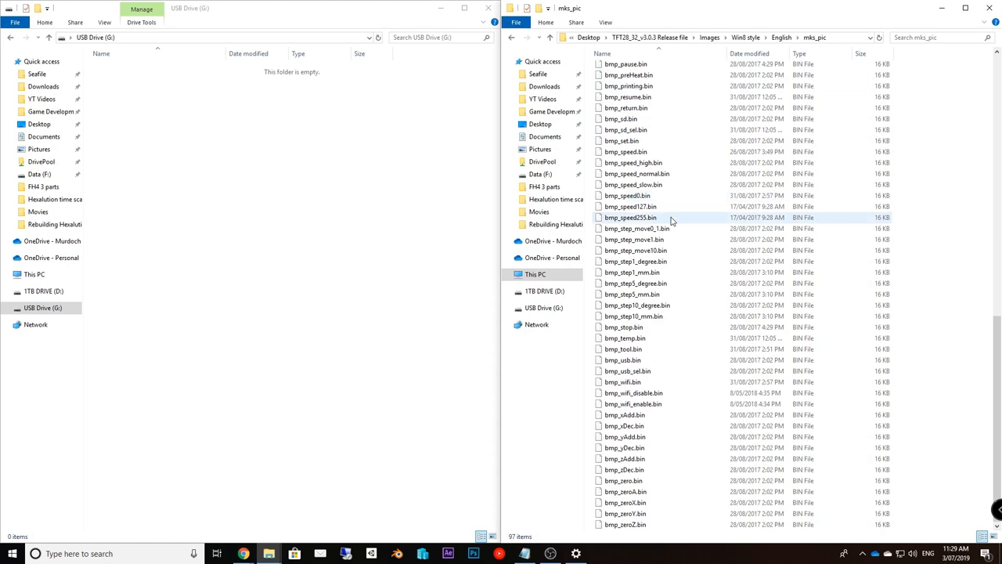
pyautogui.click(748, 54)
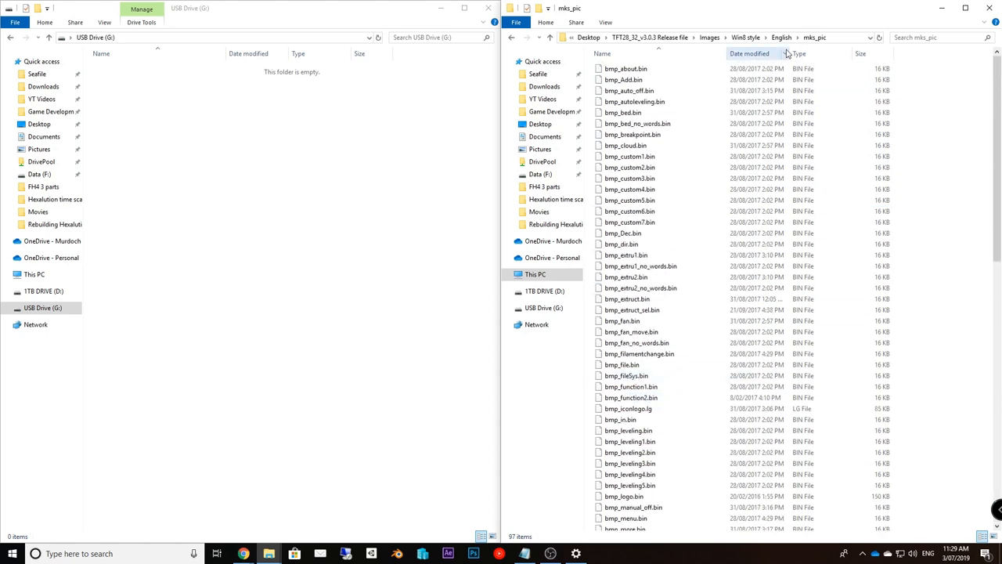
pyautogui.click(778, 37)
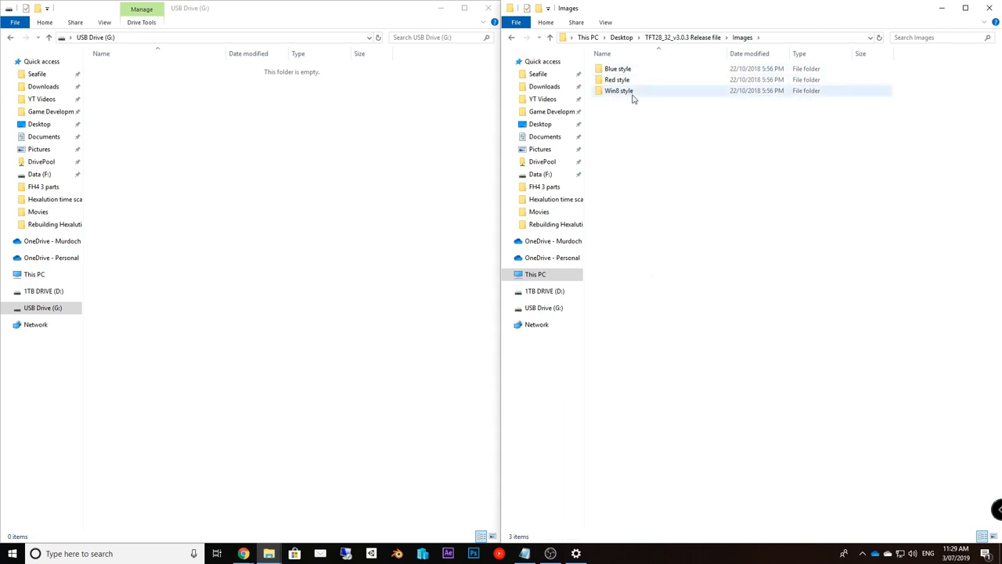
# Copy Win8 style English mks_pic onto USB Drive (G:) and return to the release folder
pyautogui.doubleClick(619, 90)
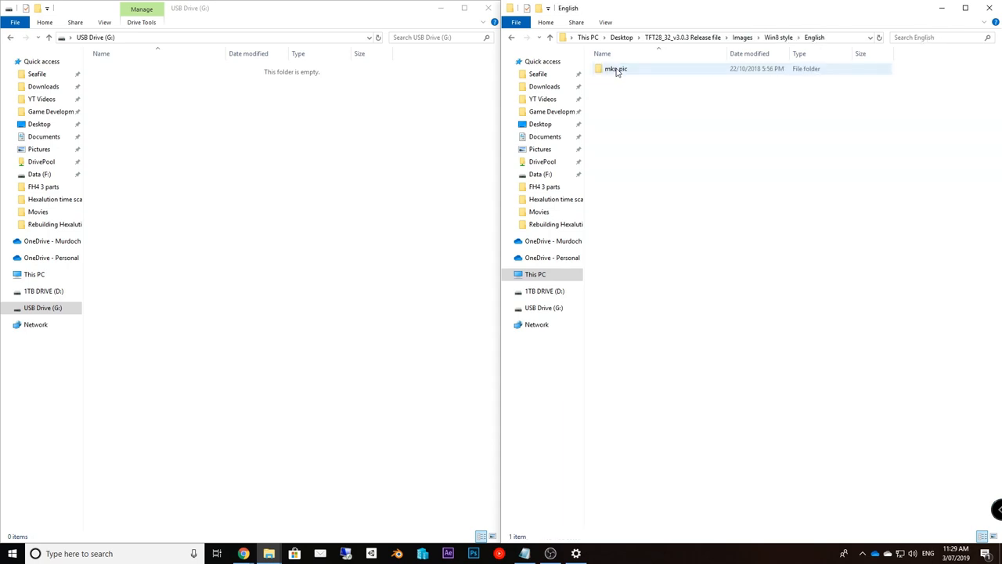
pyautogui.click(616, 68)
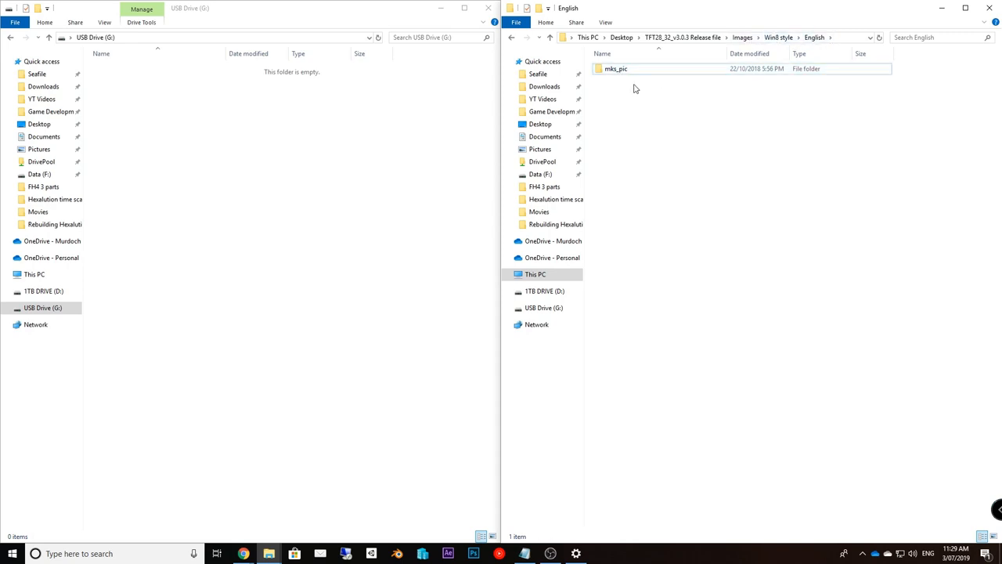
pyautogui.moveTo(626, 71)
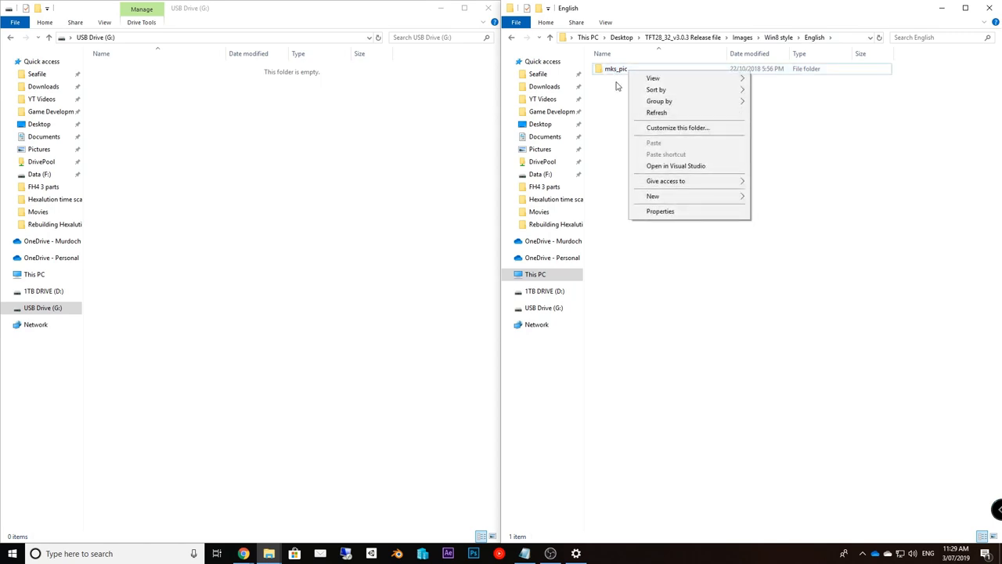
pyautogui.click(616, 68)
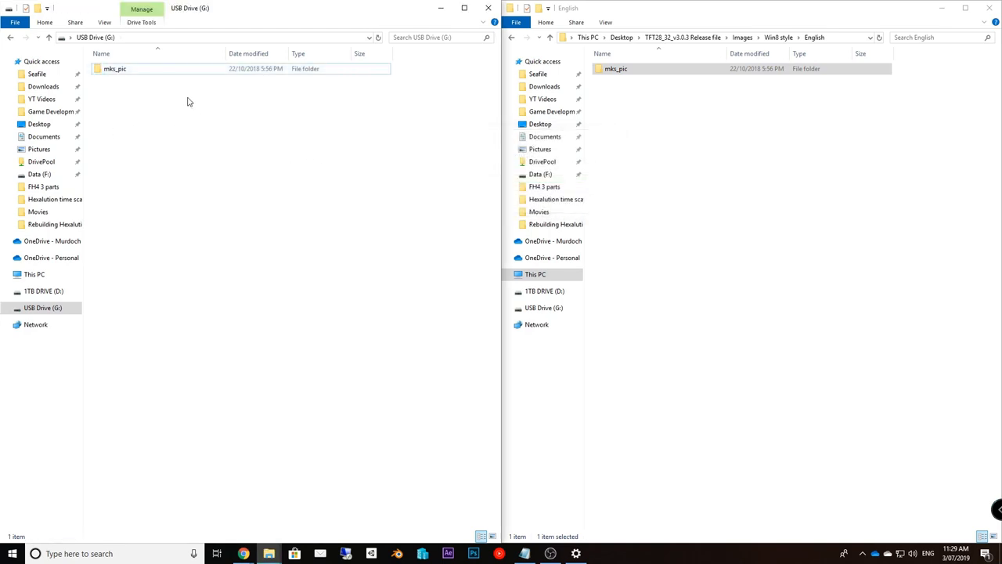
pyautogui.click(682, 36)
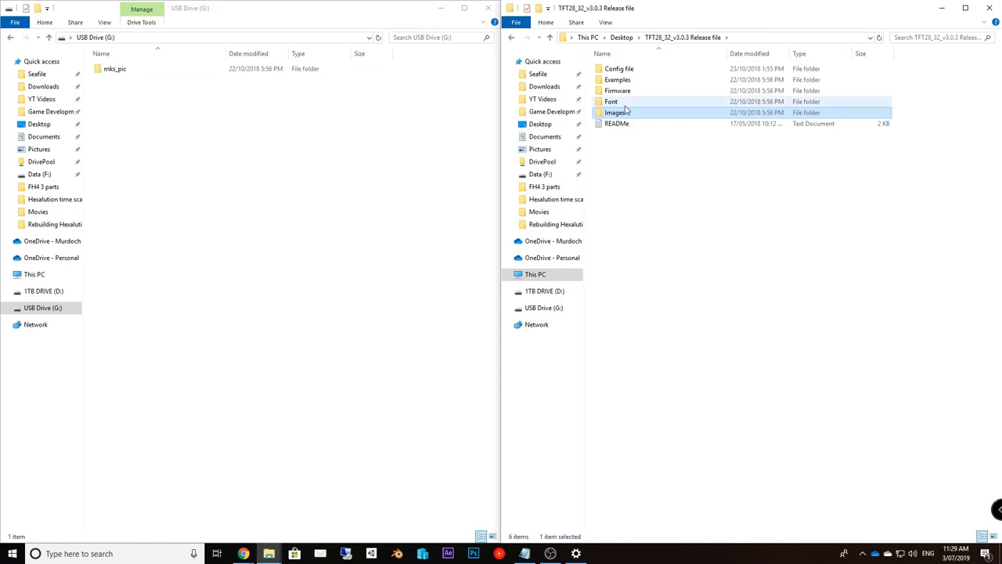
# Paste the mks_font folder from the Font folder onto USB Drive (G:)
pyautogui.doubleClick(612, 101)
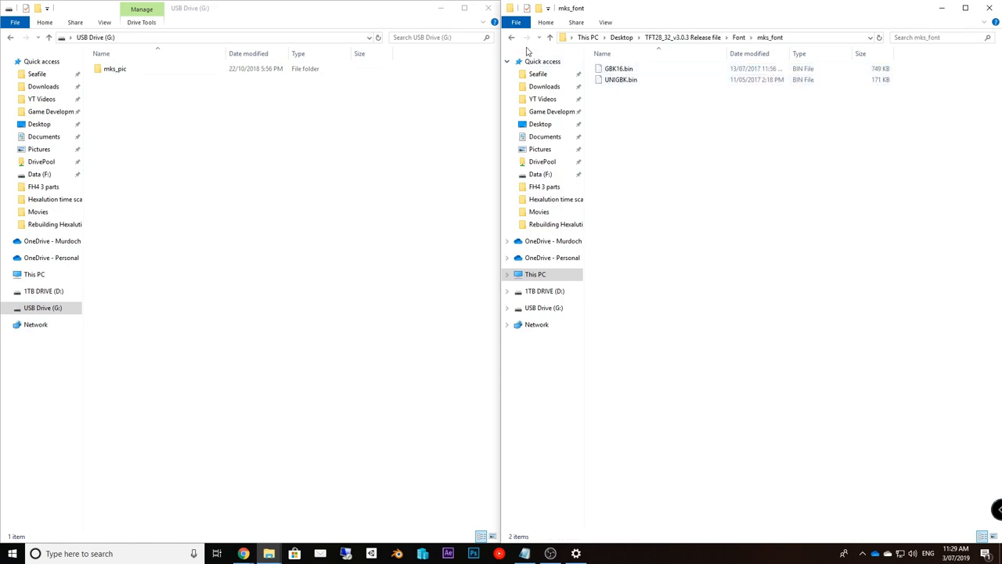
pyautogui.rightClick(617, 69)
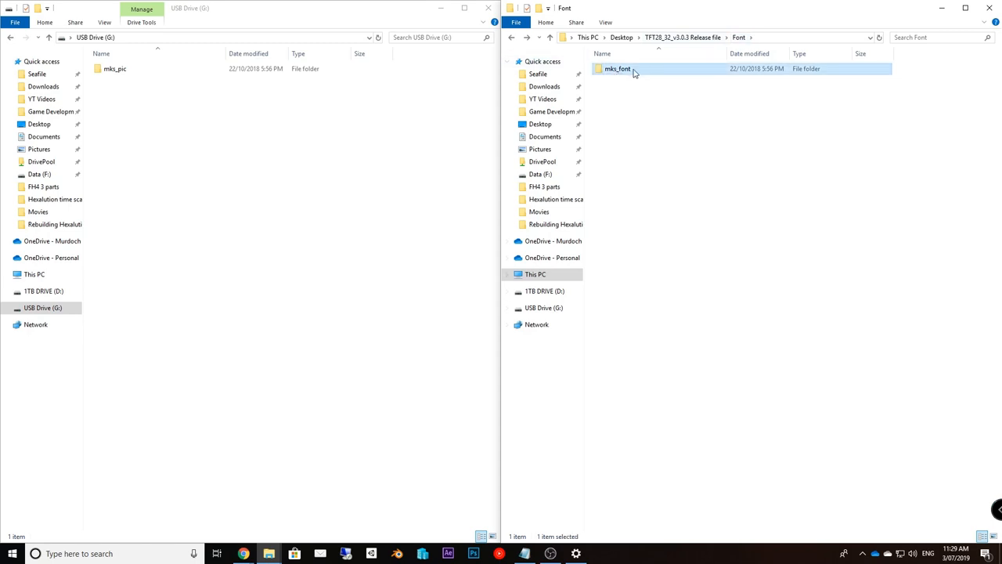
pyautogui.rightClick(618, 68)
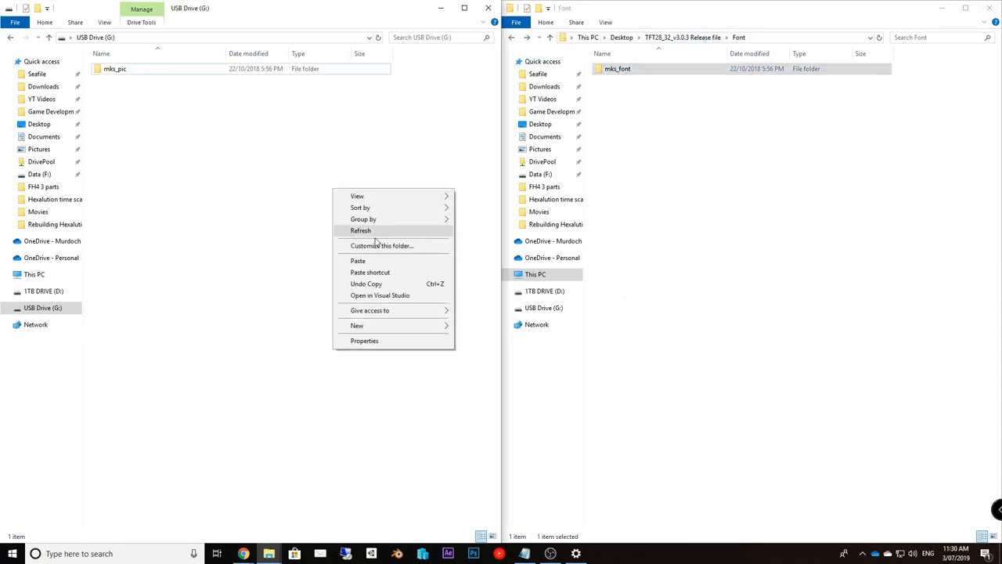
pyautogui.click(357, 260)
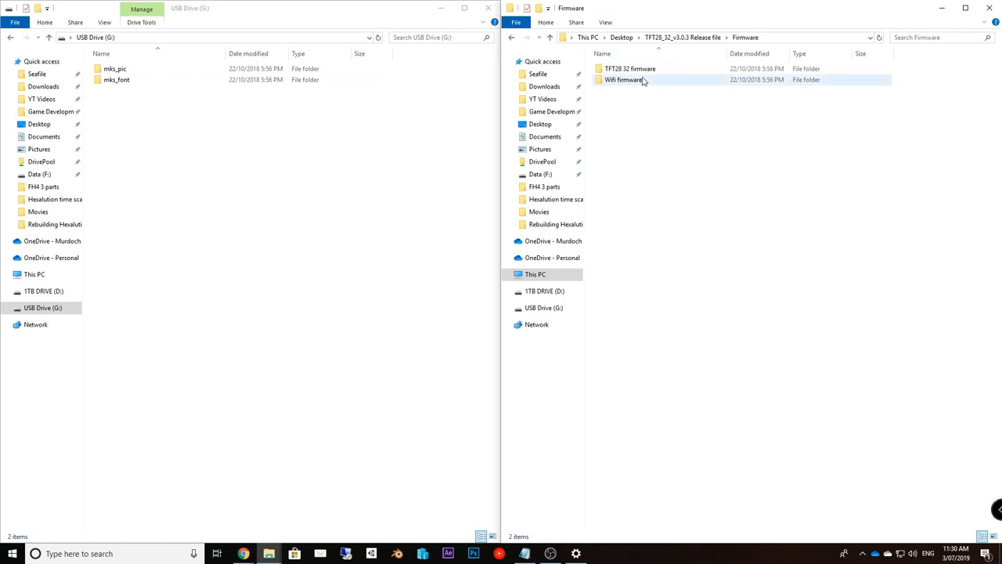
# Copy mkstft28.bin from the TFT28 32 Retro firmware folder onto USB Drive (G:)
pyautogui.click(631, 69)
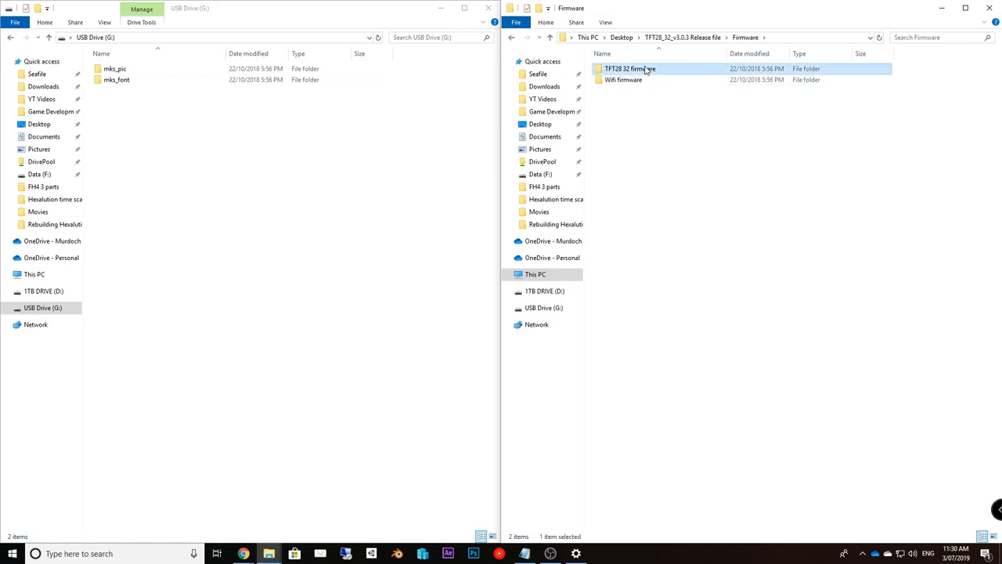
pyautogui.doubleClick(630, 68)
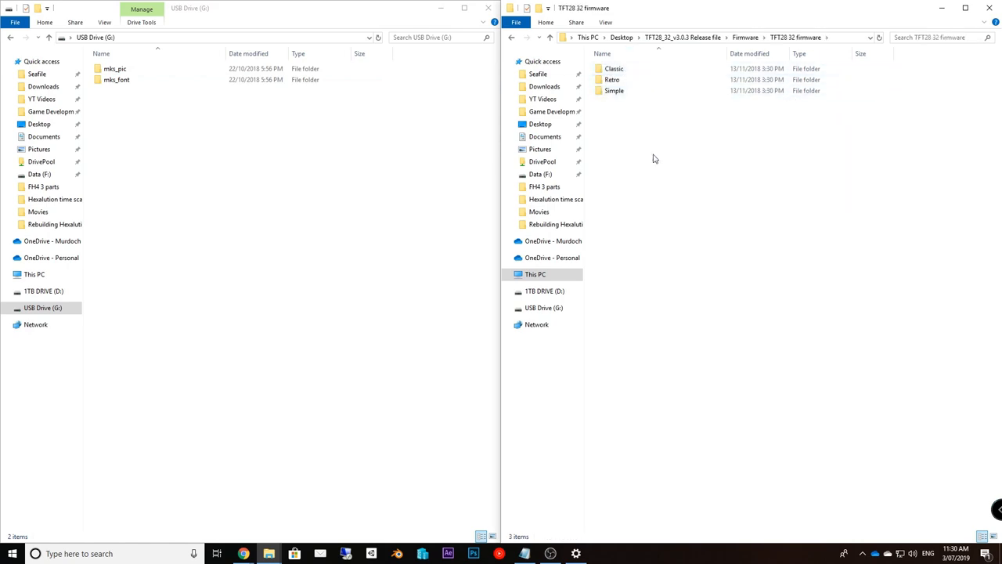
pyautogui.click(615, 90)
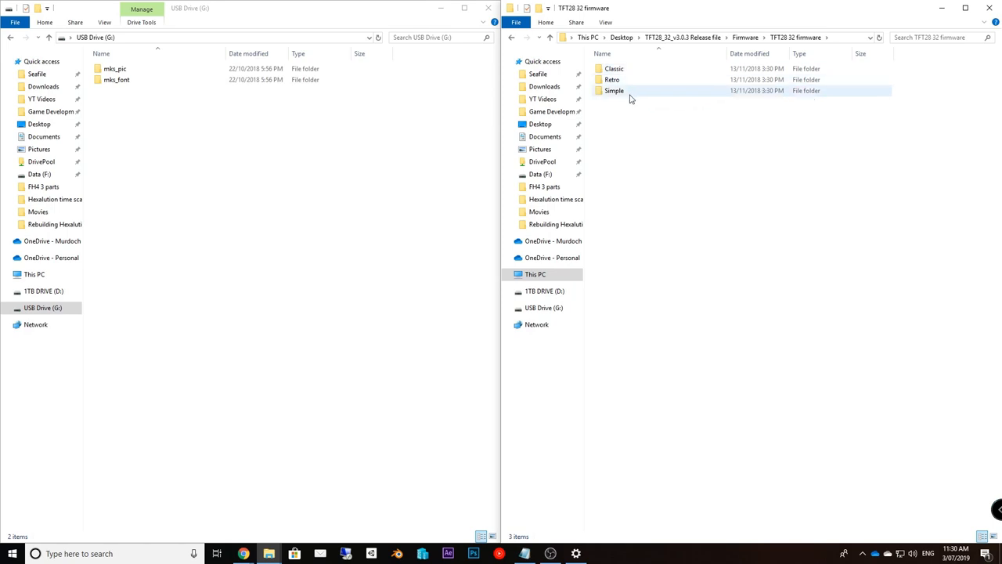
pyautogui.click(614, 69)
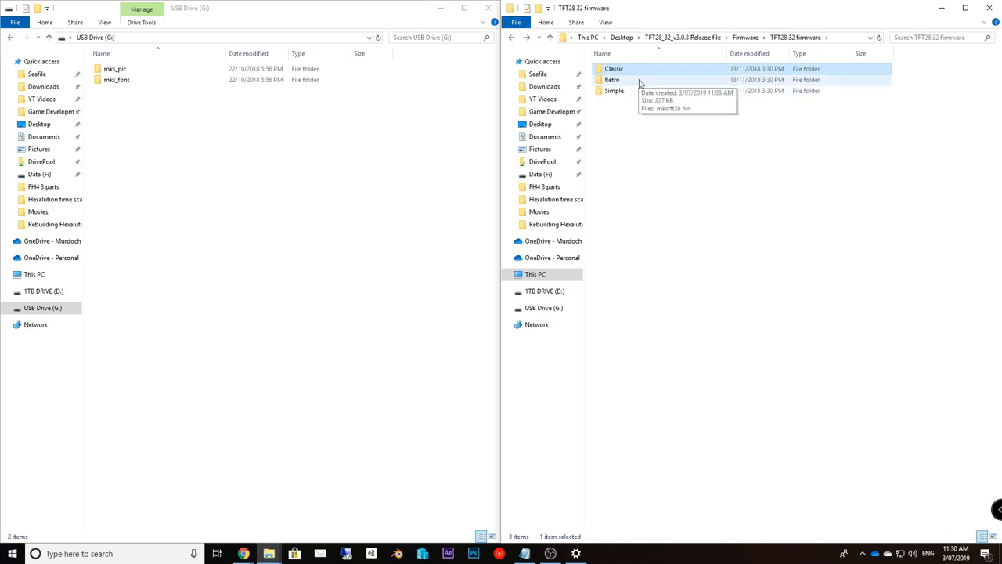
pyautogui.click(615, 90)
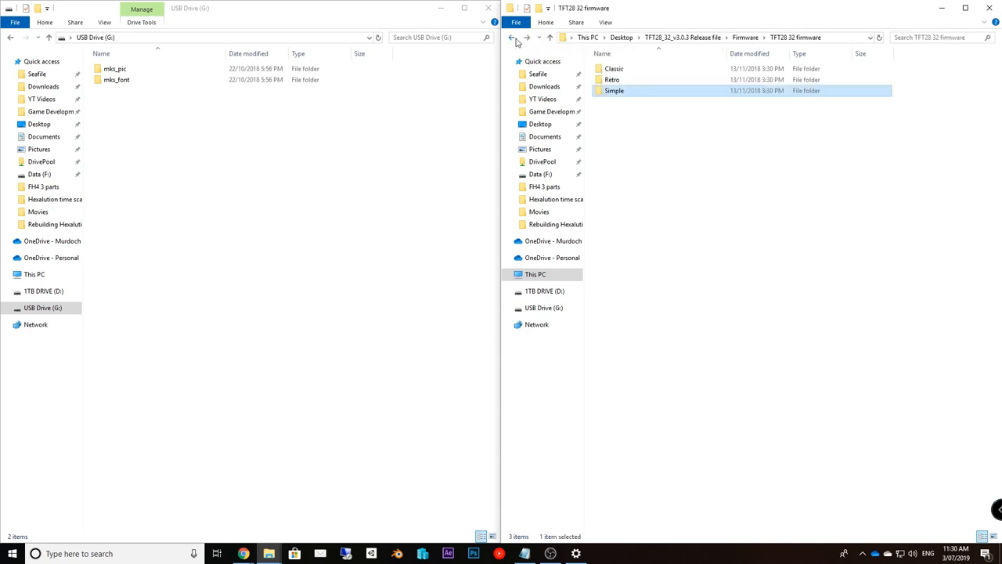
pyautogui.moveTo(634, 90)
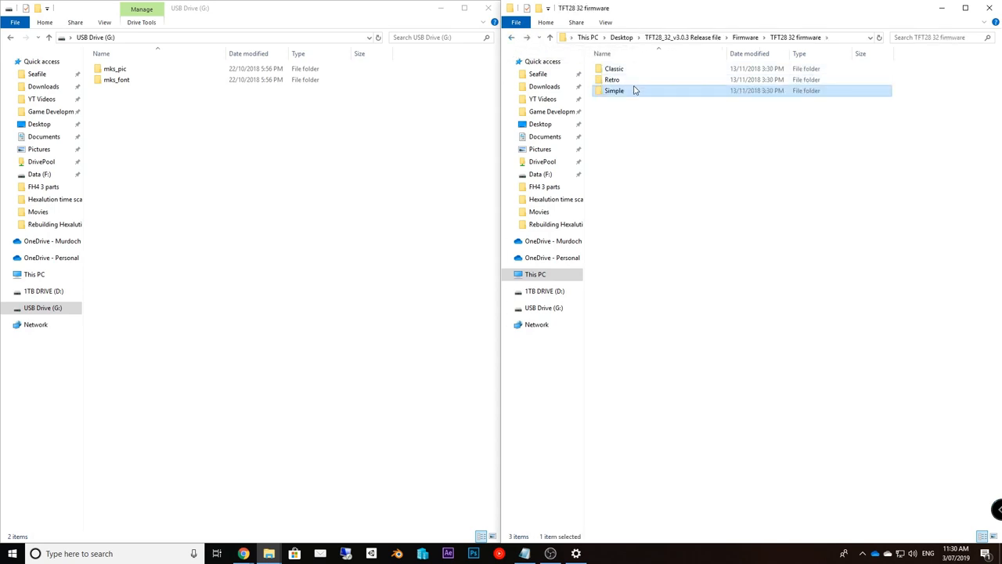
pyautogui.rightClick(621, 68)
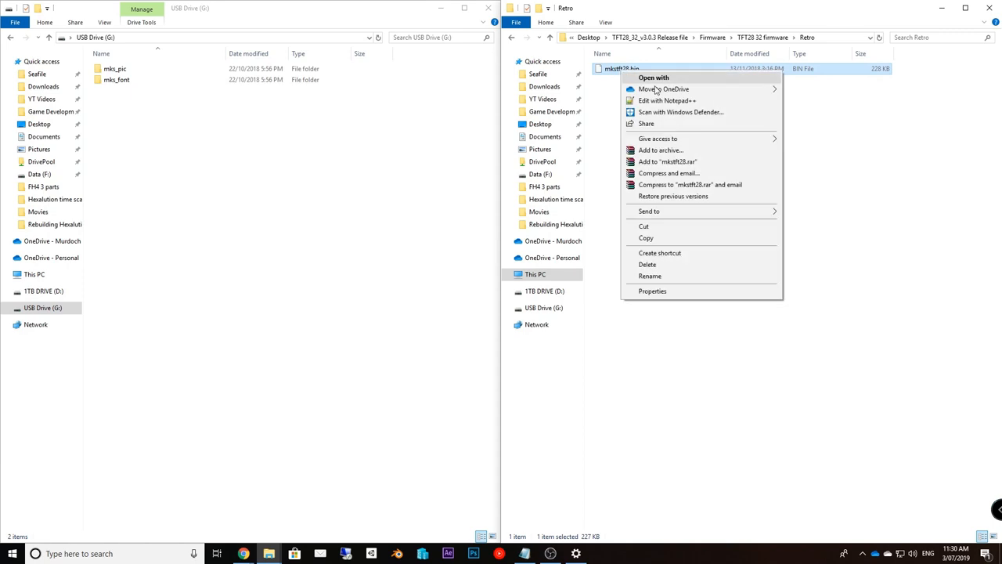
pyautogui.click(432, 187)
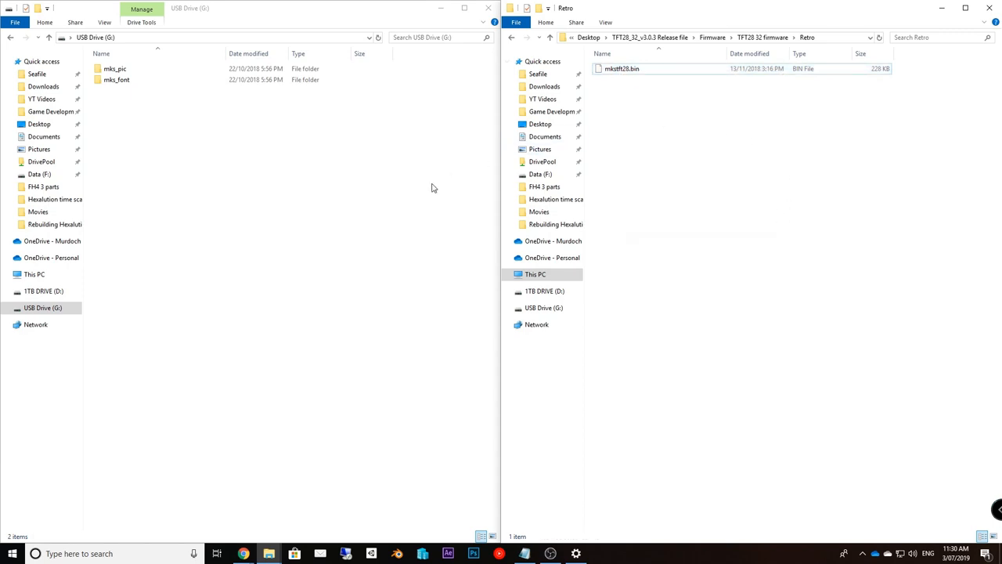
pyautogui.moveTo(355, 197)
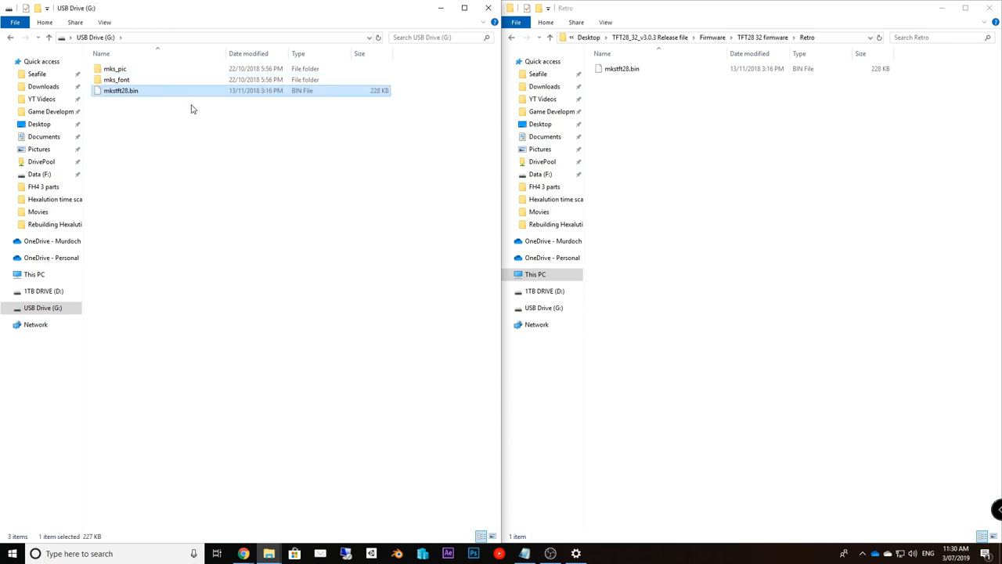
pyautogui.moveTo(188, 141)
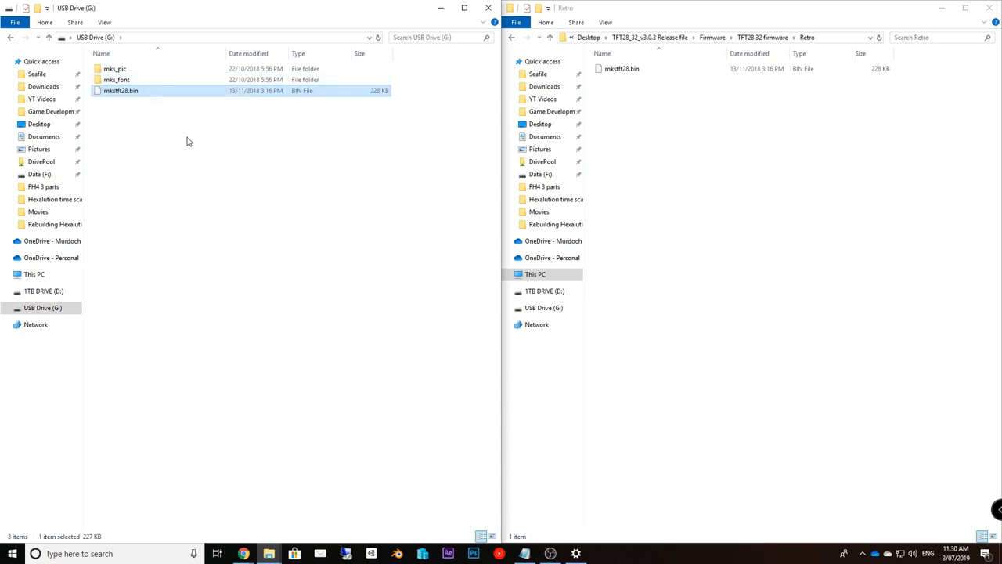
pyautogui.moveTo(121, 94)
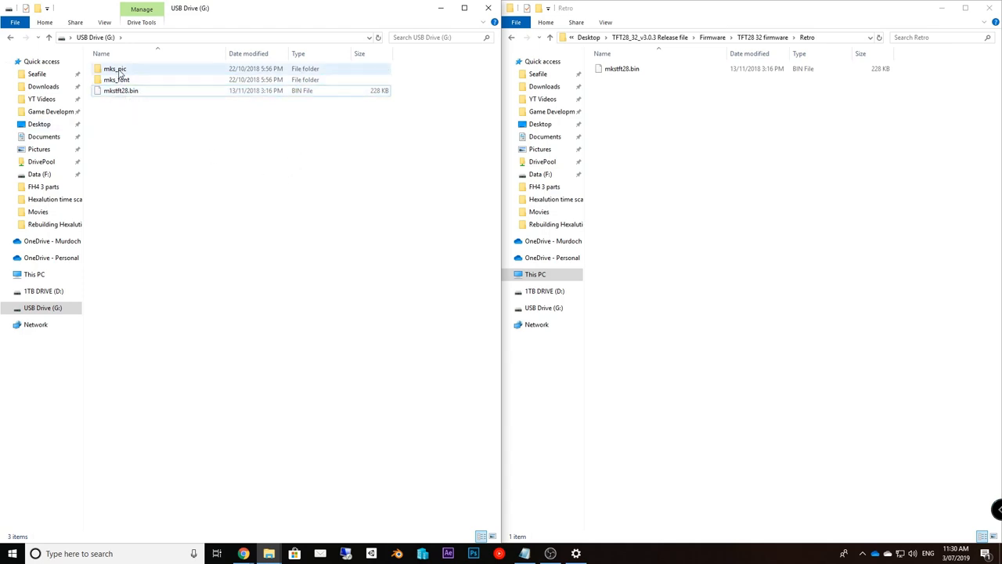
pyautogui.click(116, 79)
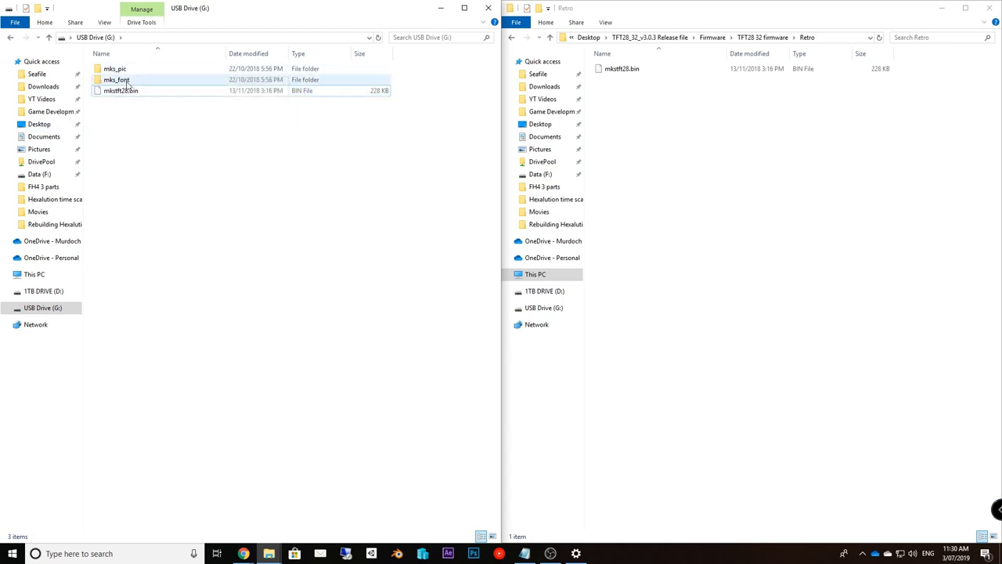
pyautogui.click(198, 159)
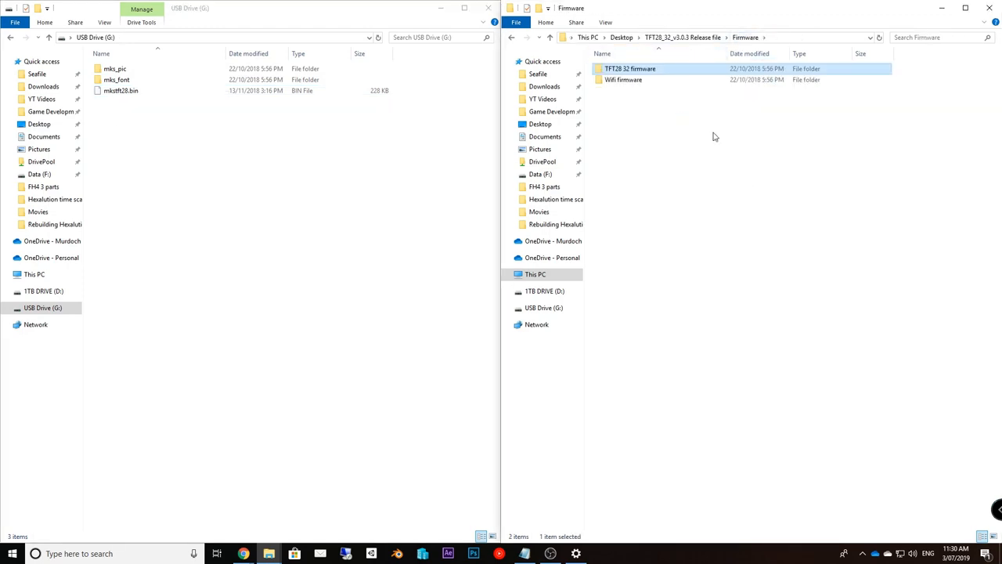
# Put MksWifi.bin from the Wifi firmware folder on USB Drive (G:), then return to release
pyautogui.doubleClick(623, 79)
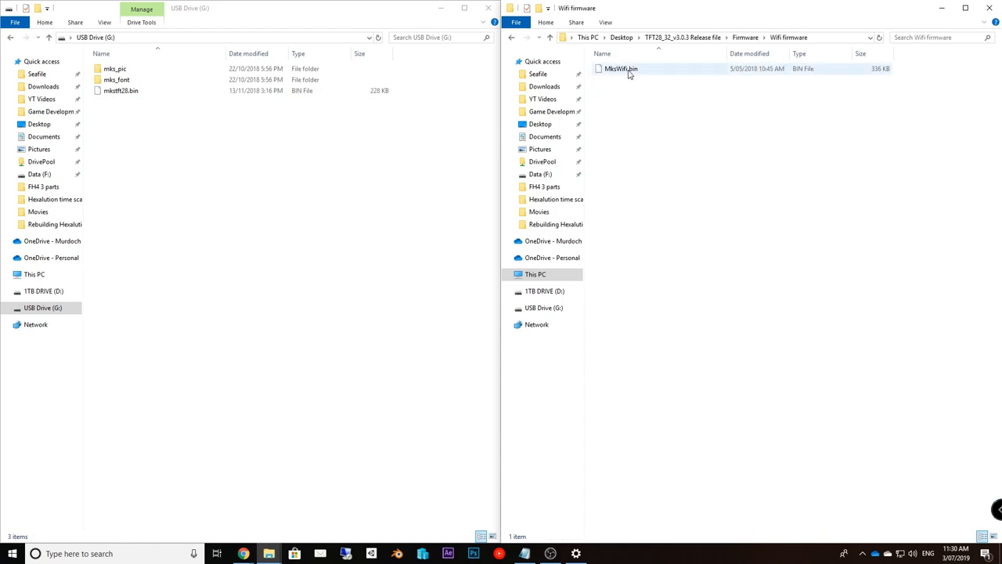
pyautogui.moveTo(622, 68)
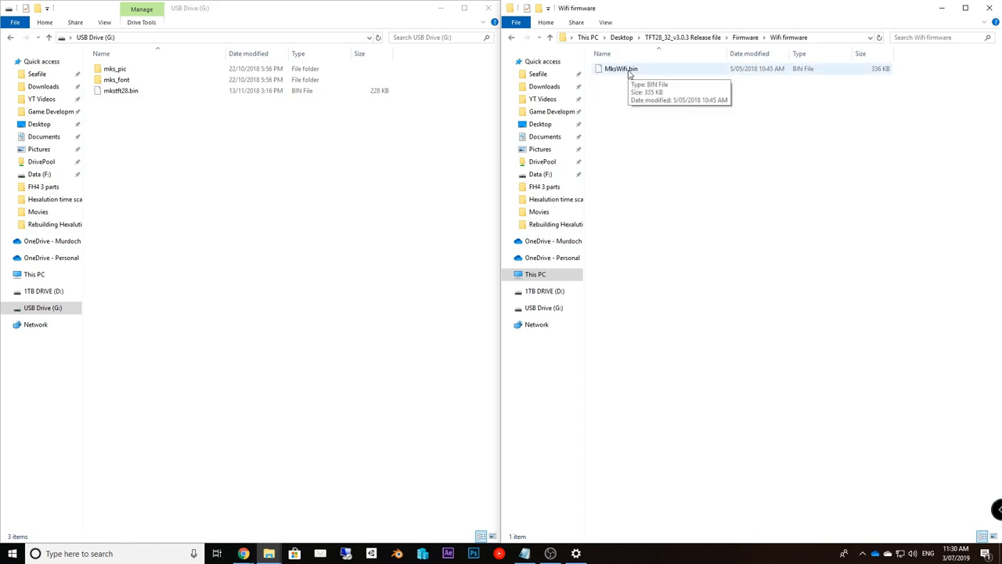
pyautogui.rightClick(621, 69)
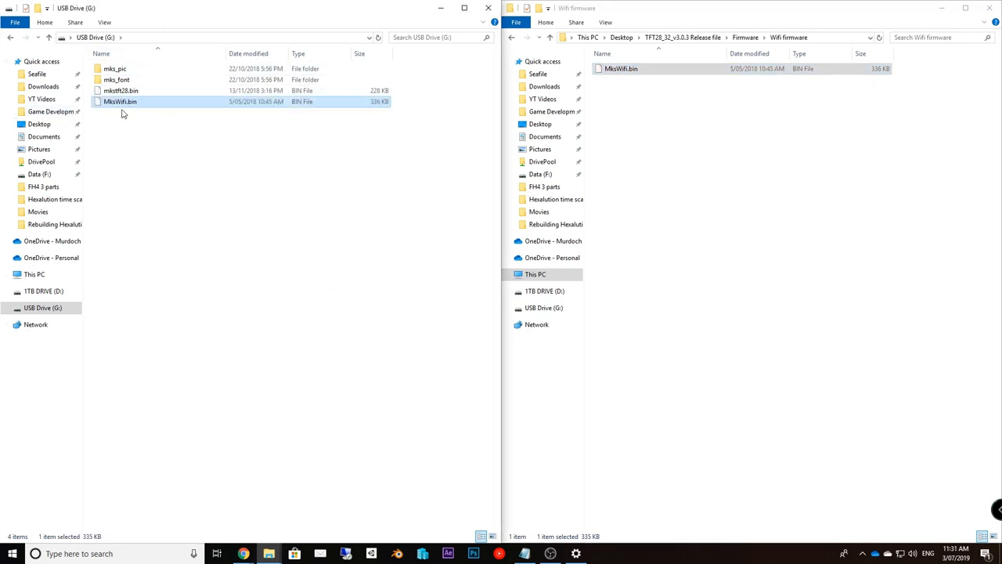
pyautogui.click(217, 143)
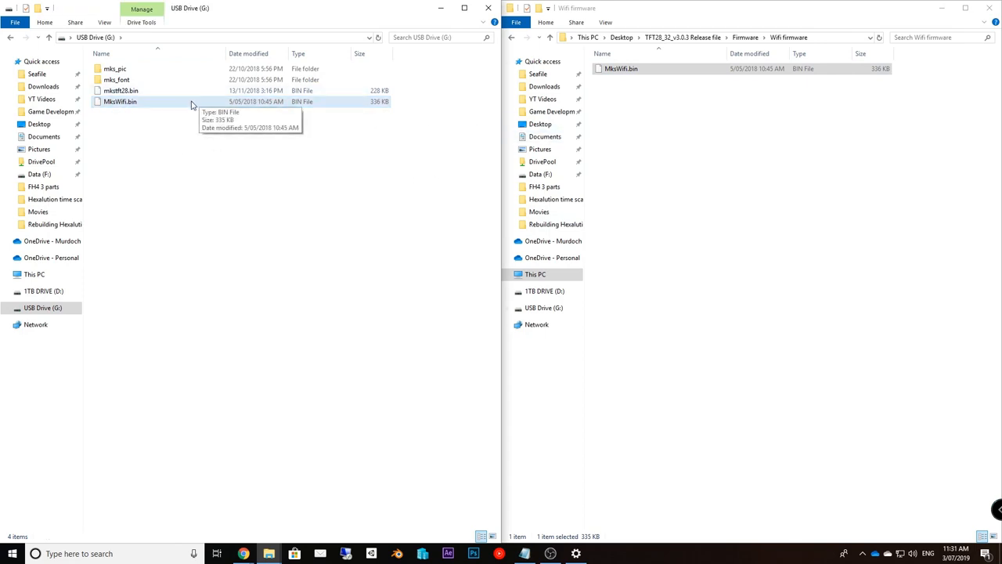
pyautogui.moveTo(165, 114)
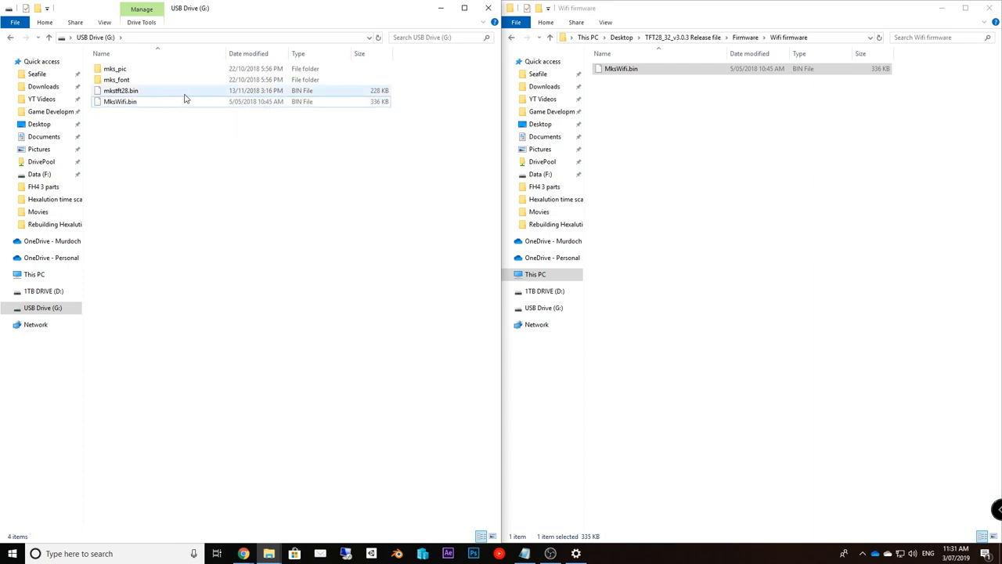
pyautogui.click(120, 101)
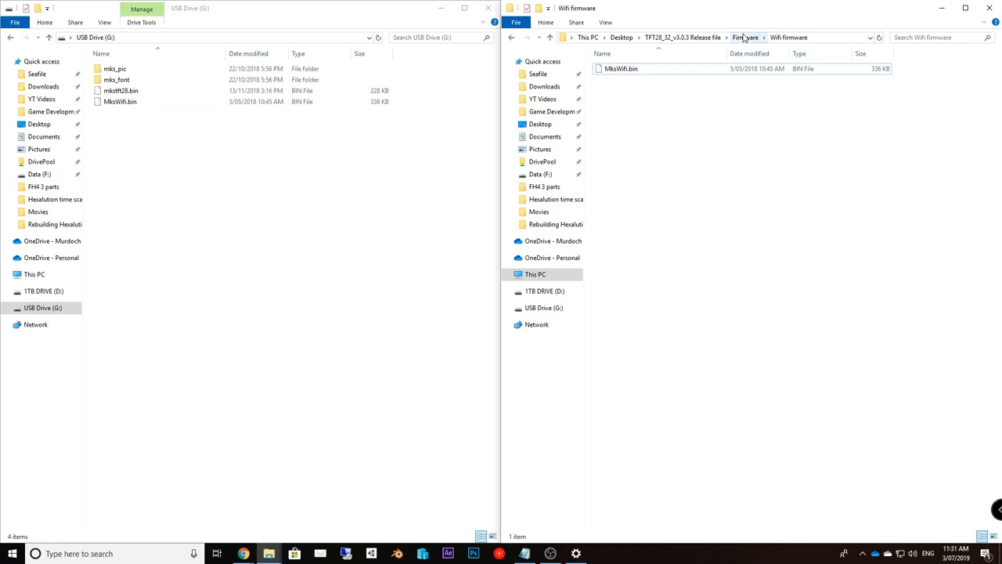
pyautogui.click(745, 37)
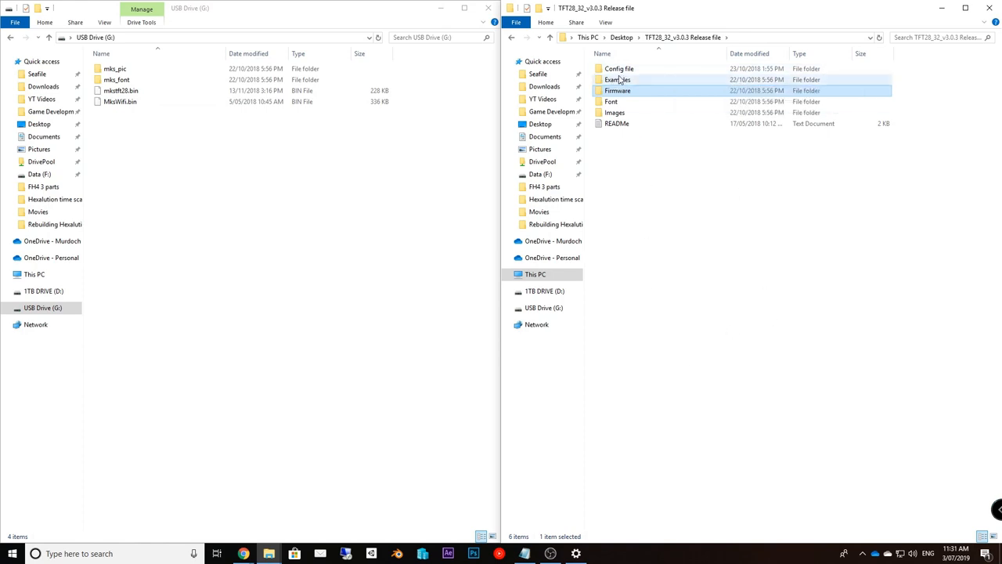
# Rename mks_config_EN in Config file to mks_config and open it in Notepad++
pyautogui.doubleClick(619, 68)
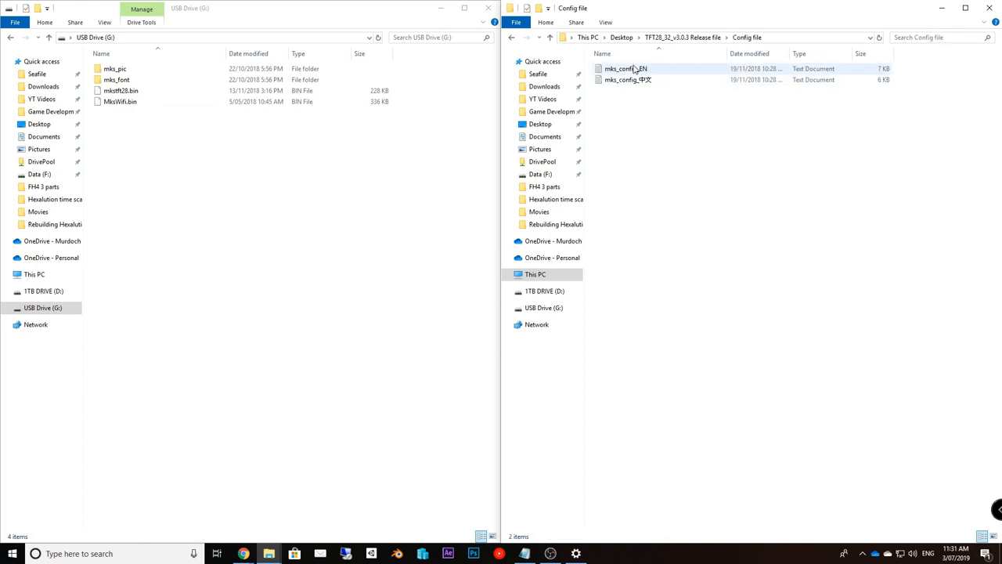
pyautogui.click(626, 68)
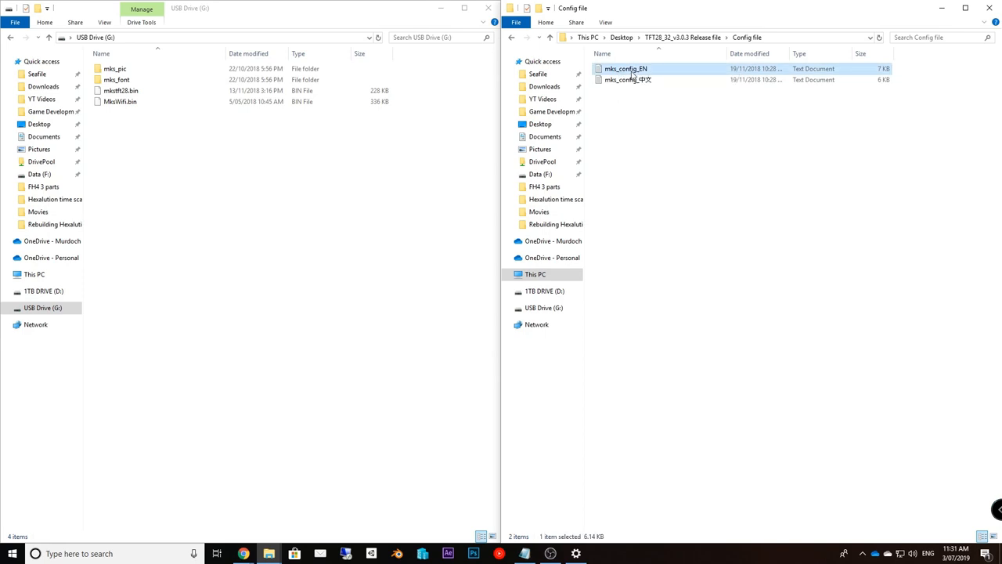
pyautogui.click(625, 68)
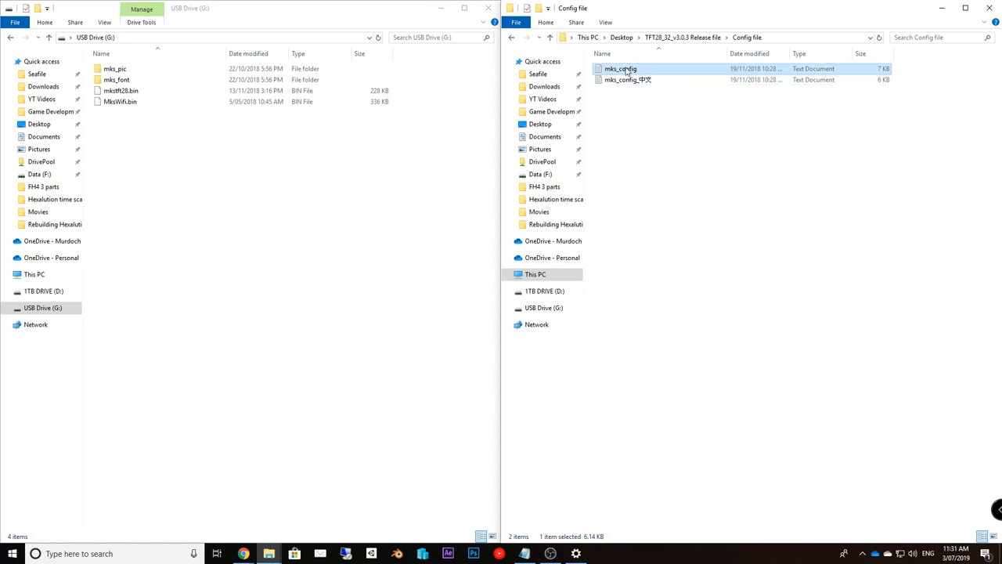
pyautogui.doubleClick(621, 69)
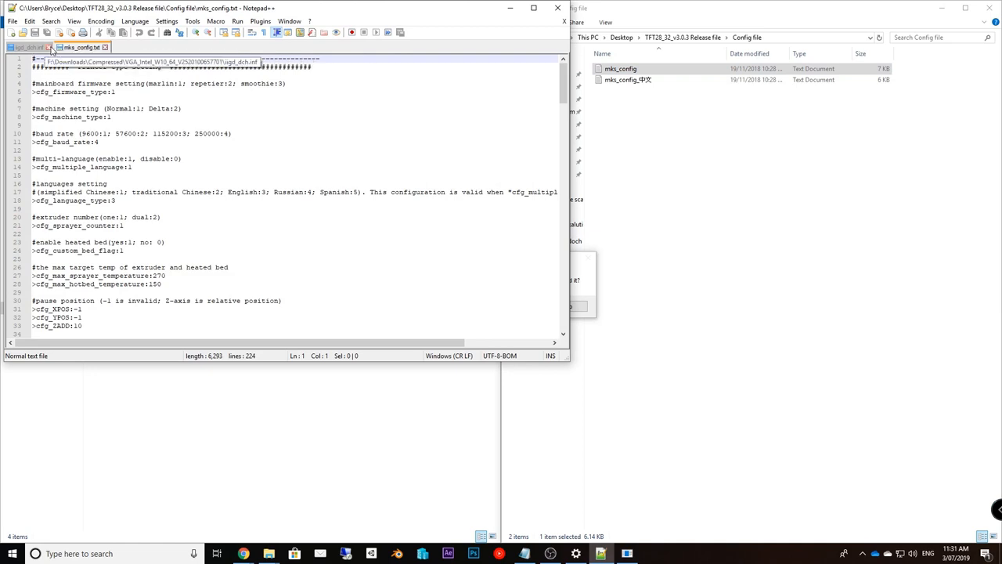
# Close igd_dch.inf and scroll through mks_config's leveling, WiFi and button sections
pyautogui.click(534, 8)
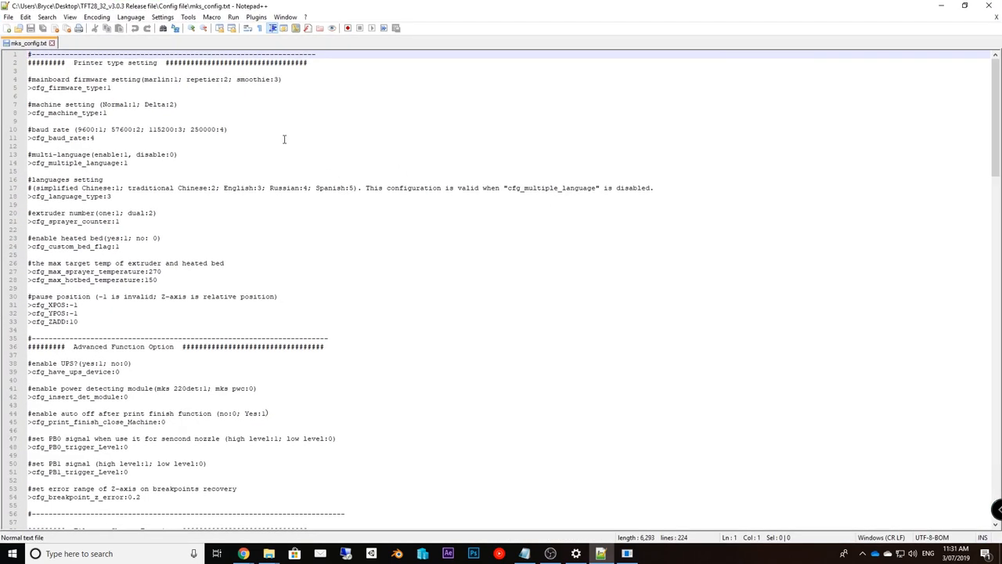
pyautogui.scroll(-3)
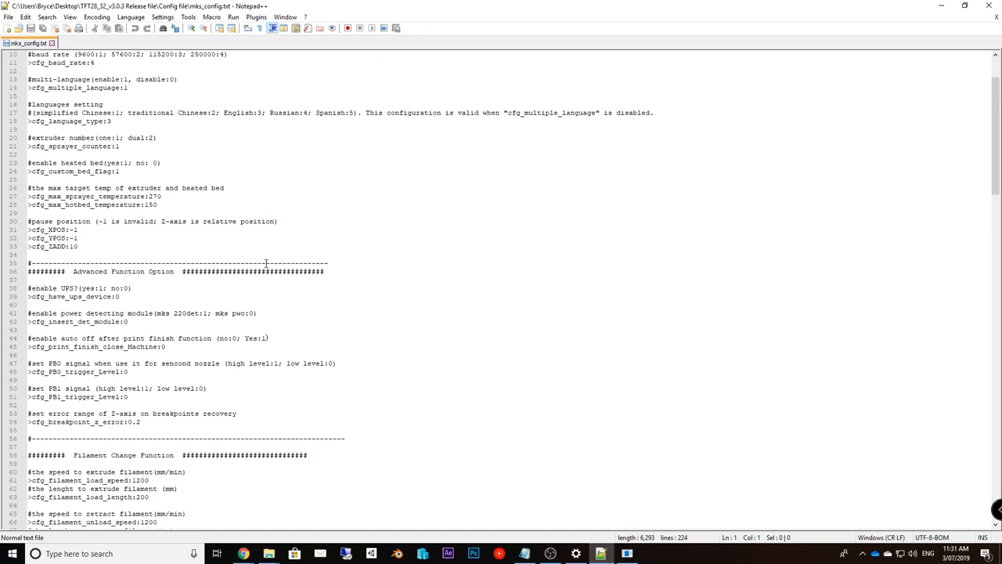
pyautogui.scroll(-3)
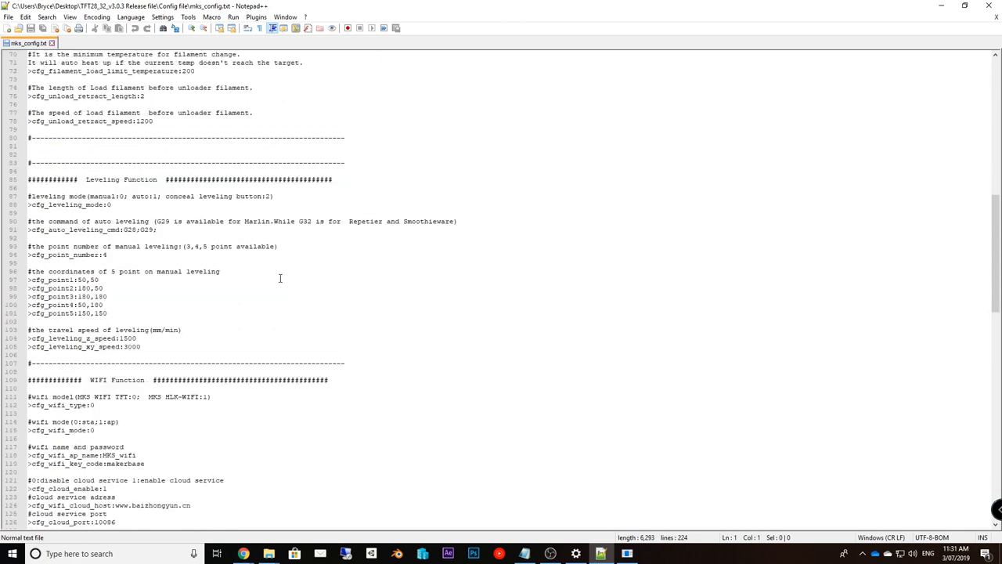
pyautogui.scroll(-3)
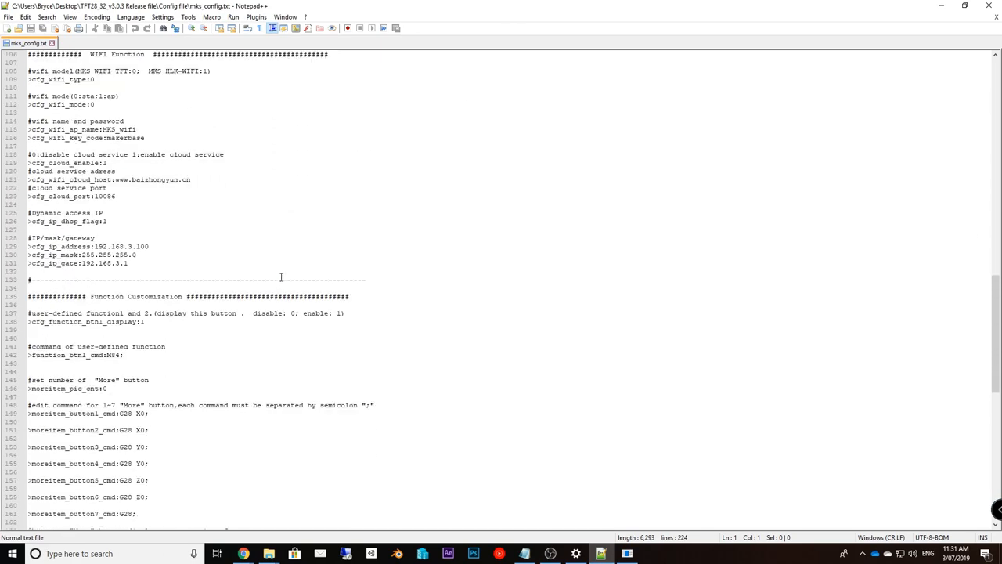
pyautogui.scroll(-3)
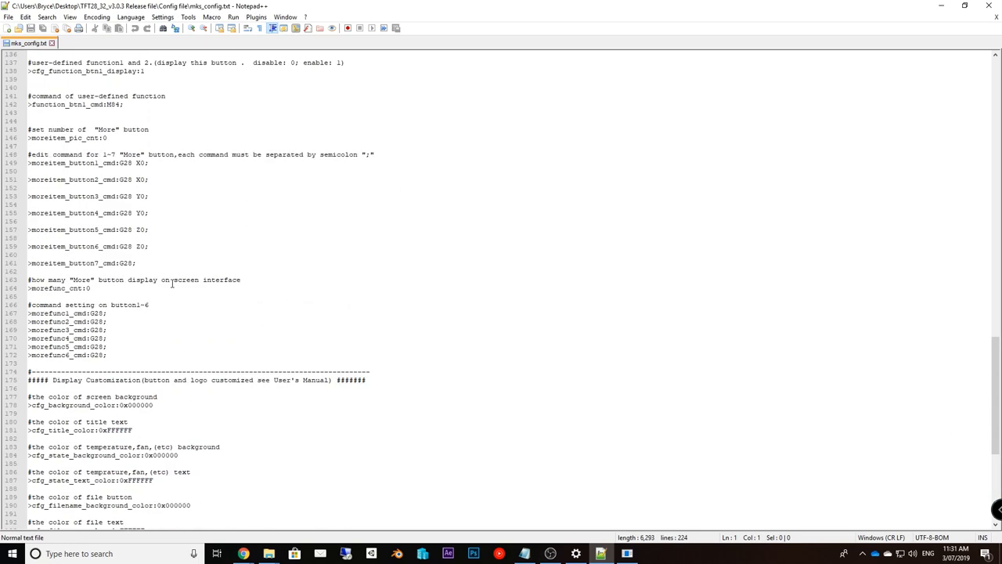
pyautogui.scroll(-3)
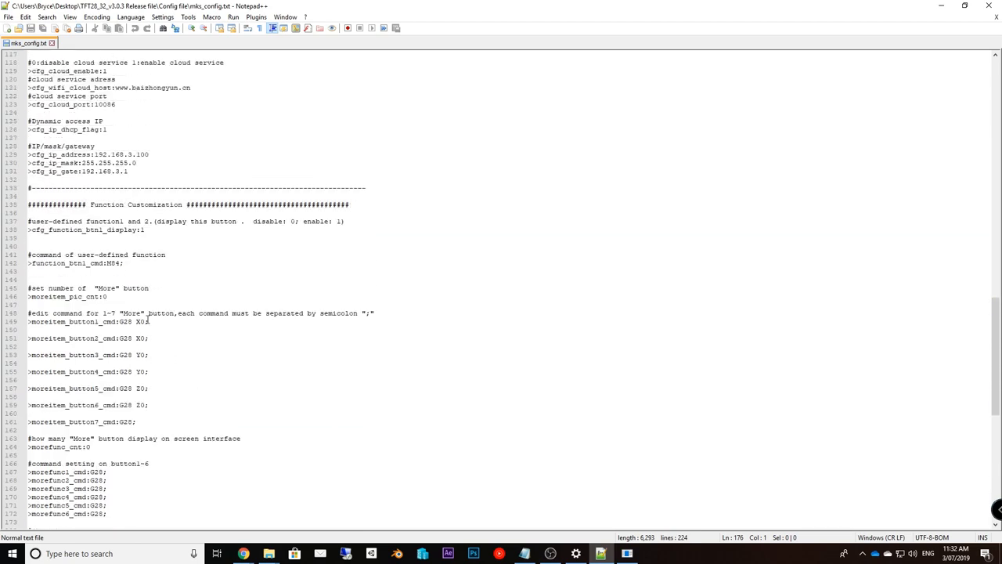
pyautogui.moveTo(190, 313)
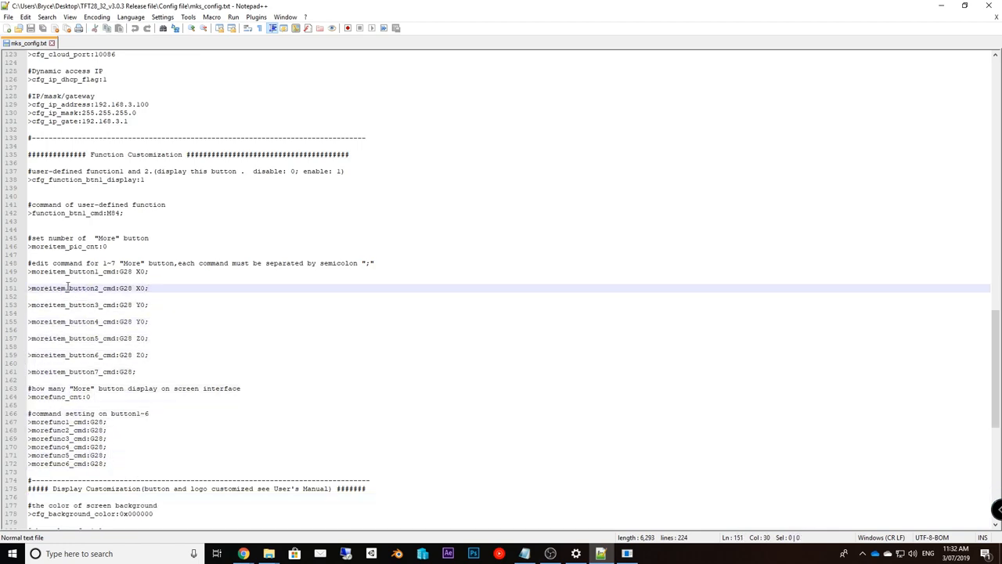
pyautogui.click(136, 288)
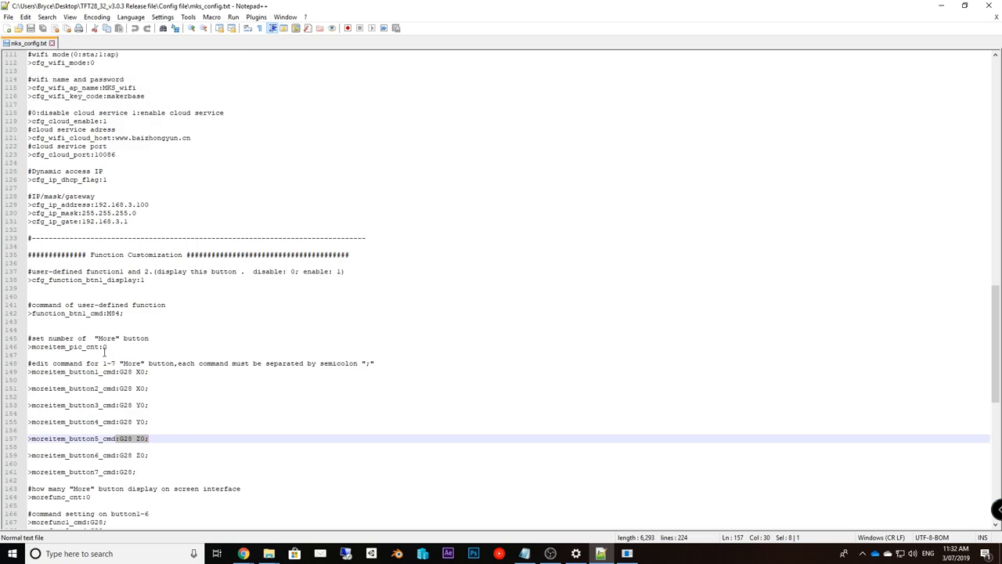
pyautogui.scroll(3)
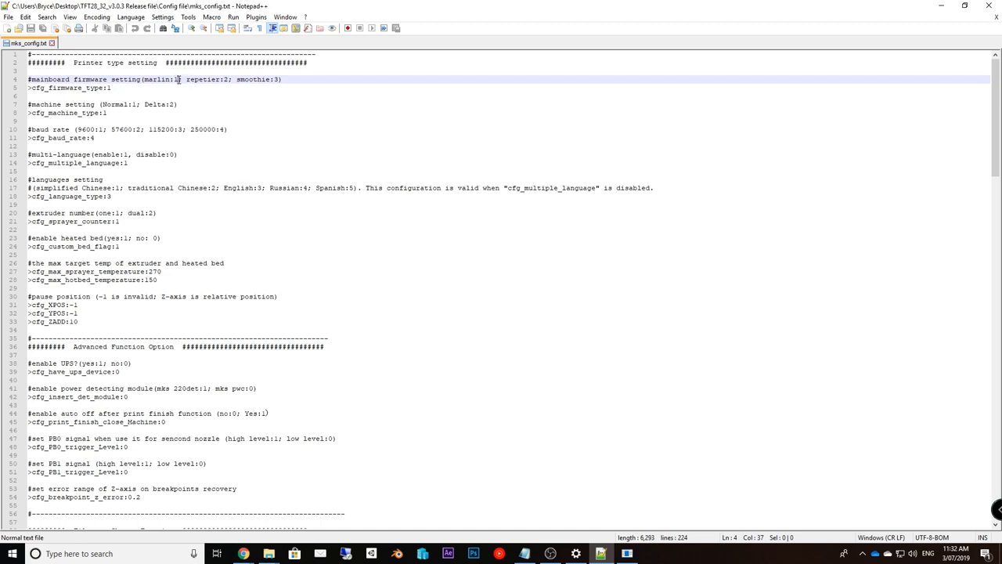
# Set cfg_firmware_type and cfg_baud_rate to 3 (Smoothieware, 115200)
pyautogui.click(163, 91)
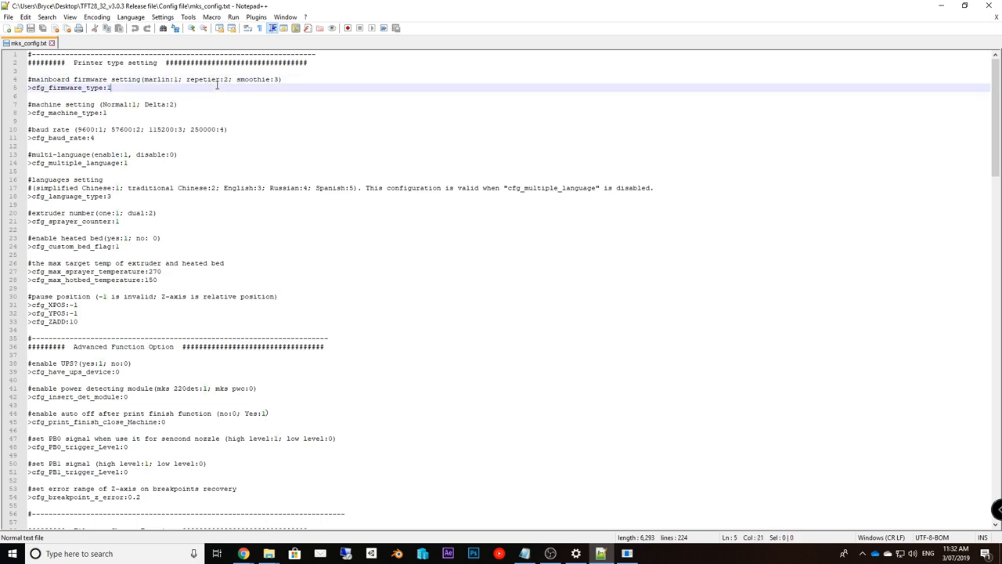
pyautogui.doubleClick(206, 79)
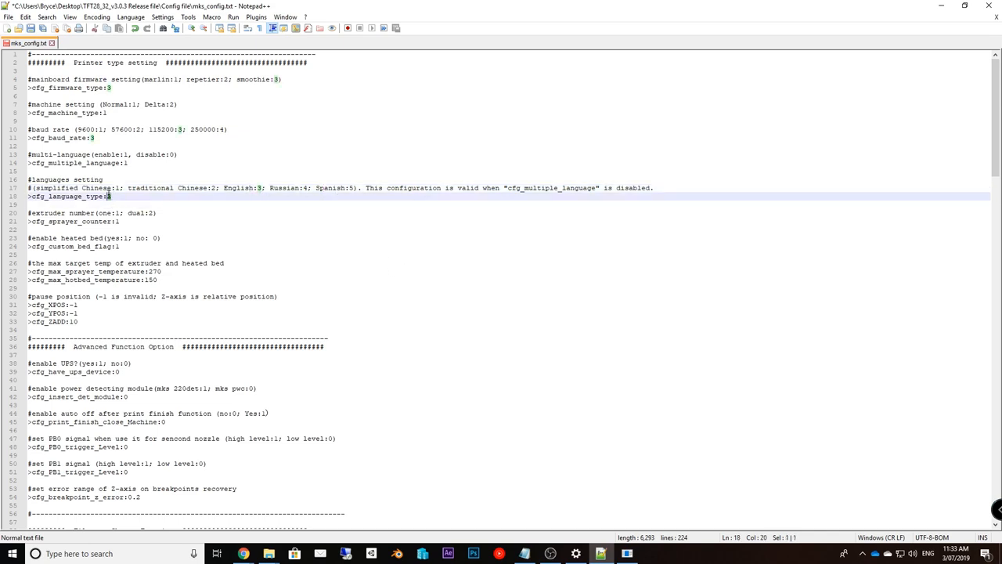
pyautogui.click(56, 221)
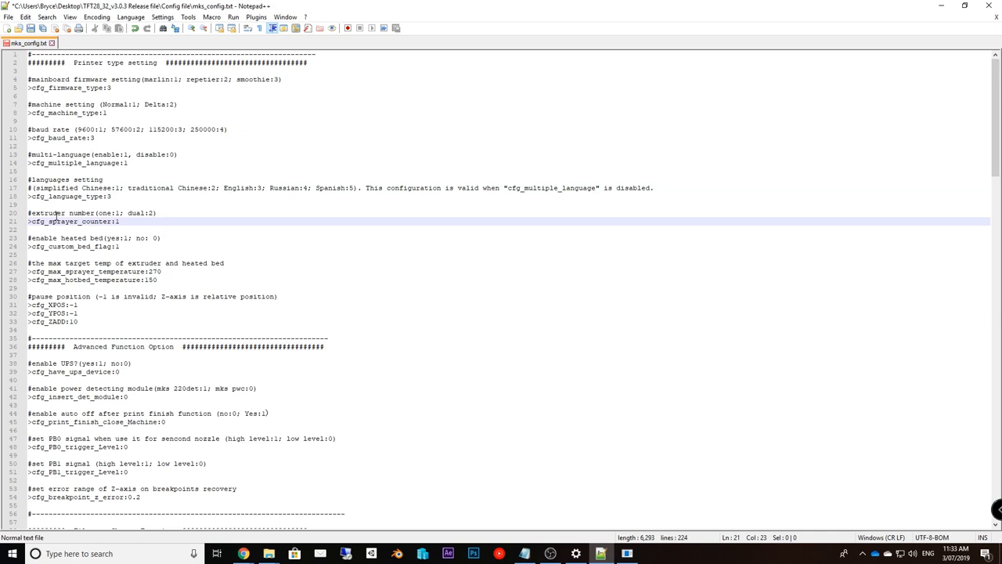
# Change cfg_max_sprayer_temperature 270→260 and cfg_max_hotbed_temperature 150→100
pyautogui.click(120, 220)
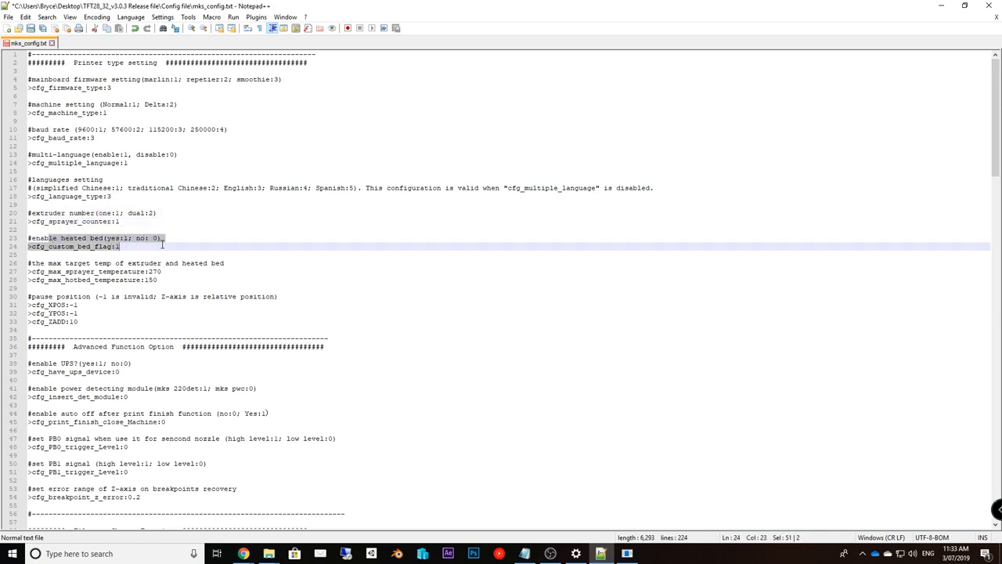
pyautogui.click(132, 238)
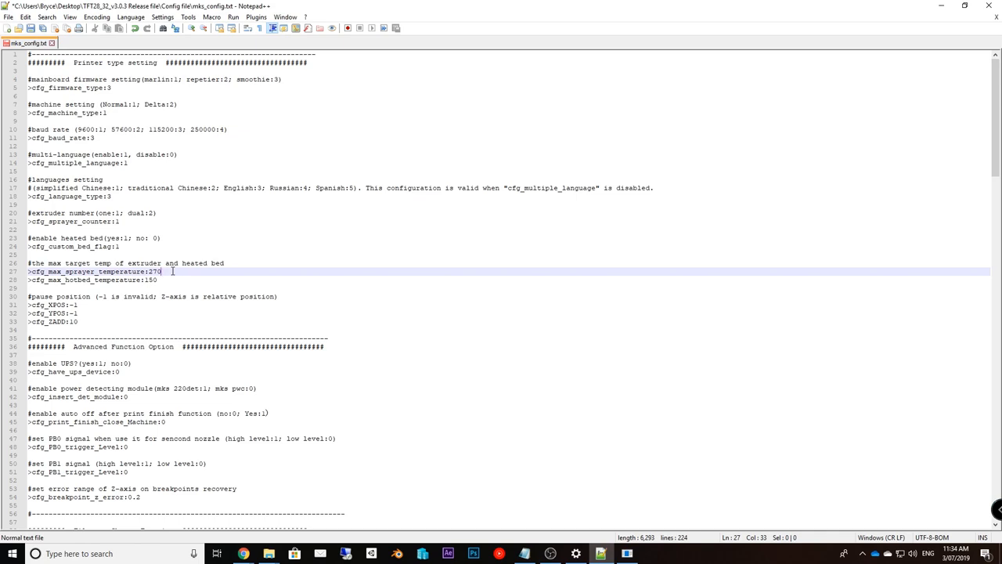
pyautogui.press('Backspace')
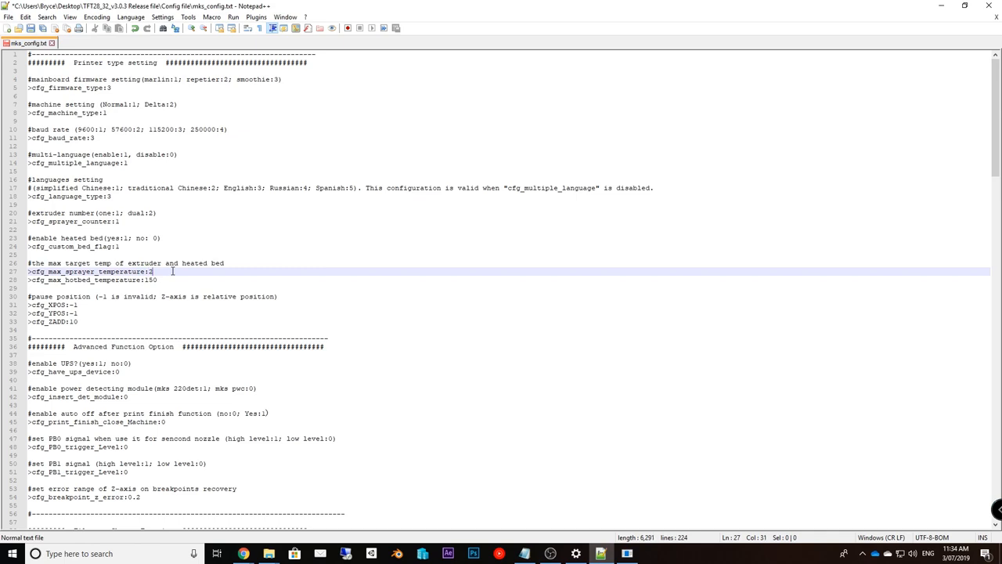
pyautogui.write('20')
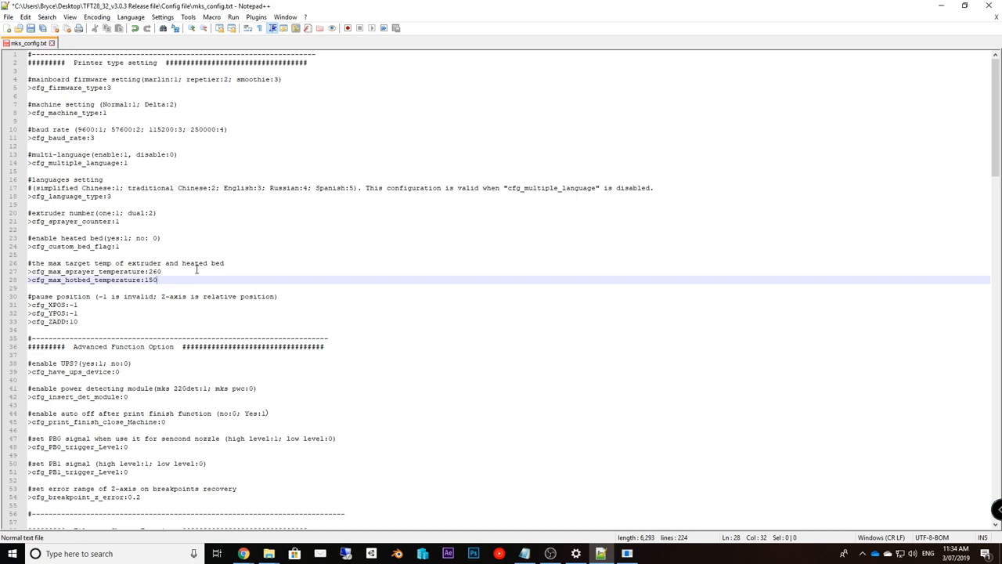
pyautogui.write('100')
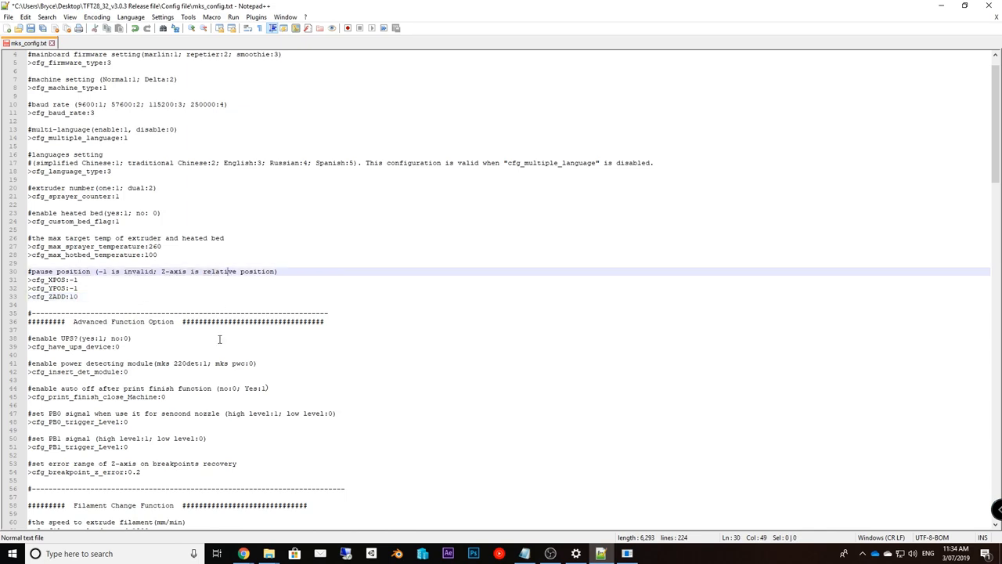
pyautogui.click(84, 279)
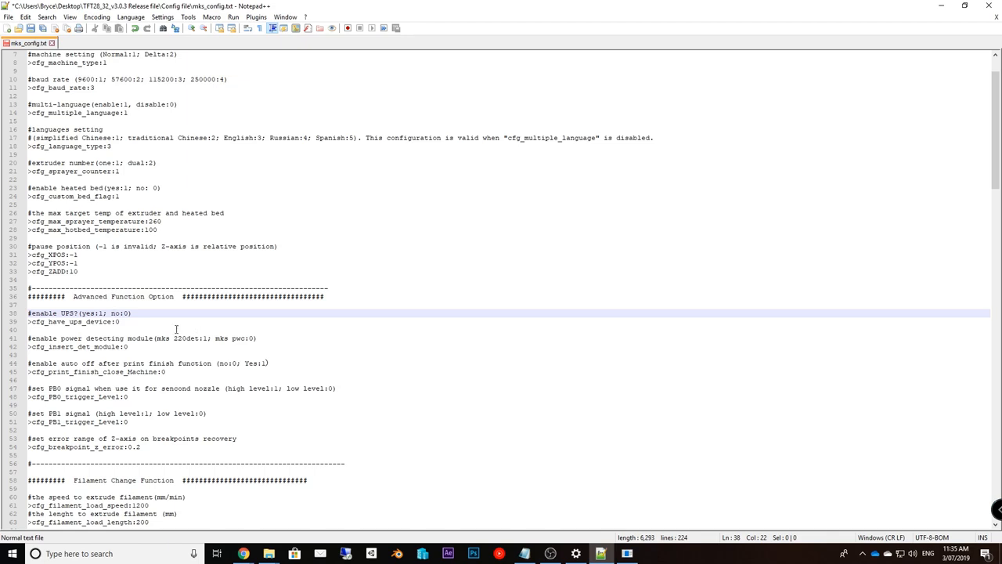
pyautogui.click(125, 322)
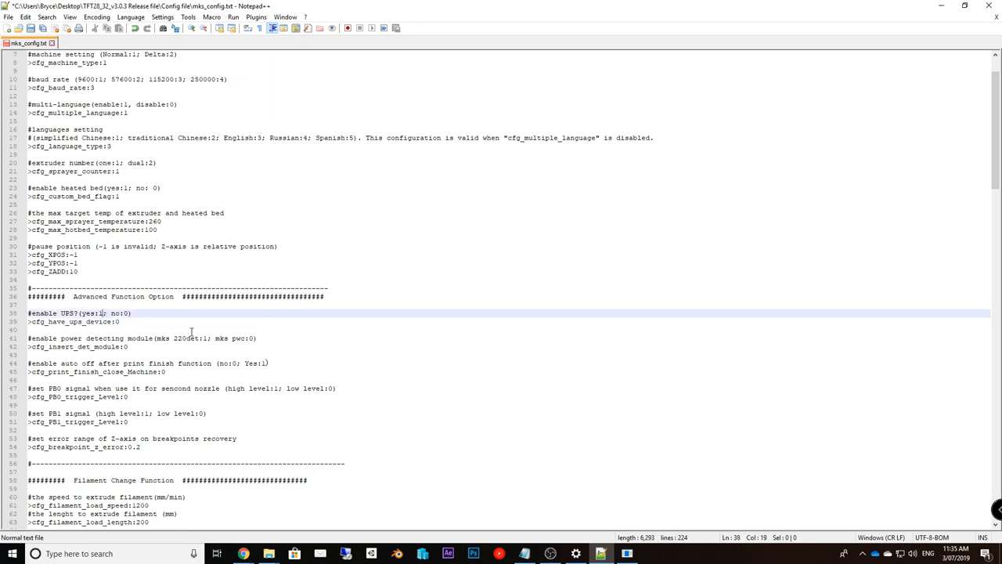
pyautogui.click(97, 338)
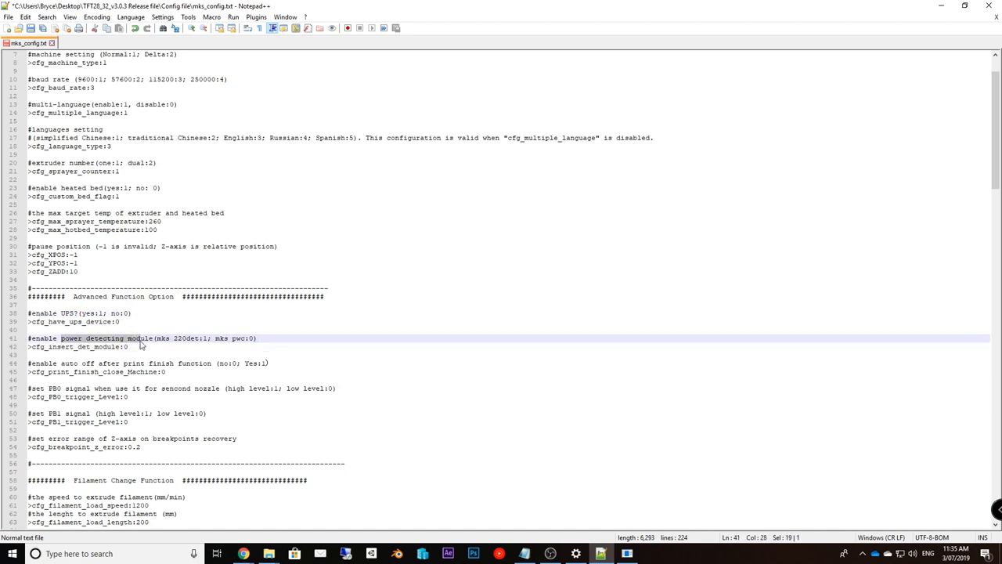
pyautogui.click(116, 346)
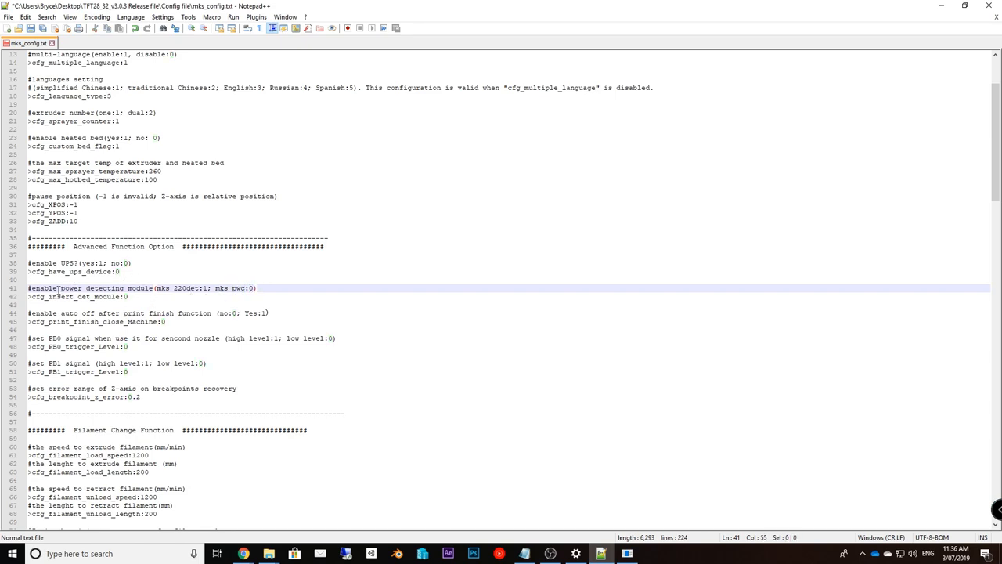
pyautogui.moveTo(60, 288); pyautogui.dragTo(128, 296)
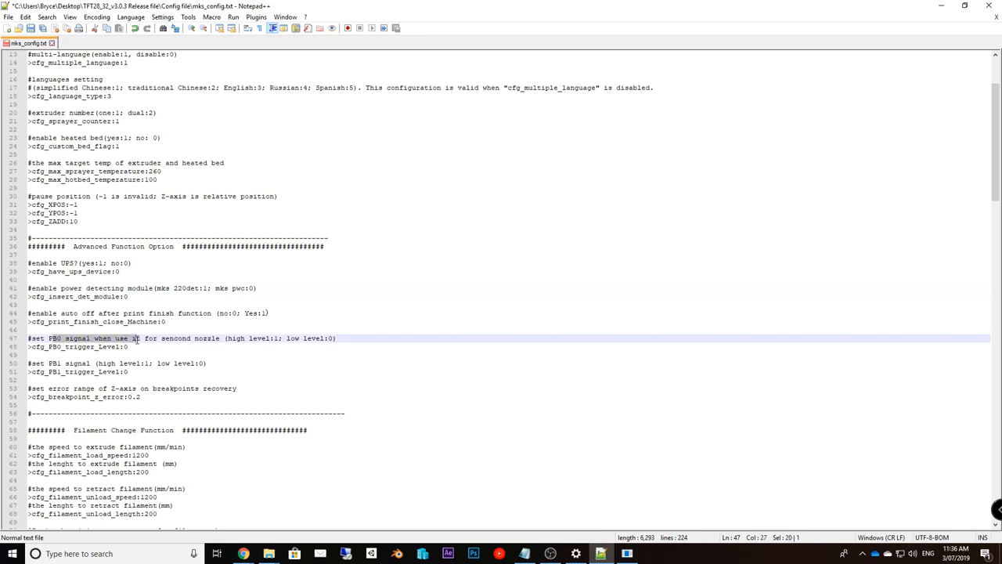
pyautogui.click(169, 347)
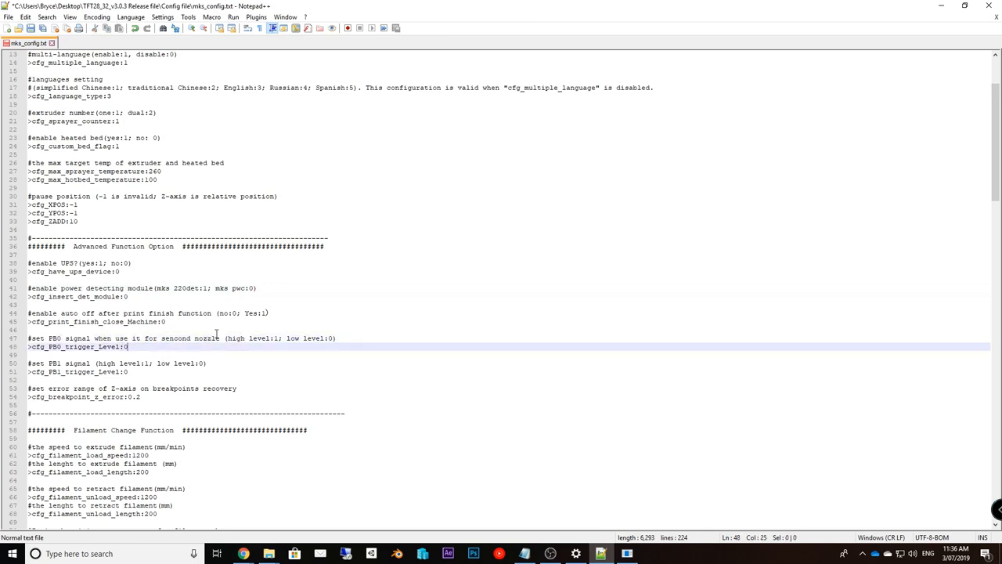
pyautogui.scroll(-3)
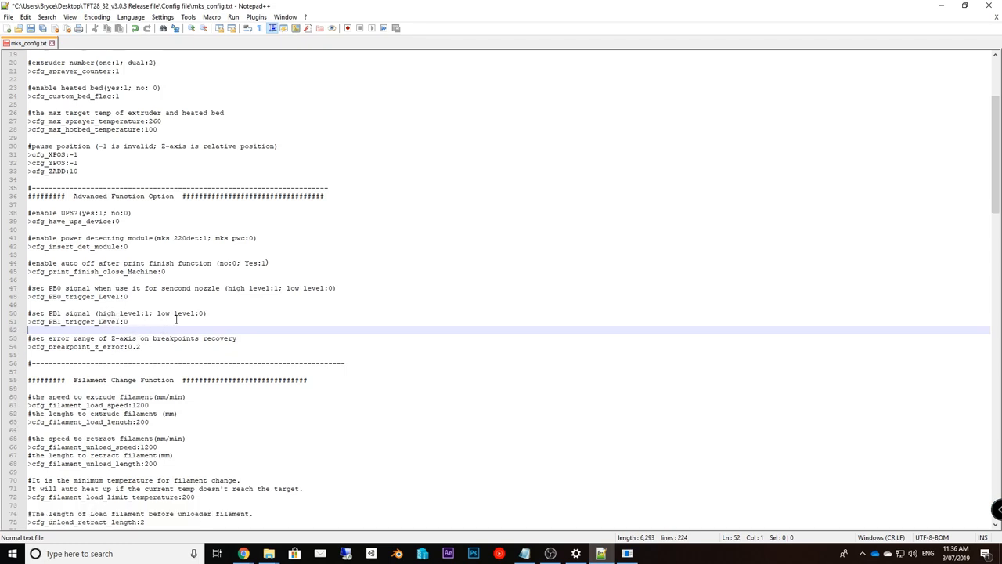
pyautogui.scroll(-3)
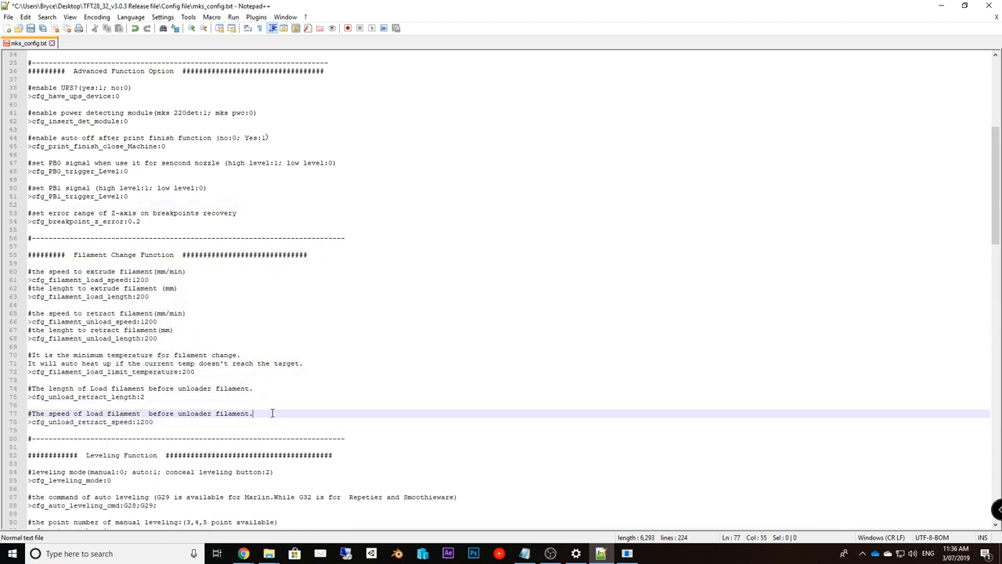
pyautogui.scroll(-3)
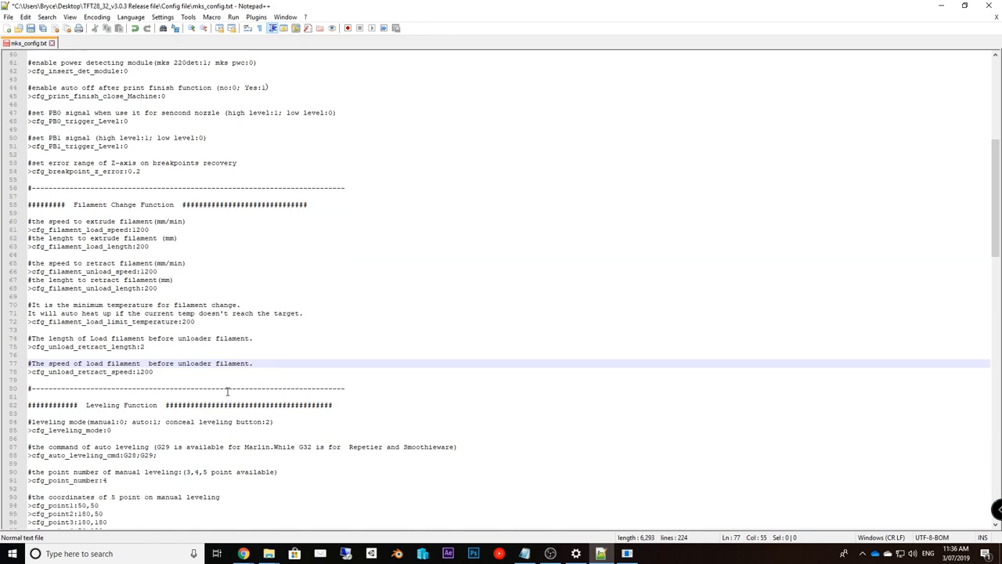
pyautogui.scroll(-3)
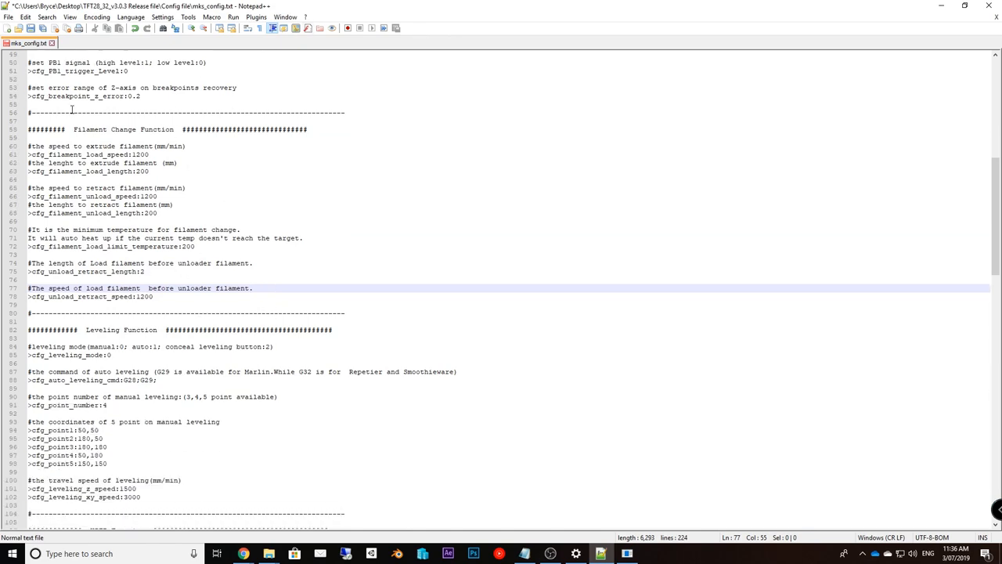
pyautogui.scroll(-3)
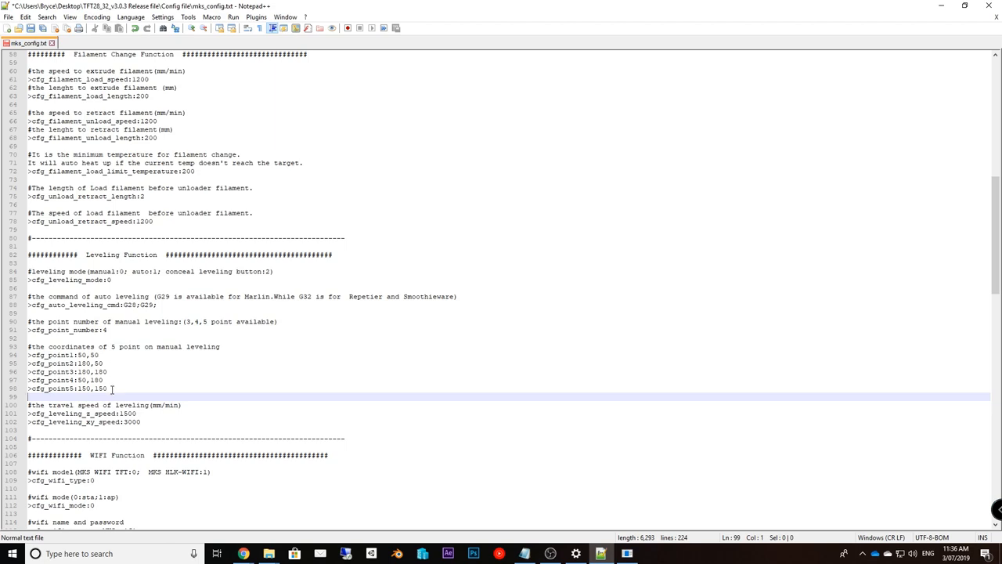
pyautogui.moveTo(27, 355); pyautogui.dragTo(110, 388)
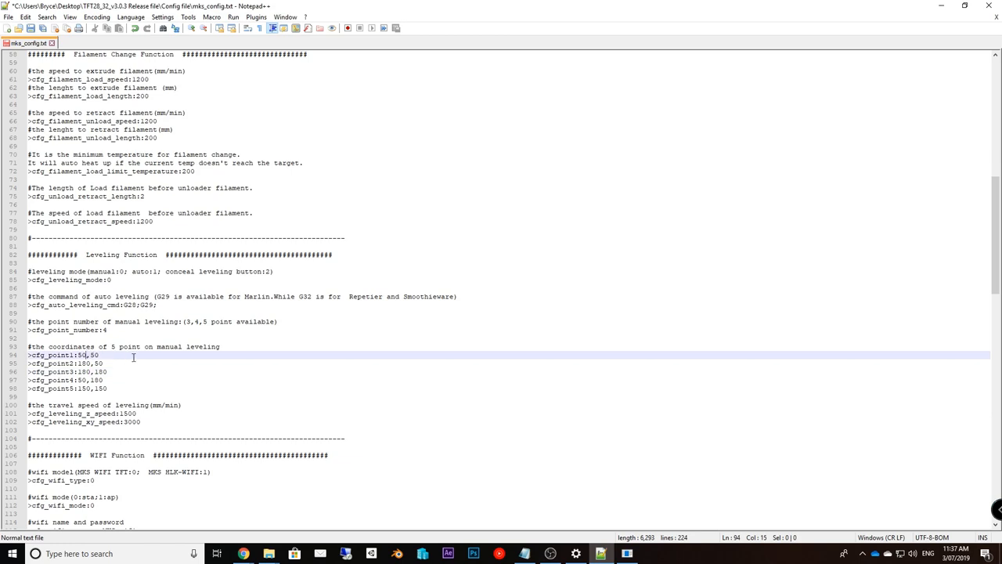
# Edit cfg_point1–cfg_point5 to 25,25; 160,25; 160,160; 25,160; 100,100
pyautogui.write('25')
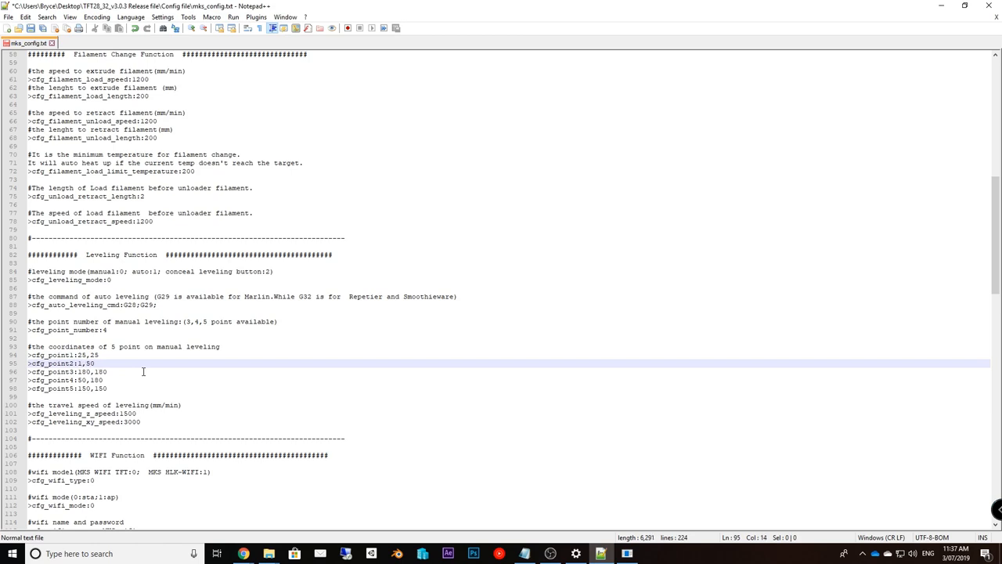
pyautogui.write('60')
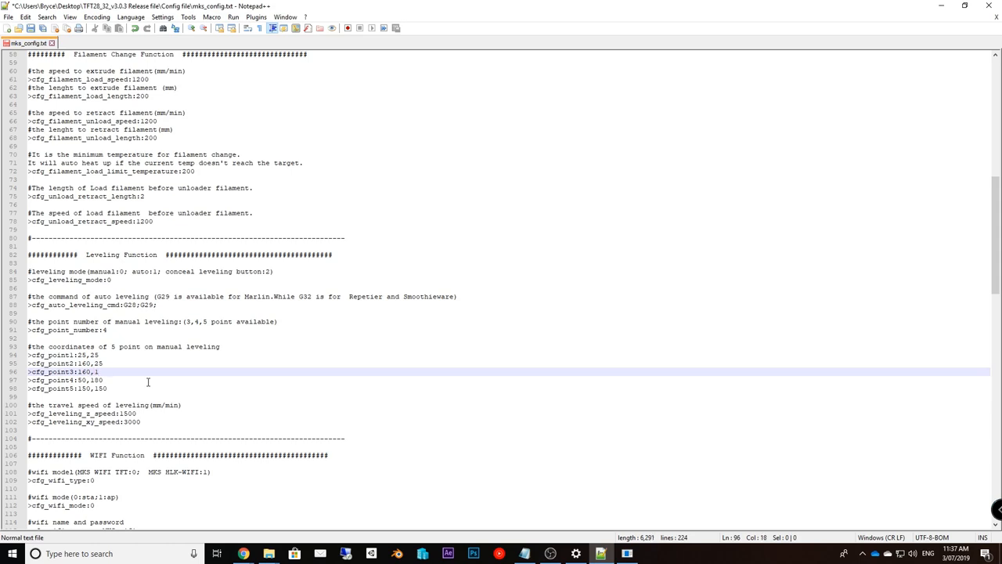
pyautogui.write('60')
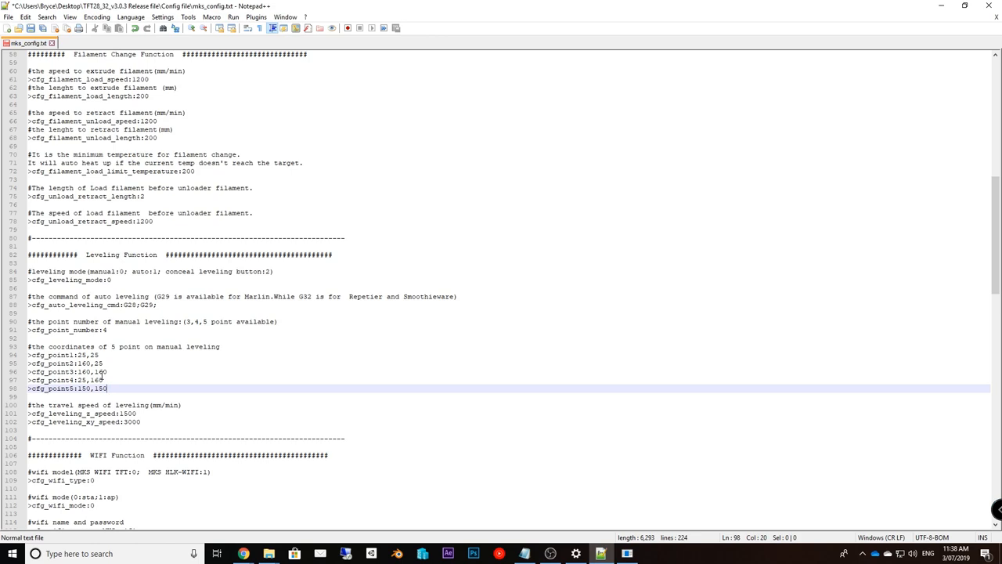
pyautogui.press('BackSpace')
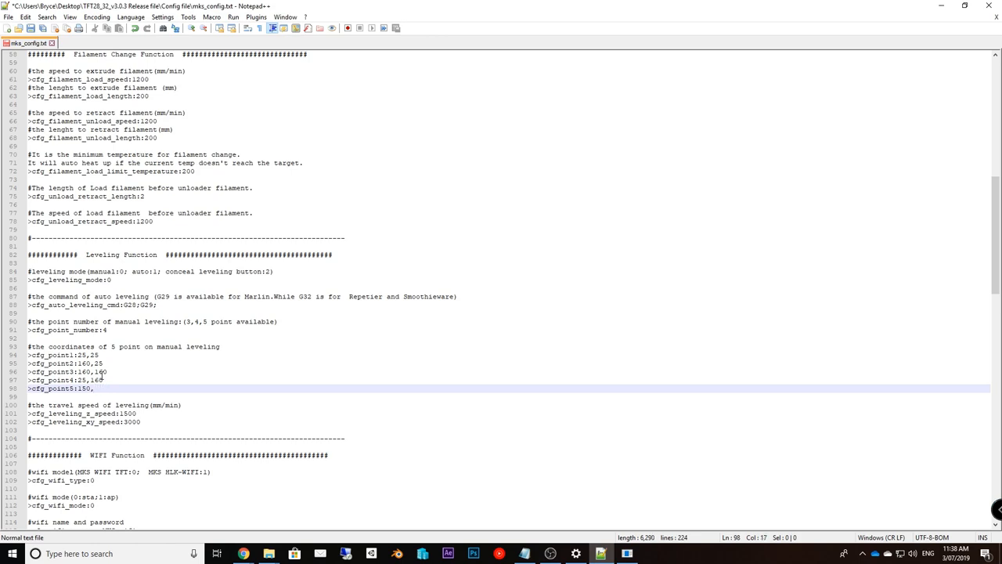
pyautogui.click(94, 389)
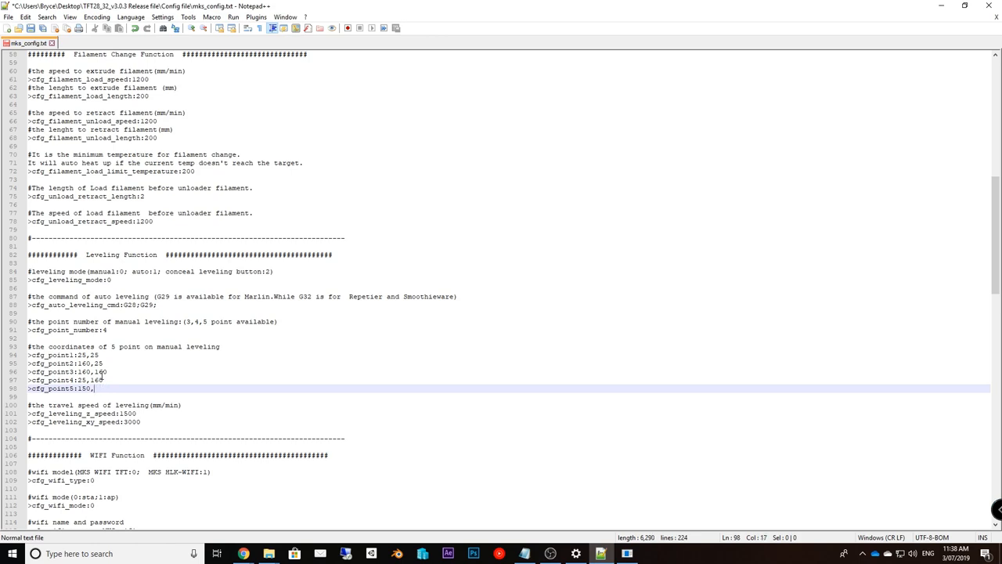
pyautogui.write('100')
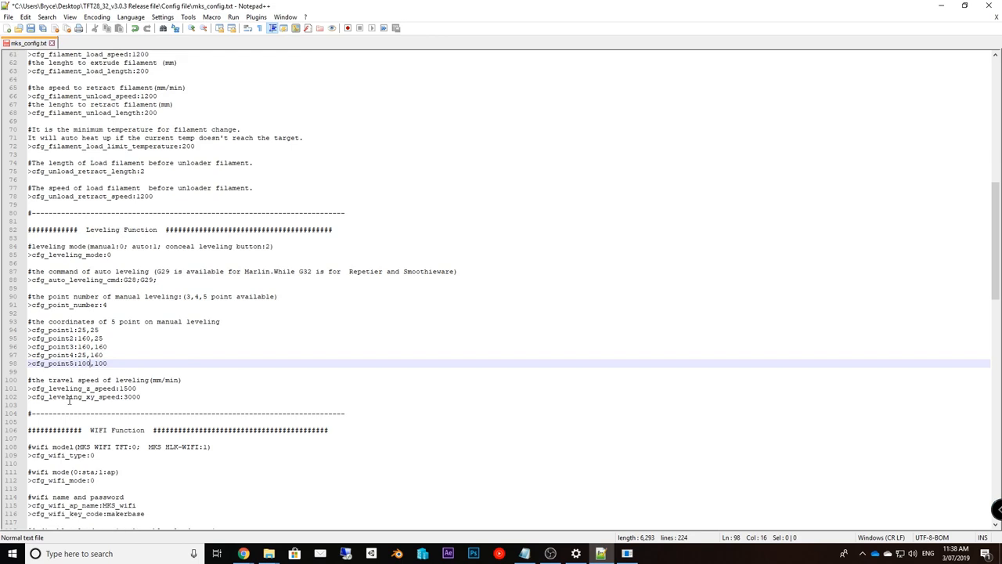
pyautogui.click(162, 413)
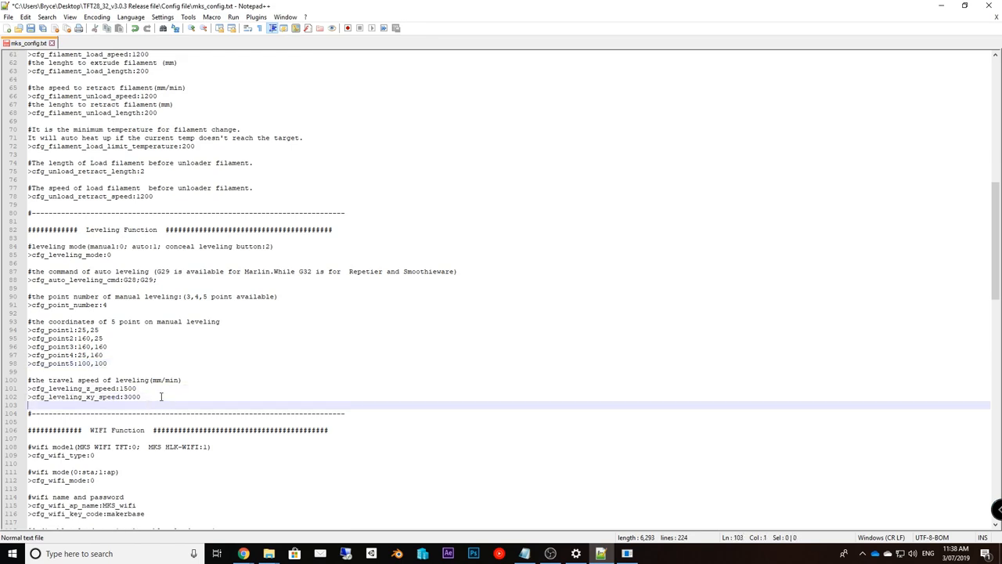
pyautogui.click(123, 389)
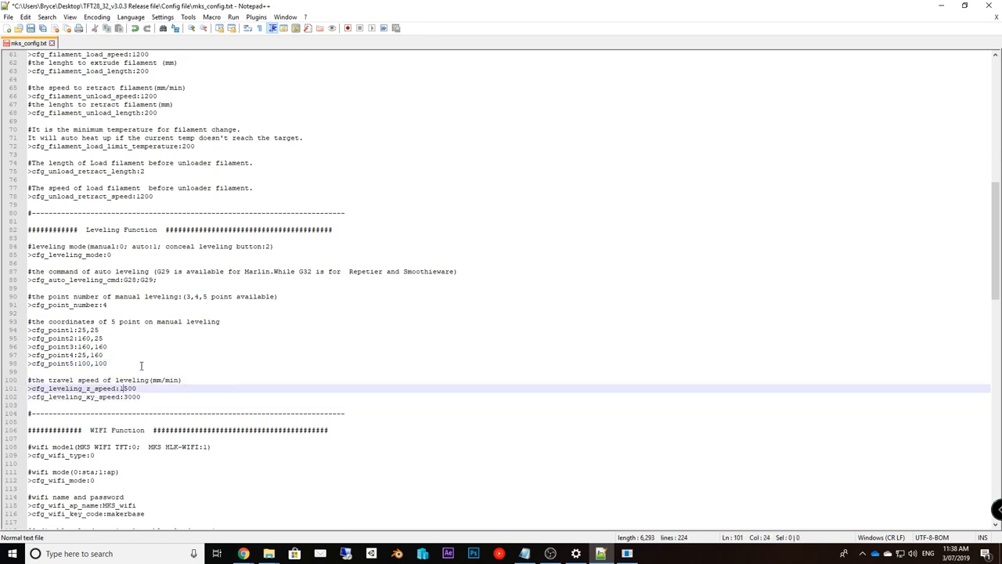
pyautogui.scroll(-3)
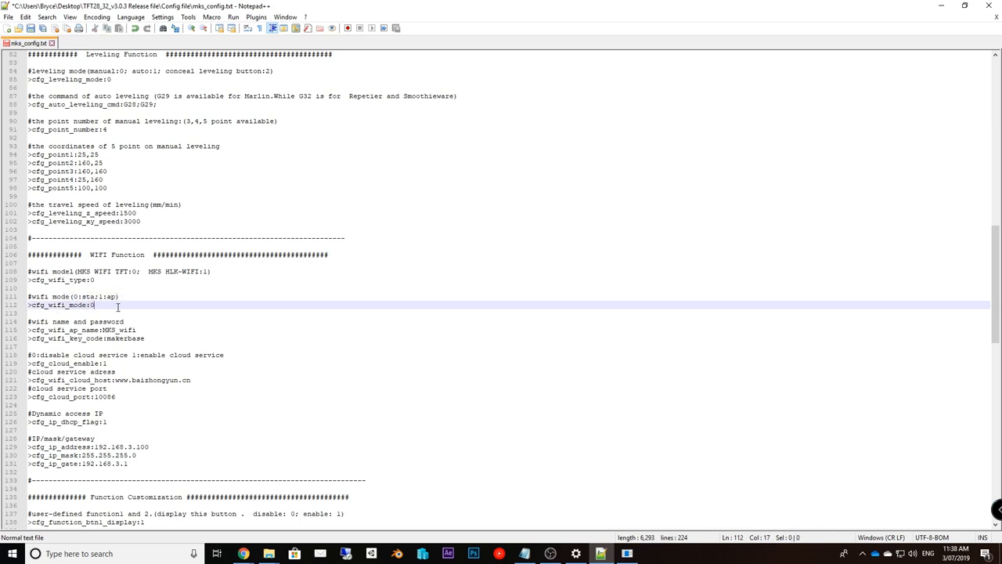
pyautogui.click(67, 321)
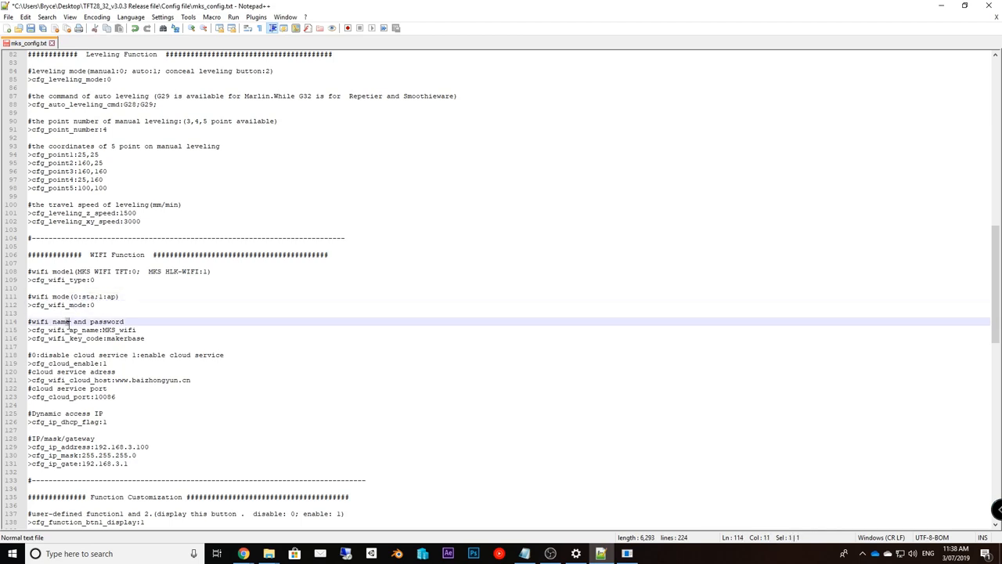
pyautogui.click(131, 330)
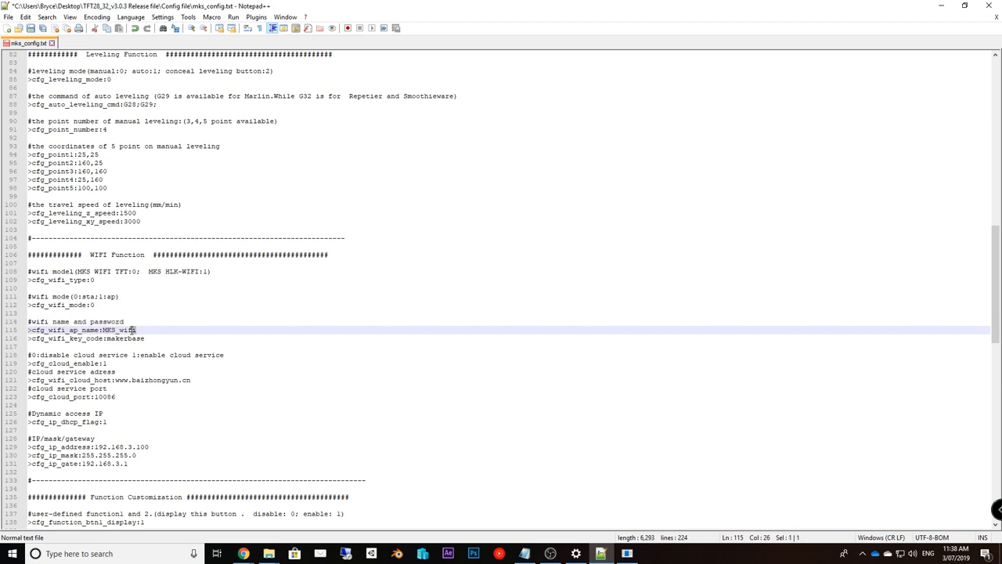
pyautogui.doubleClick(118, 330)
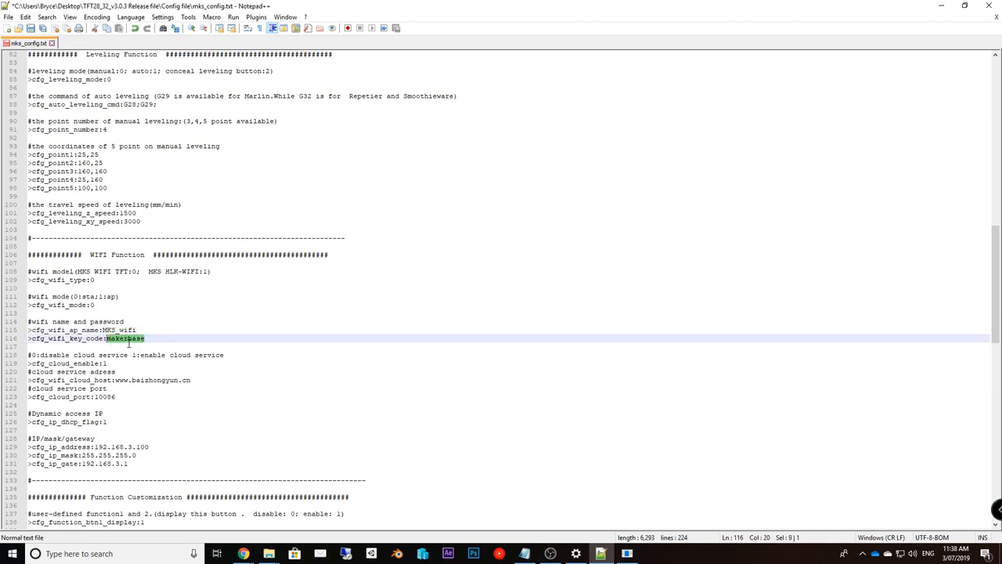
pyautogui.click(163, 339)
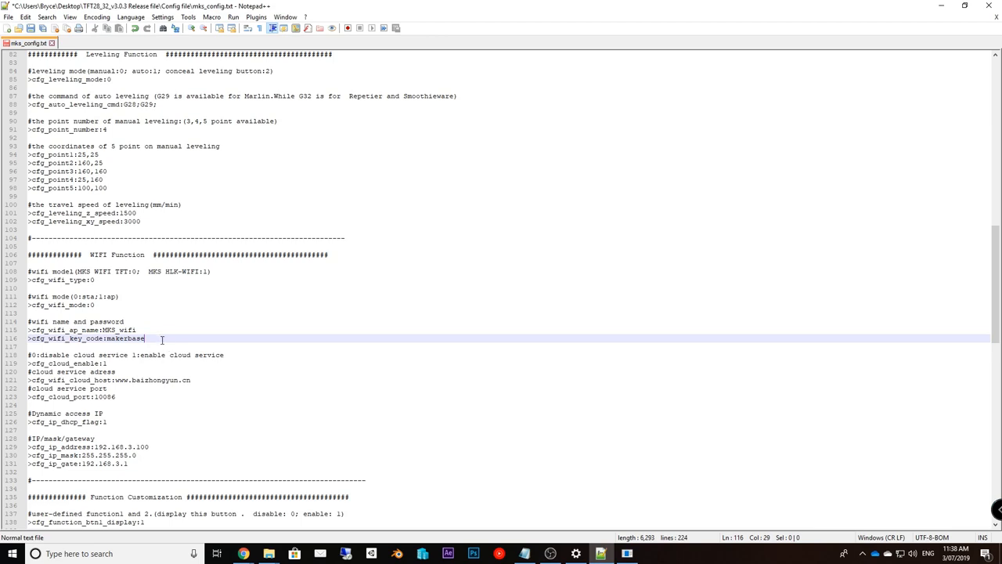
pyautogui.doubleClick(123, 338)
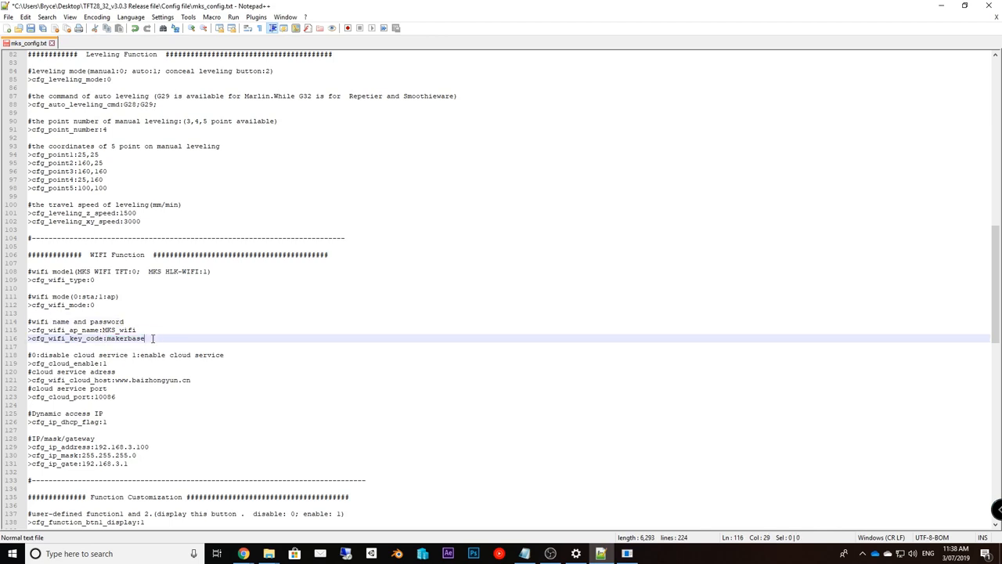
pyautogui.doubleClick(124, 338)
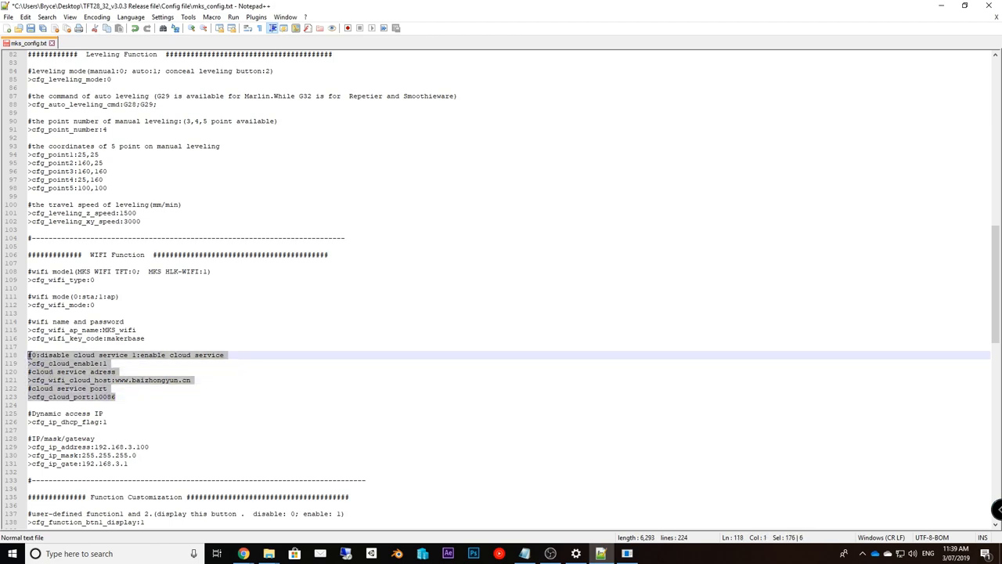
pyautogui.moveTo(124, 368)
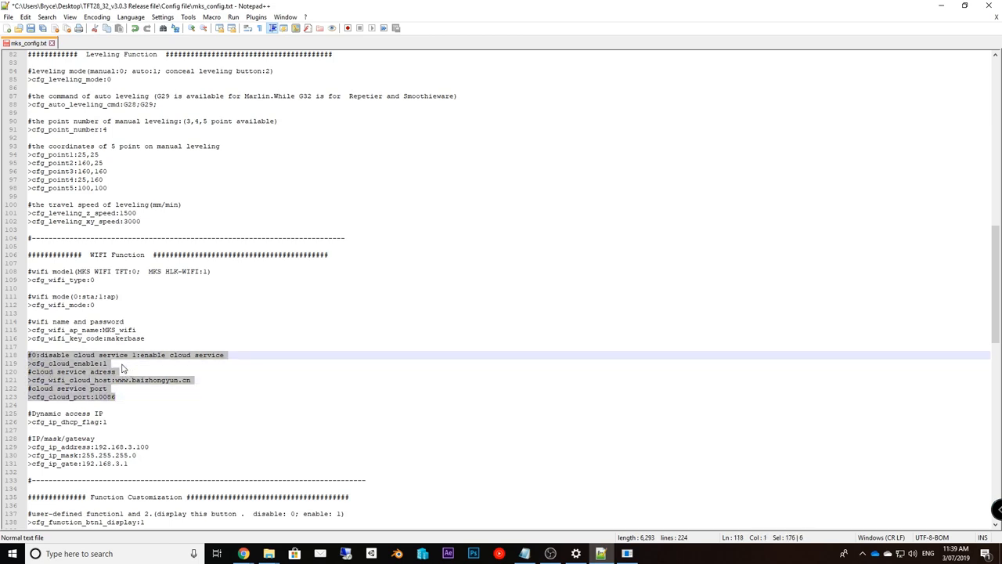
pyautogui.click(110, 363)
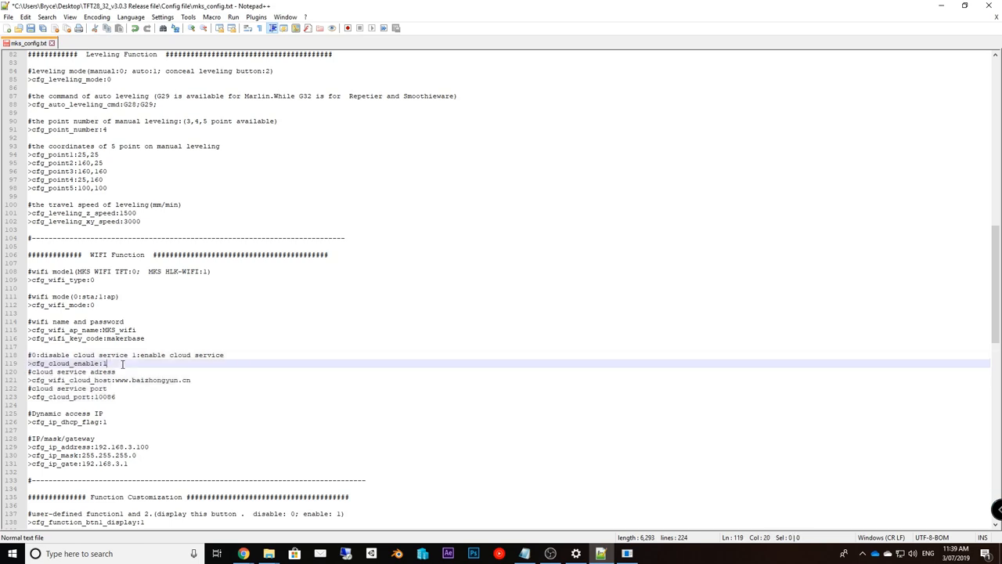
pyautogui.moveTo(122, 364); pyautogui.dragTo(110, 396)
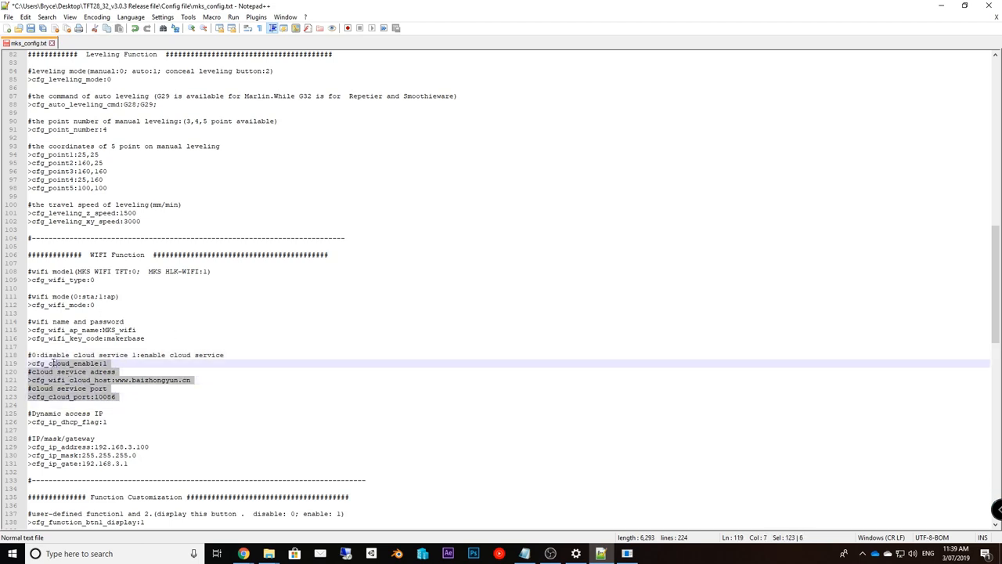
pyautogui.click(111, 388)
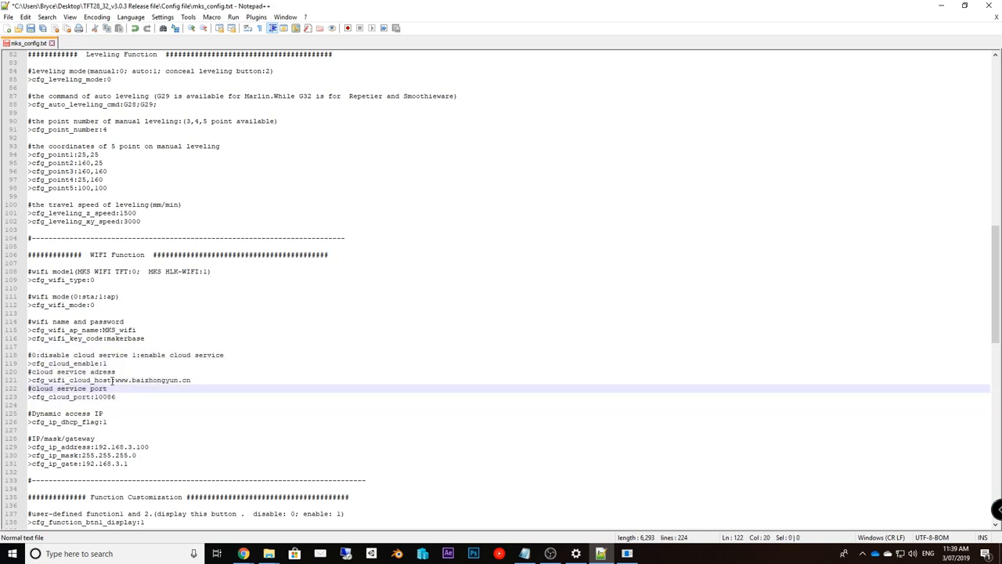
pyautogui.doubleClick(151, 380)
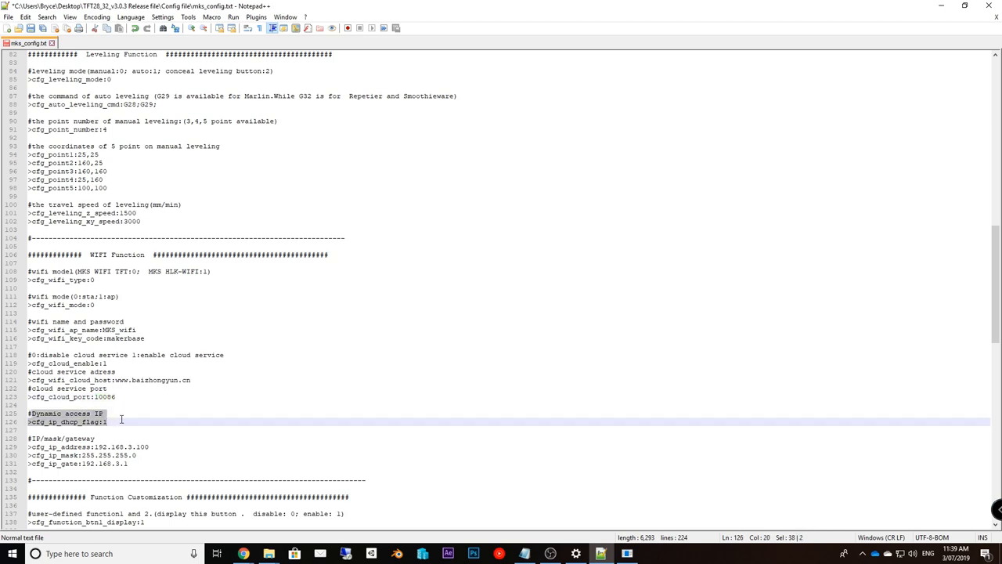
pyautogui.click(110, 421)
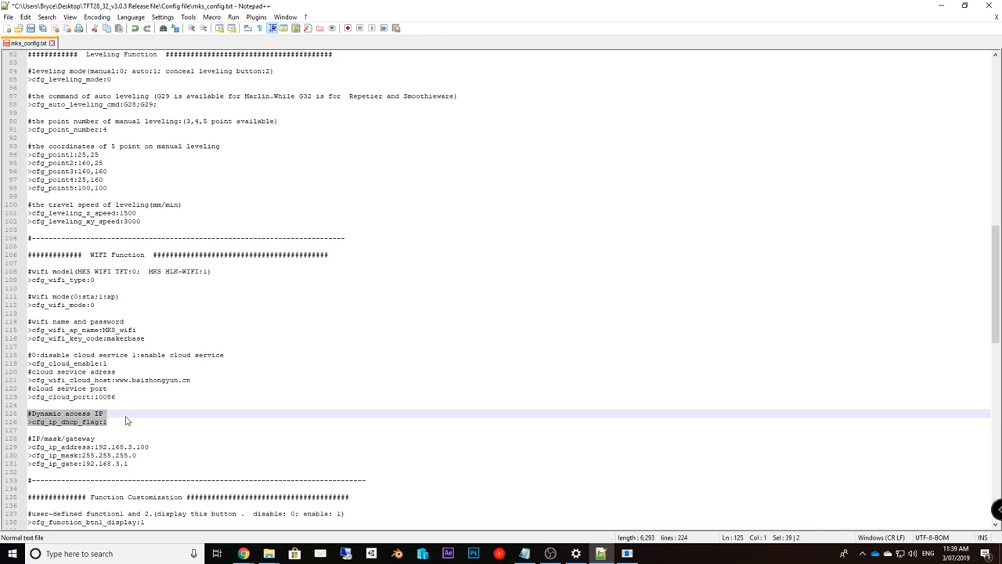
pyautogui.click(107, 422)
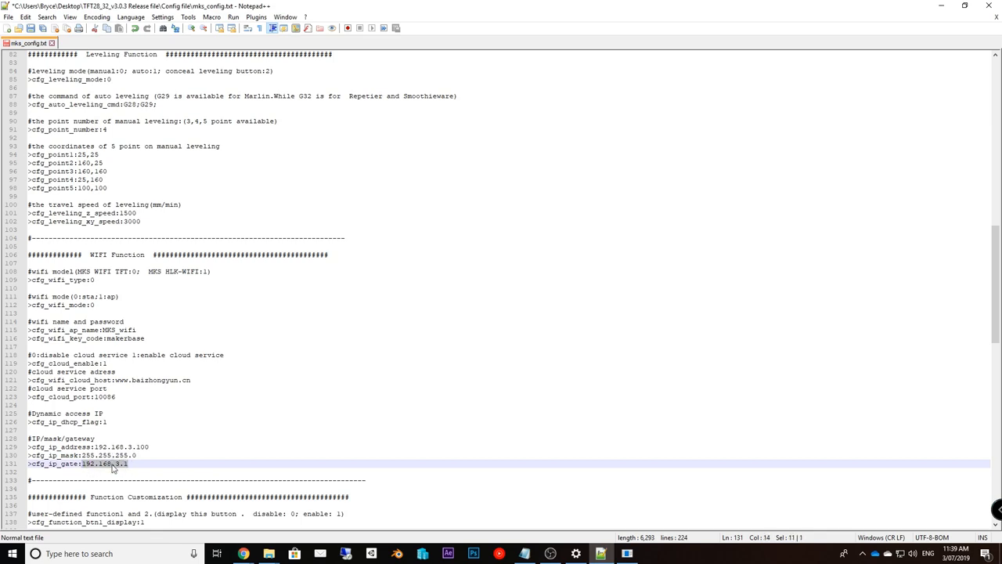
pyautogui.scroll(-3)
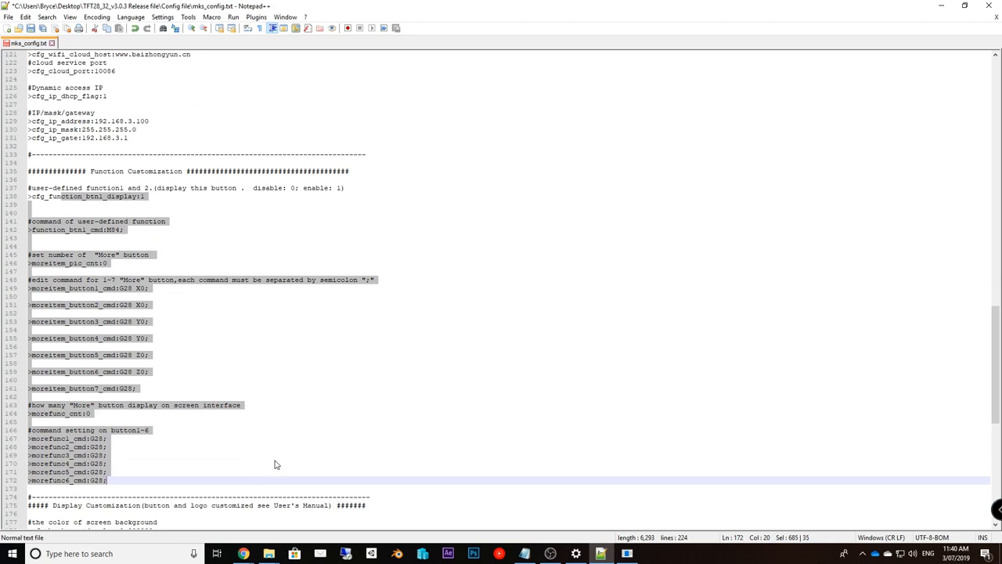
pyautogui.scroll(-3)
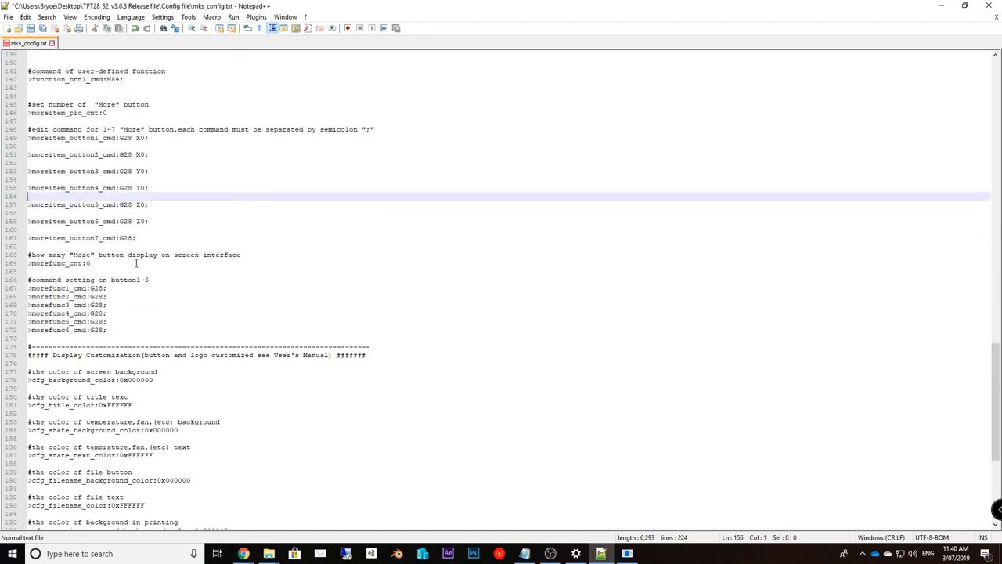
pyautogui.scroll(3)
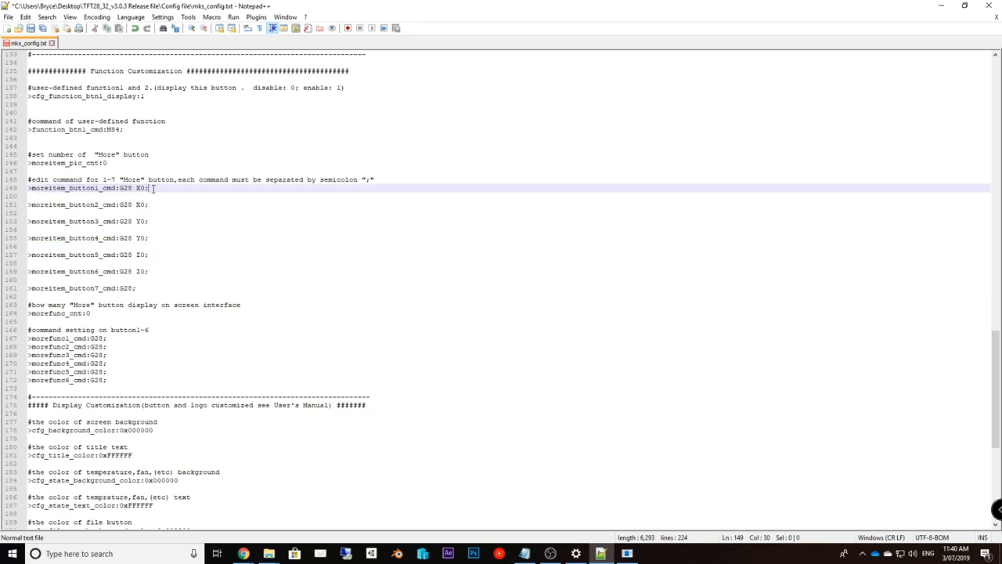
pyautogui.tripleClick(86, 188)
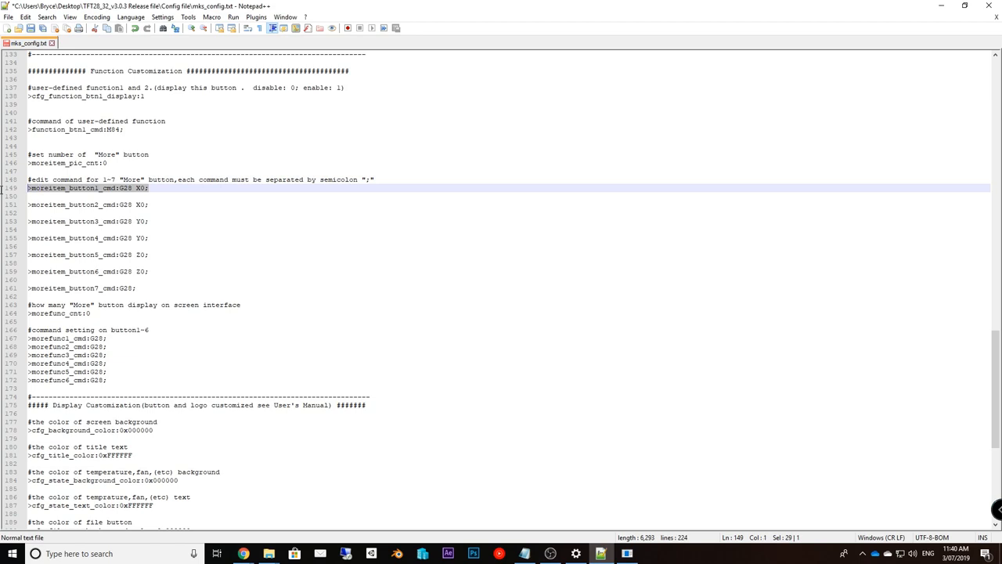
pyautogui.click(102, 187)
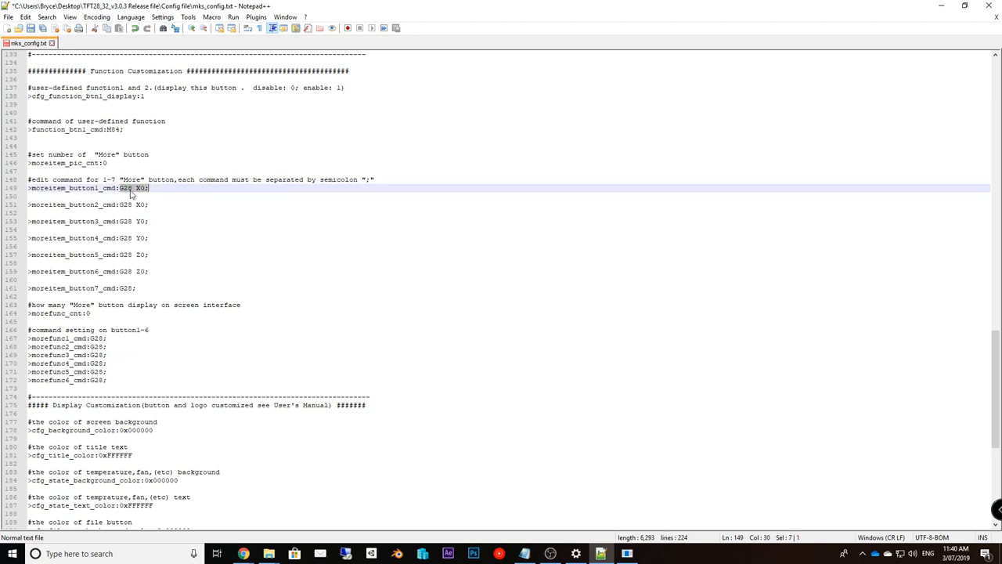
pyautogui.click(199, 193)
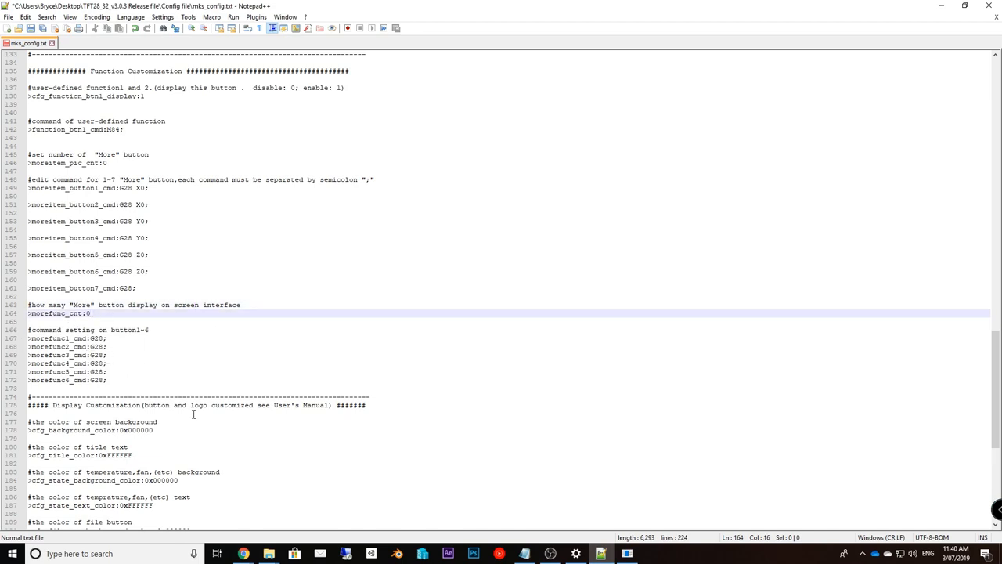
pyautogui.scroll(-3)
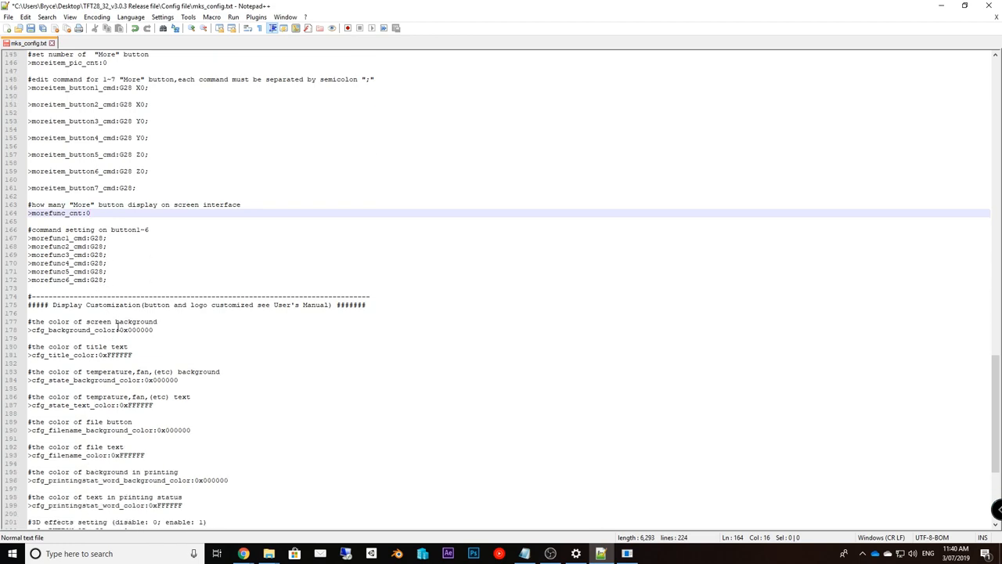
pyautogui.scroll(-3)
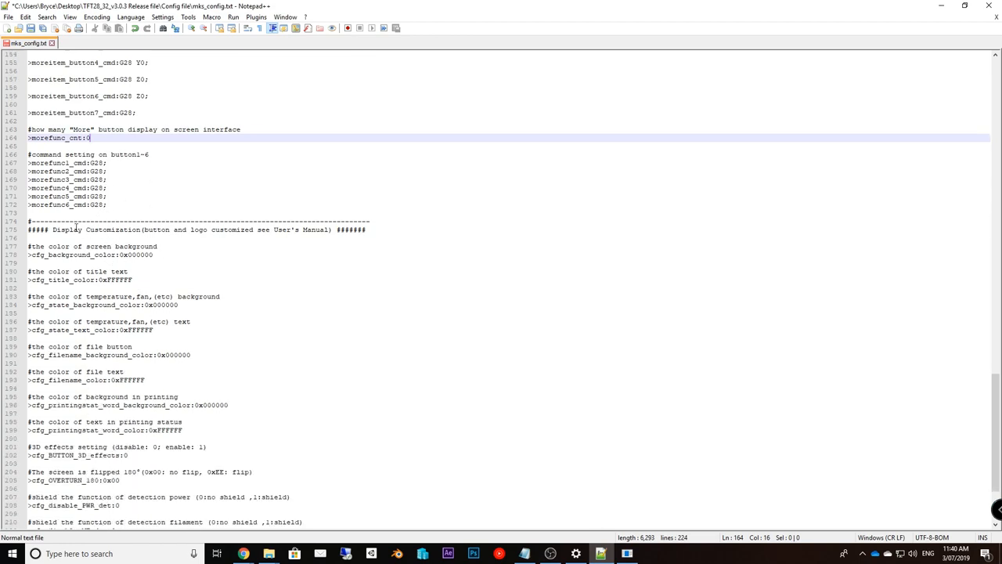
pyautogui.scroll(-3)
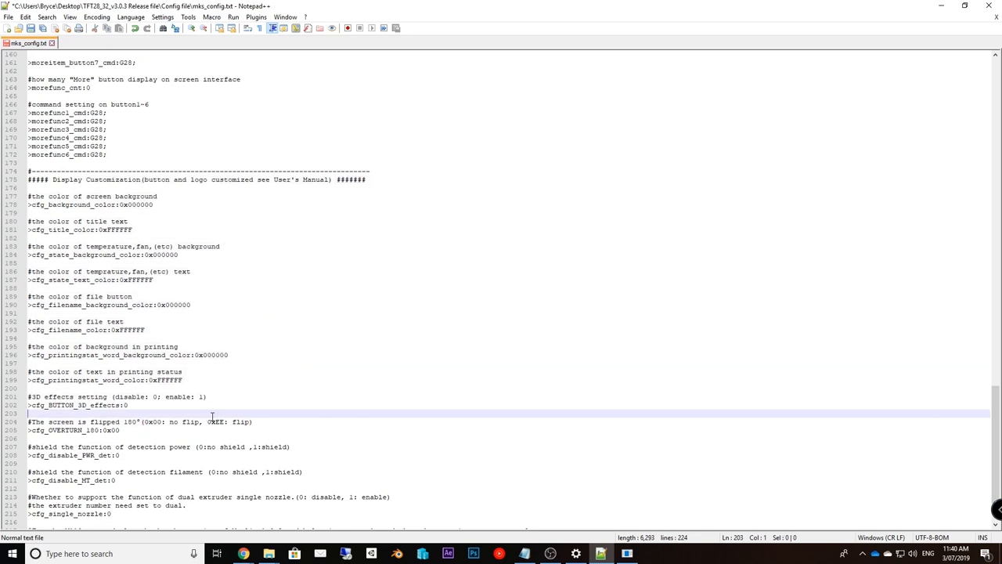
pyautogui.scroll(-3)
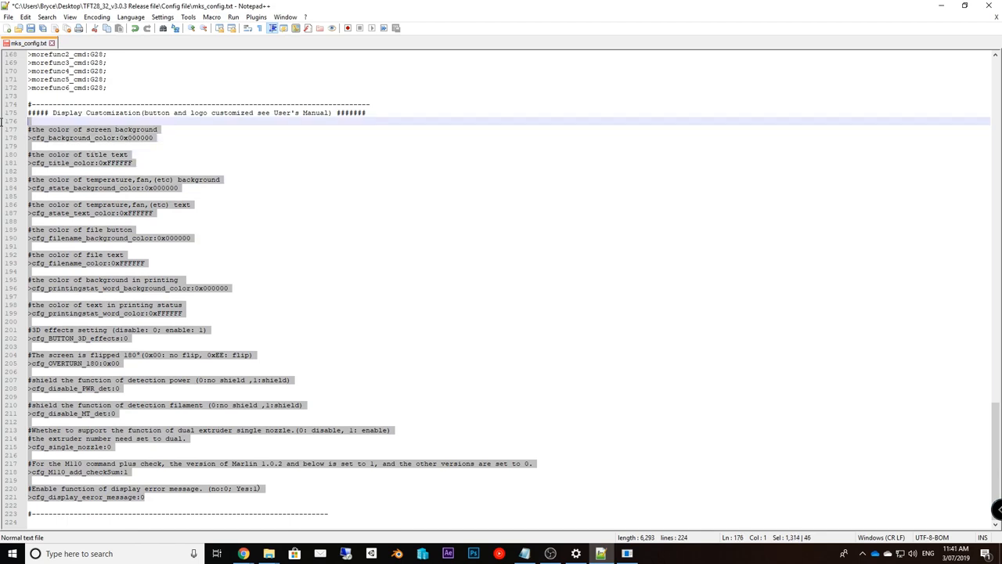
pyautogui.click(212, 221)
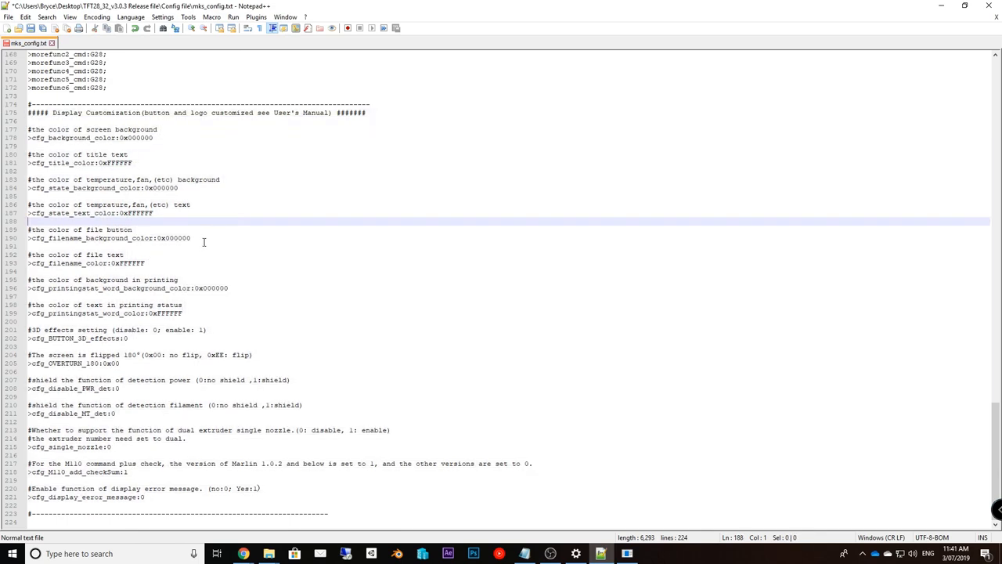
pyautogui.click(144, 263)
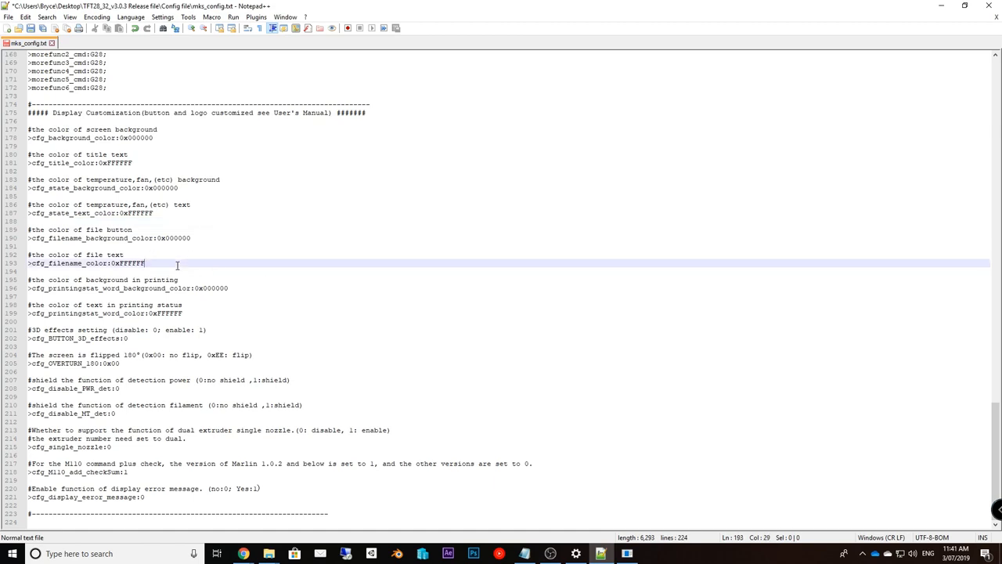
pyautogui.moveTo(201, 244)
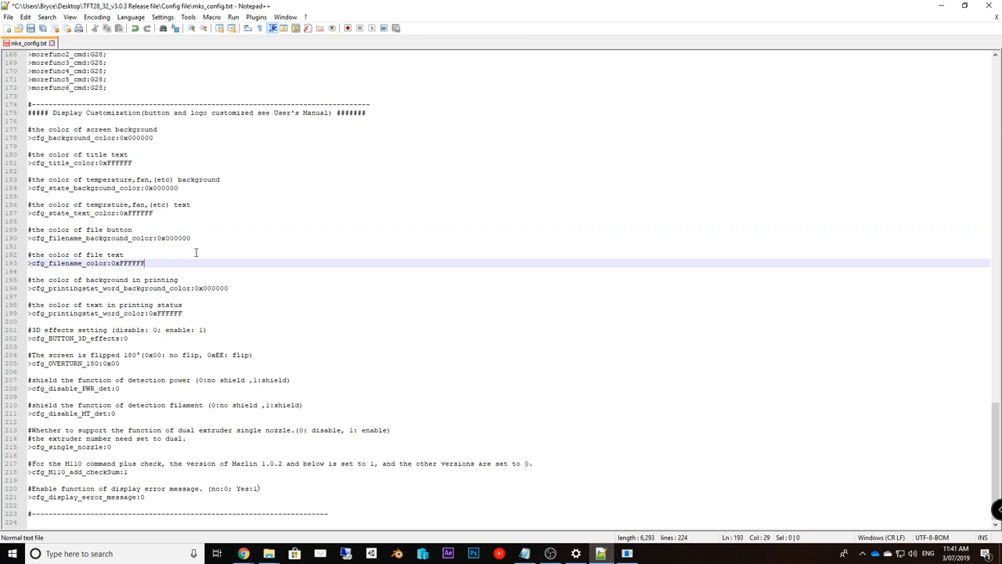
pyautogui.moveTo(196, 252)
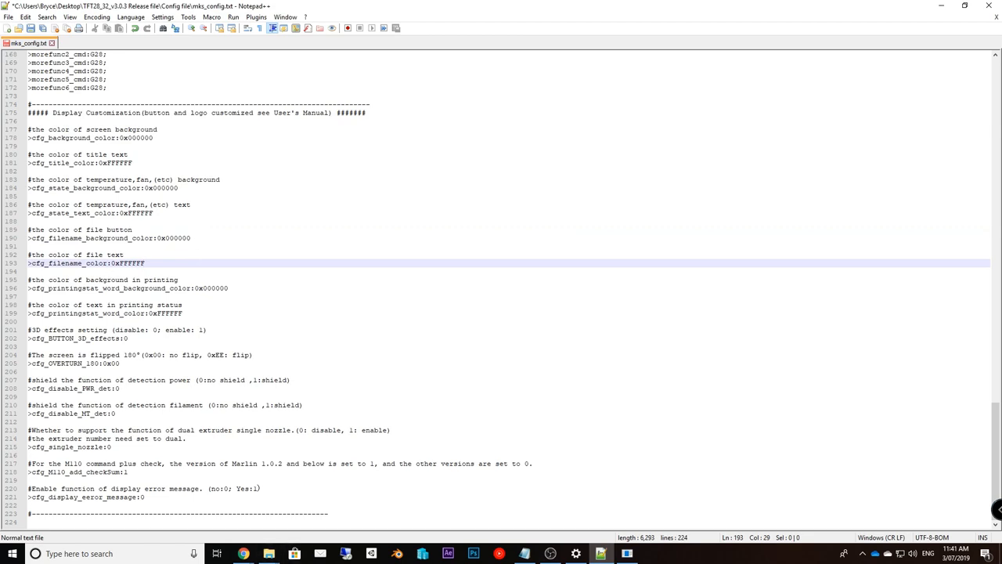
pyautogui.moveTo(132, 255)
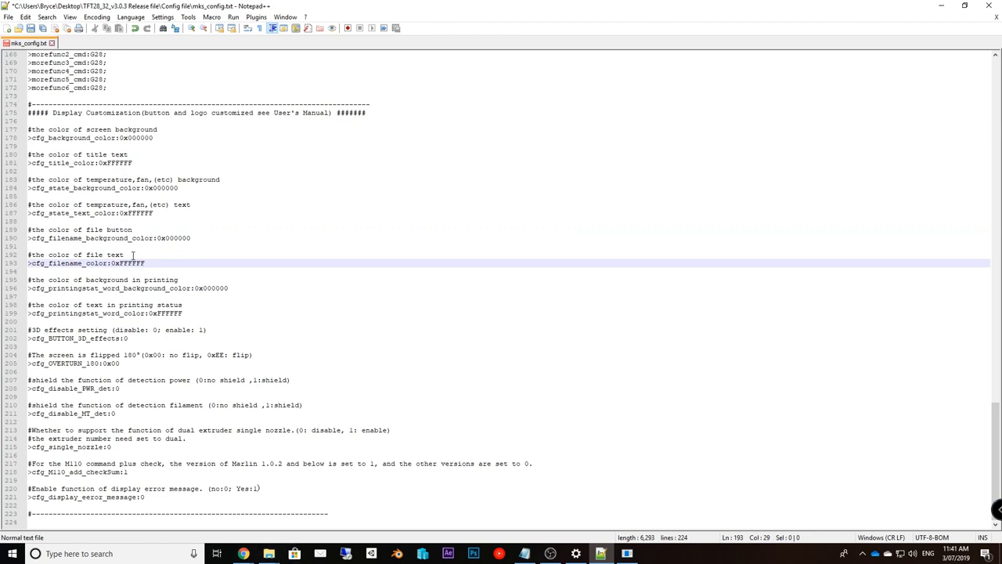
pyautogui.doubleClick(104, 280)
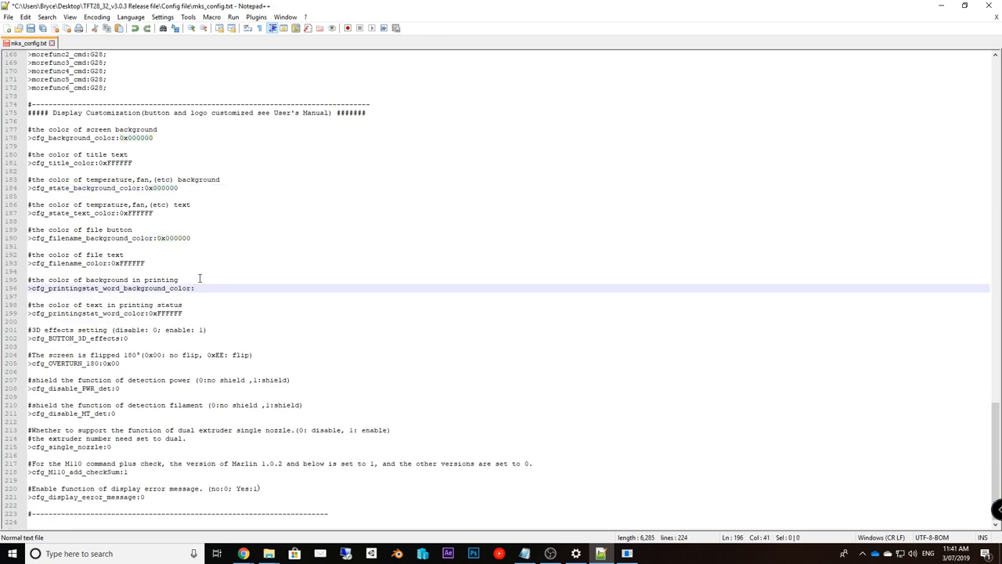
pyautogui.write('0x000000')
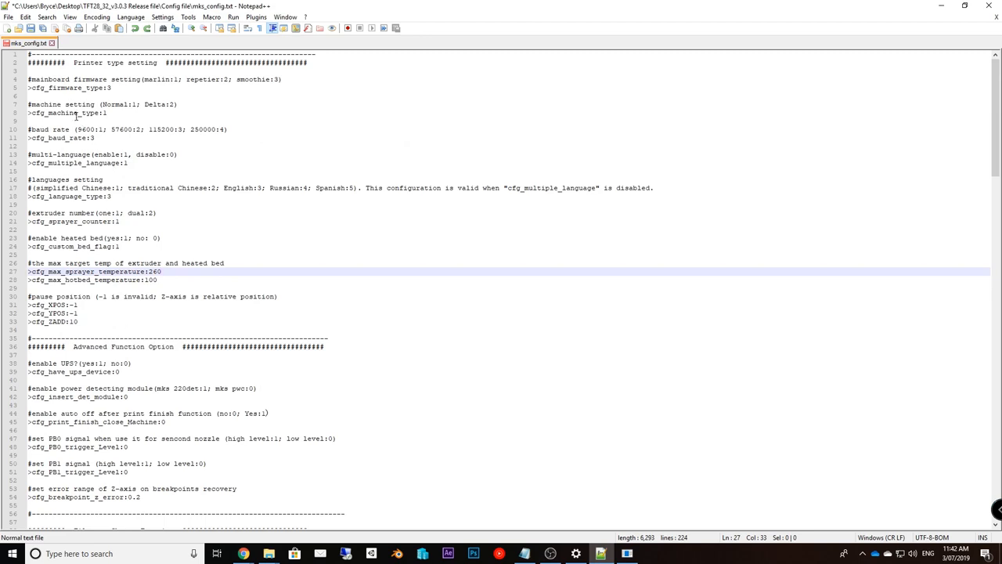
# Place mks_config on USB Drive (G:) beside mks_pic, mks_font and the .bin files, then deselect
pyautogui.click(161, 272)
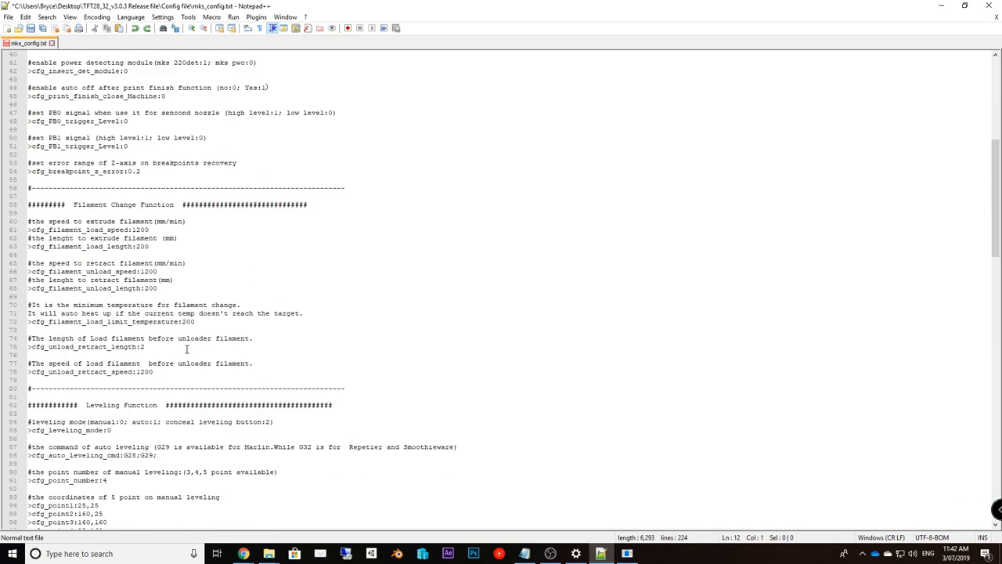
pyautogui.moveTo(441, 425)
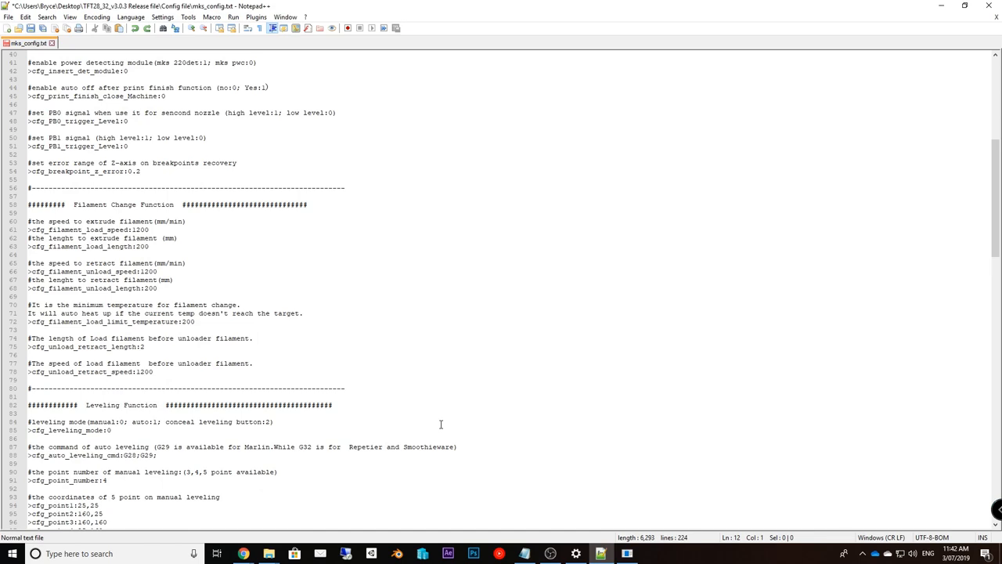
pyautogui.moveTo(402, 411)
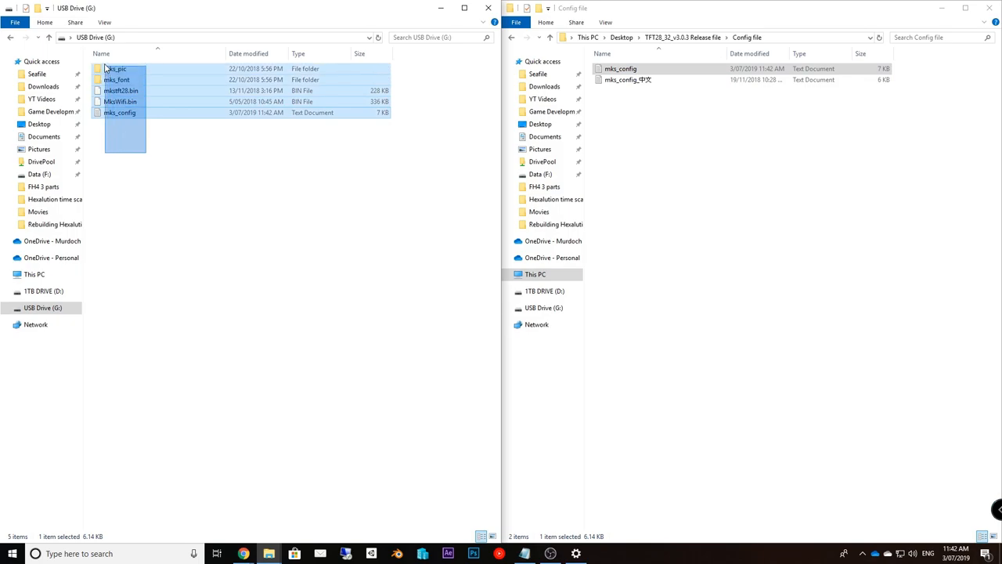
pyautogui.click(172, 251)
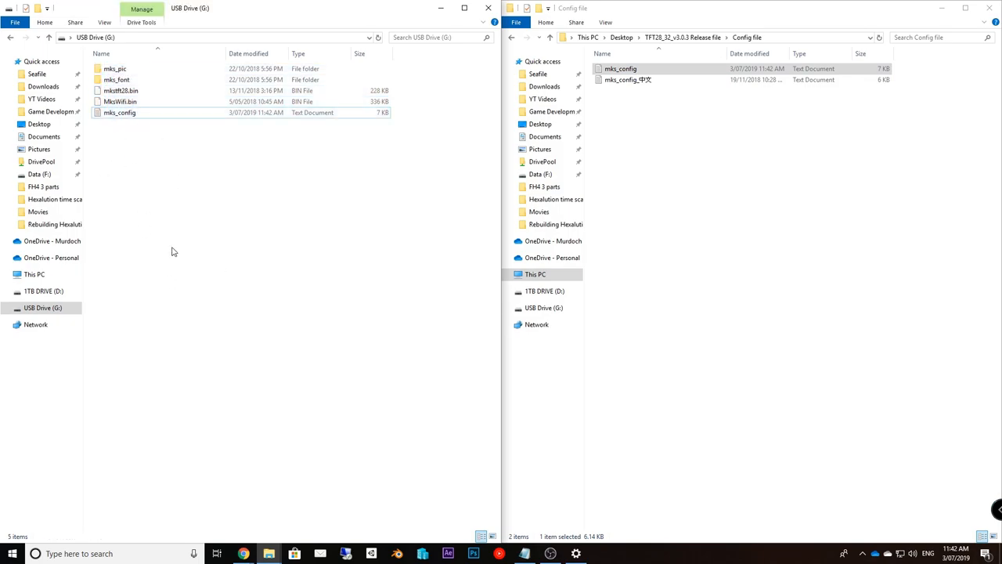